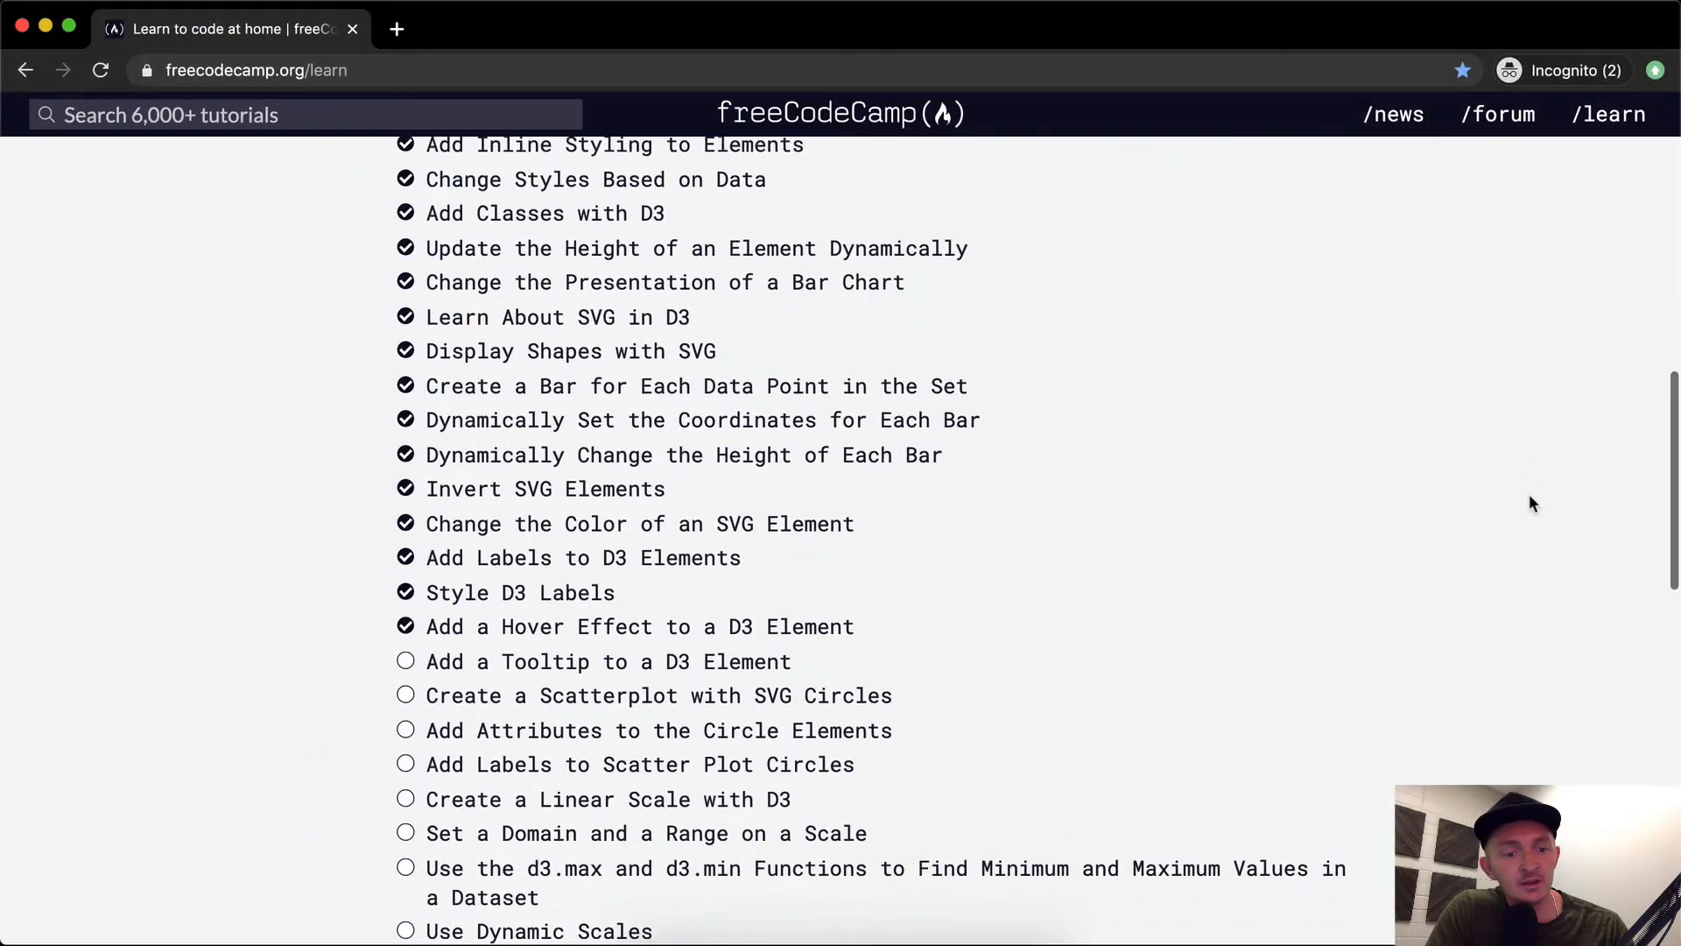
# Open the 'Add a Tooltip to a D3 Element' challenge from the curriculum list.
pyautogui.click(607, 662)
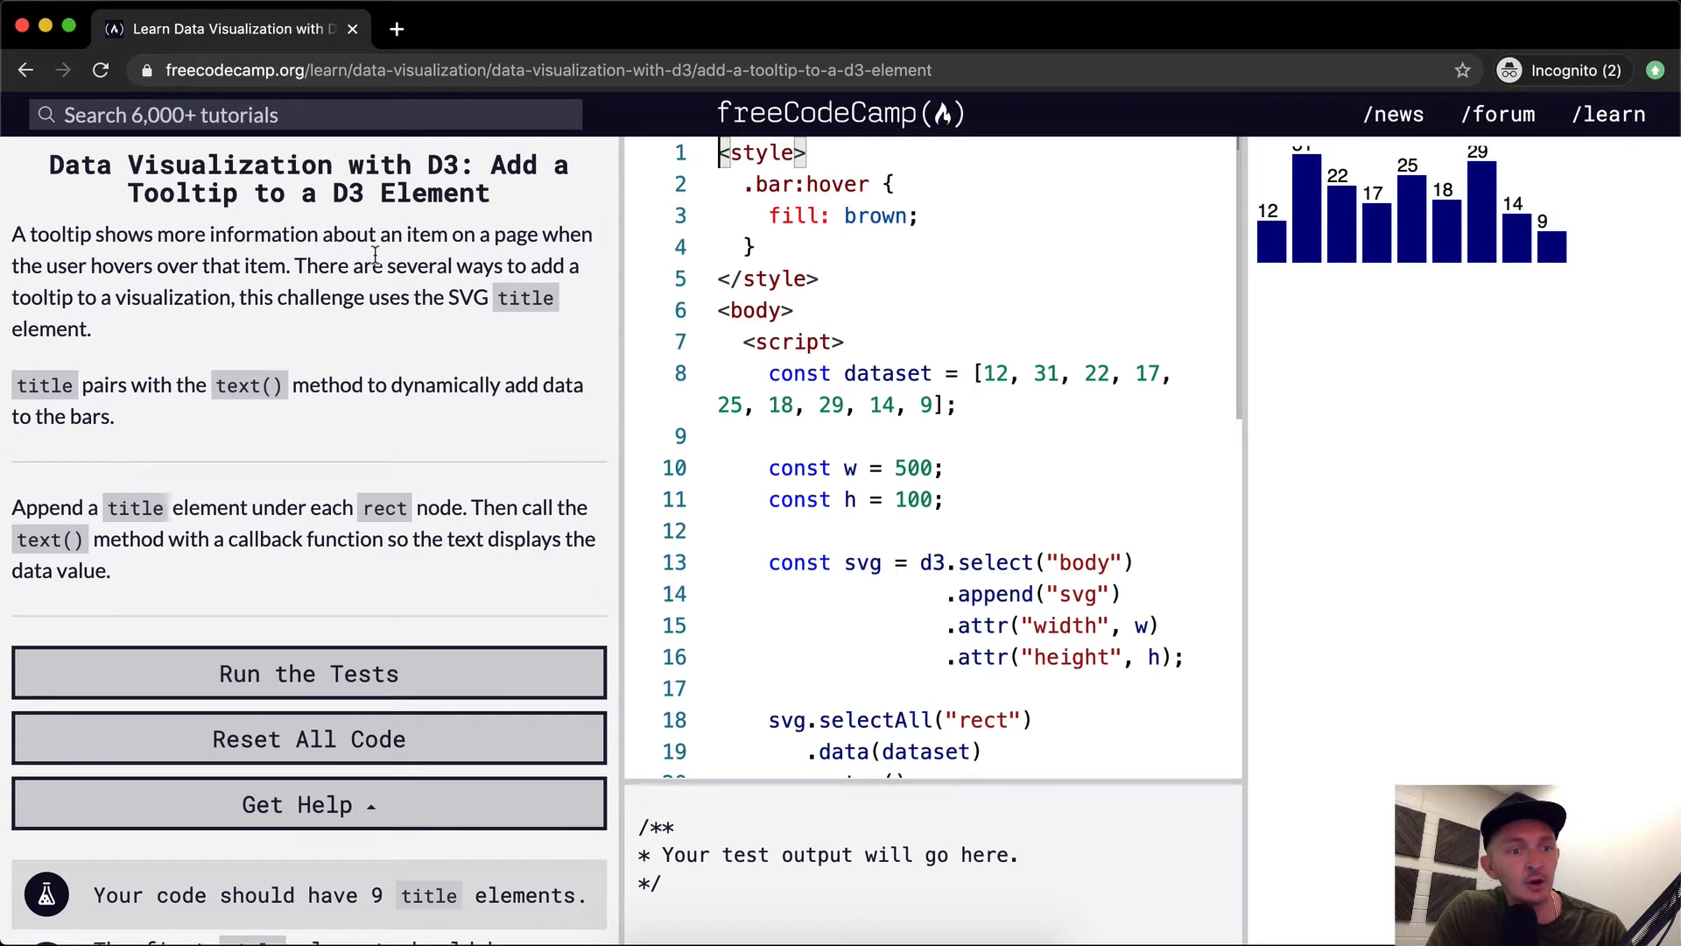
pyautogui.moveTo(1410, 214)
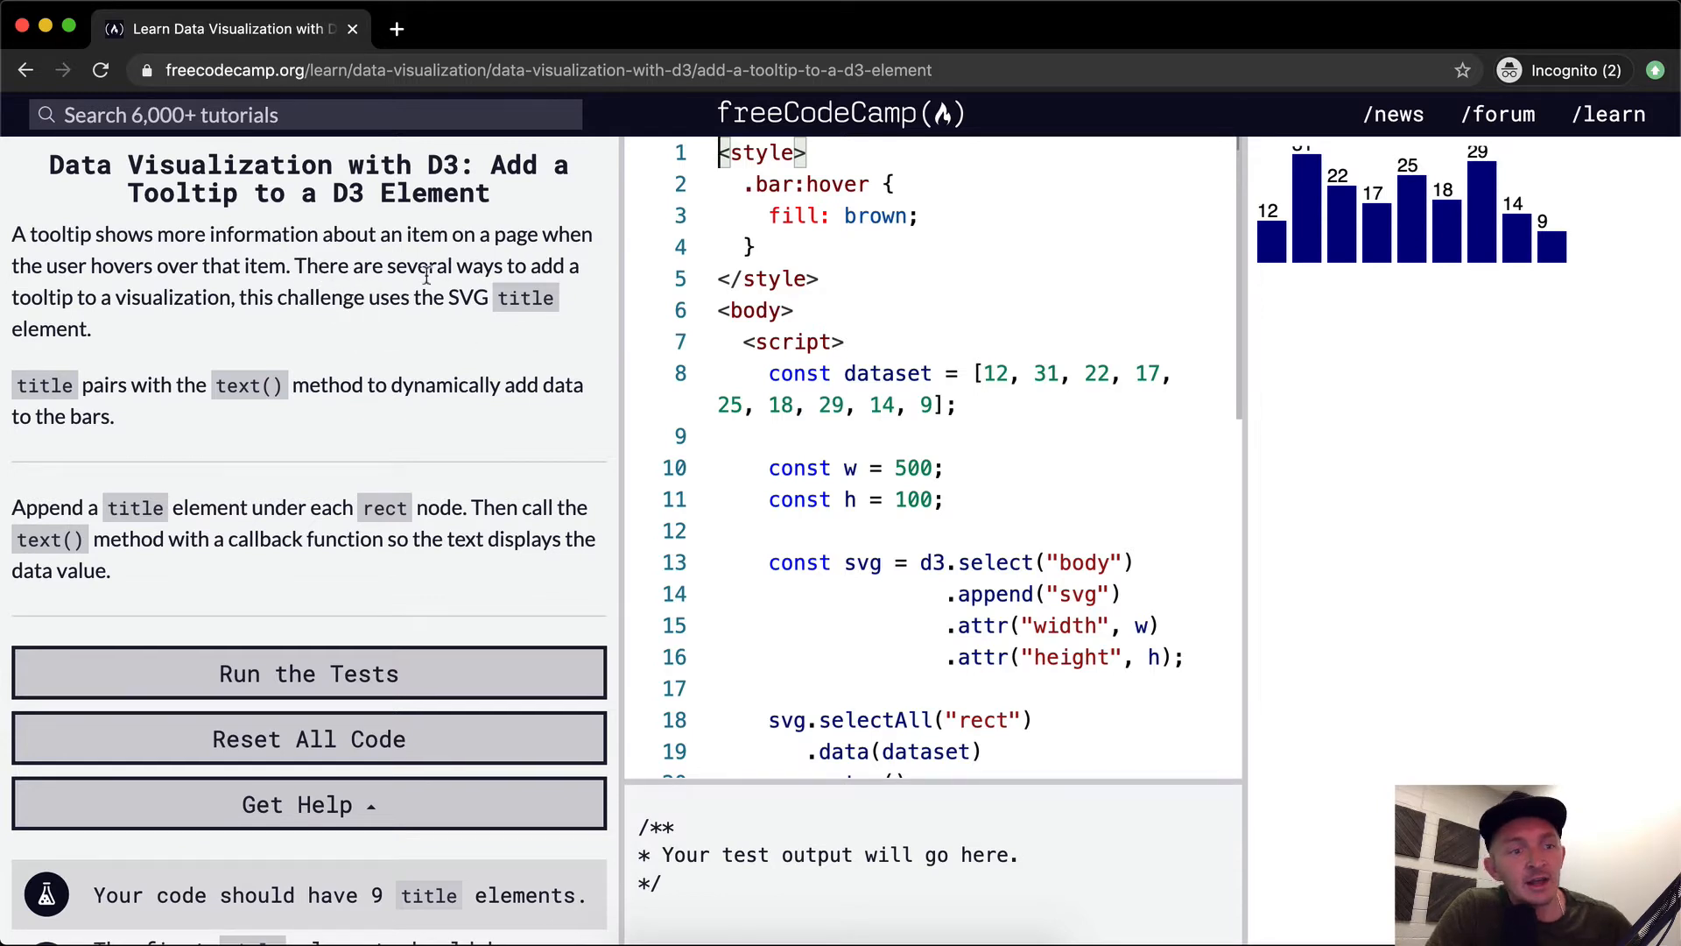
pyautogui.moveTo(340, 304)
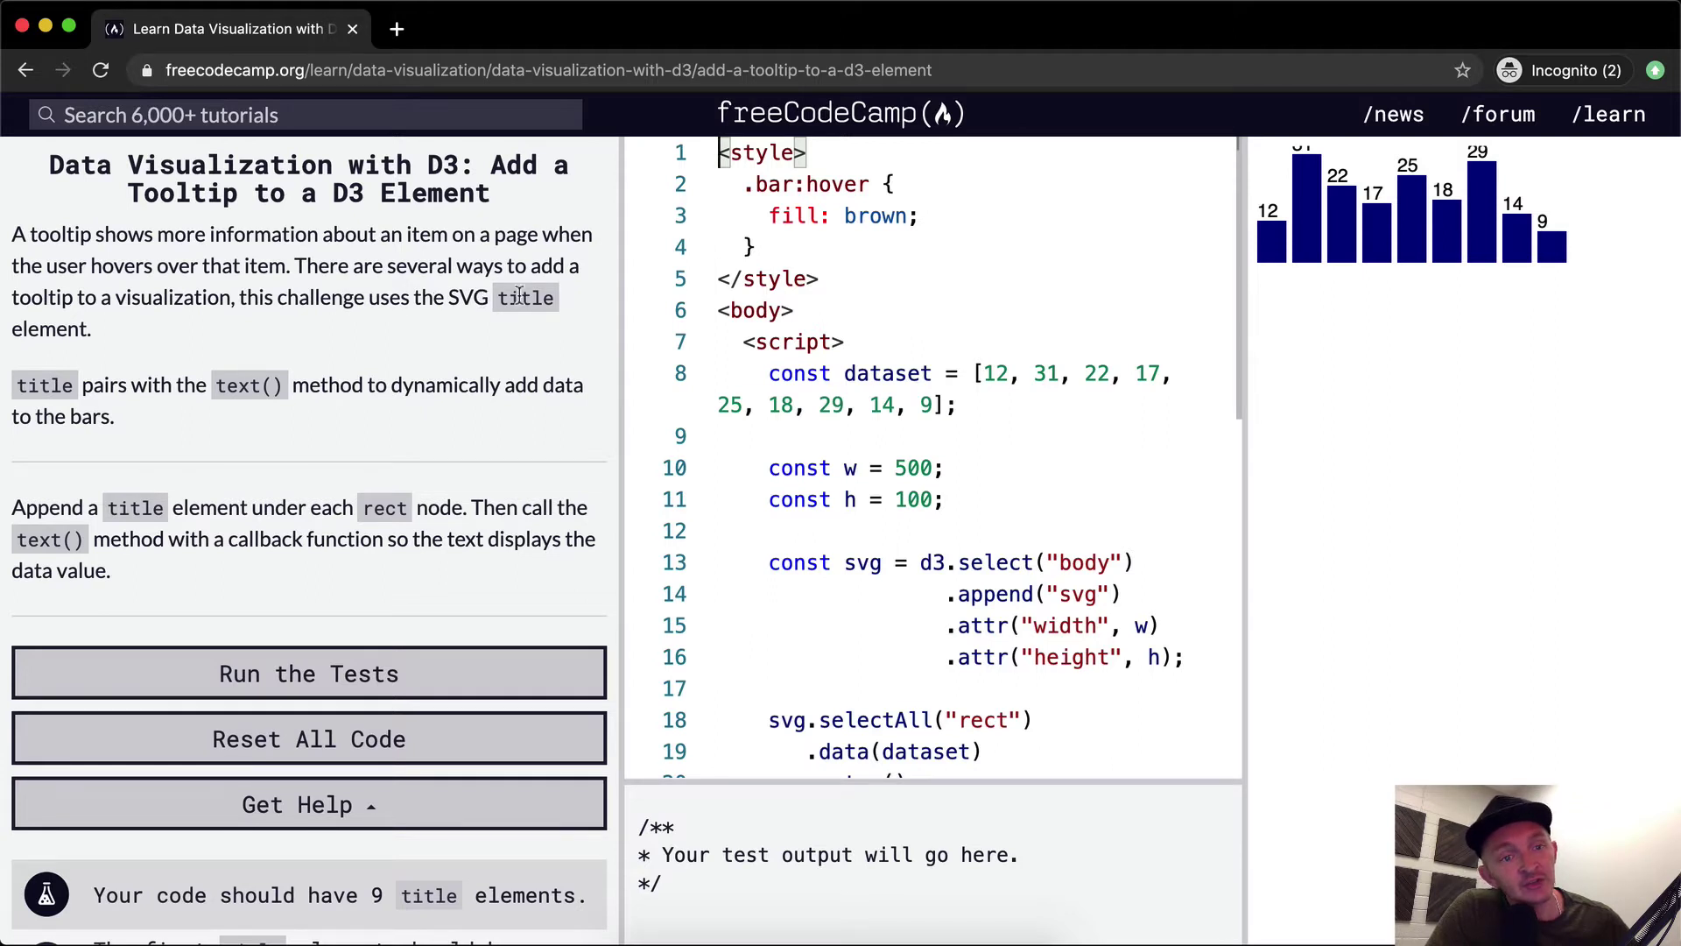
pyautogui.moveTo(193, 386)
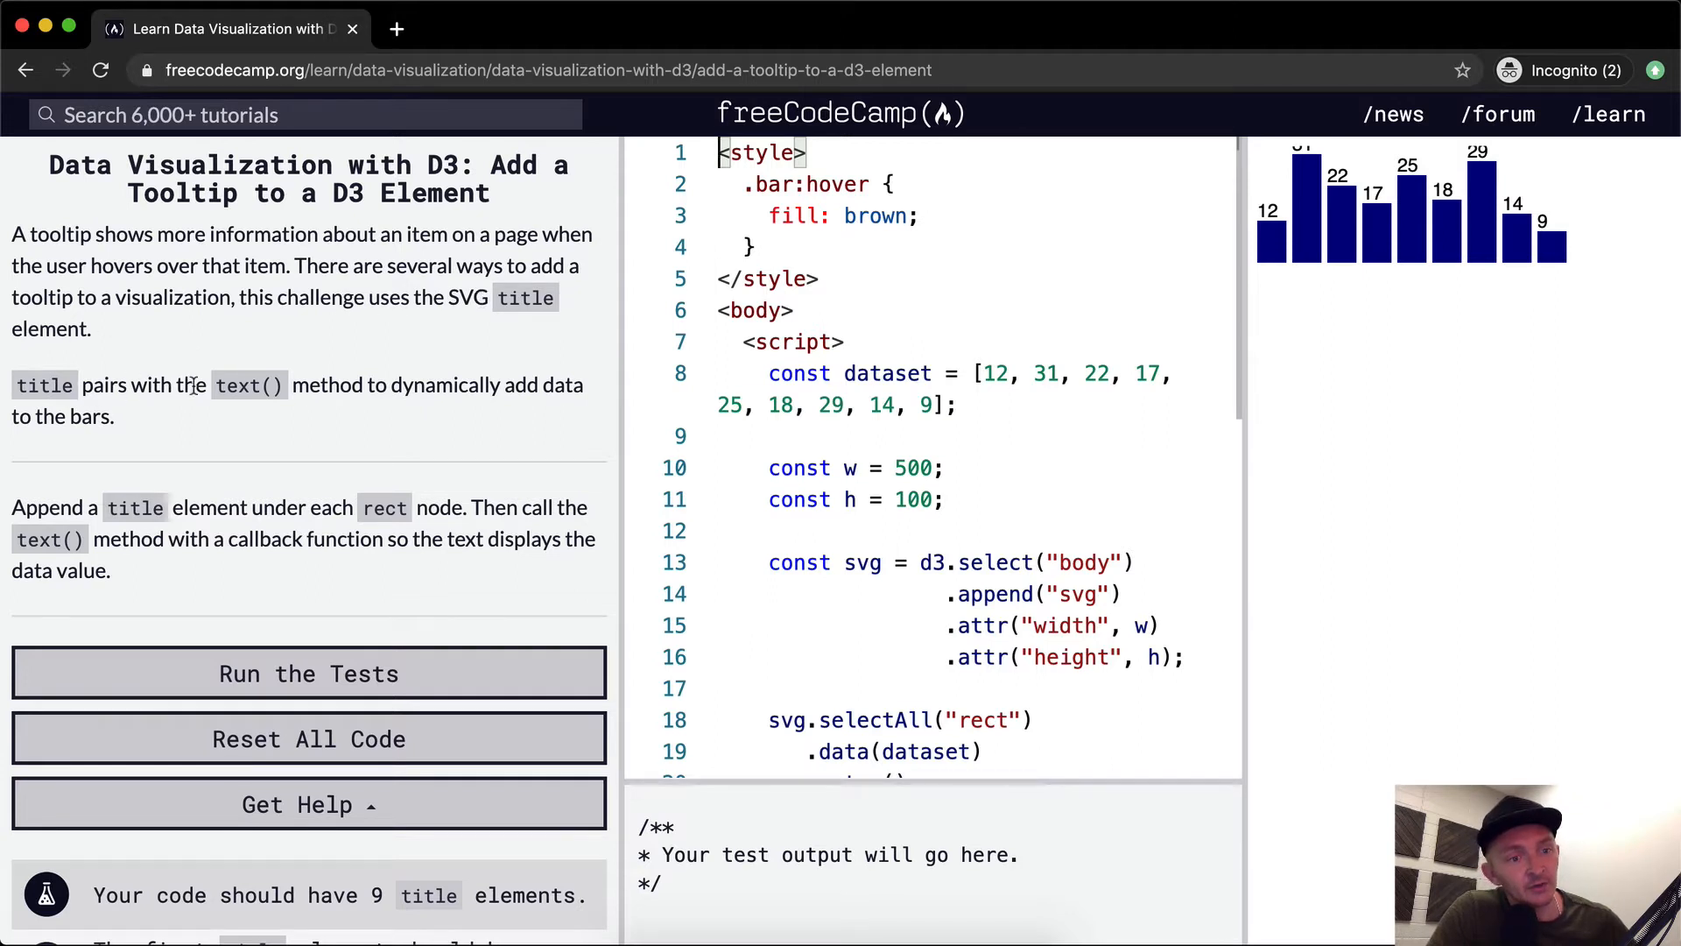
pyautogui.moveTo(199, 430)
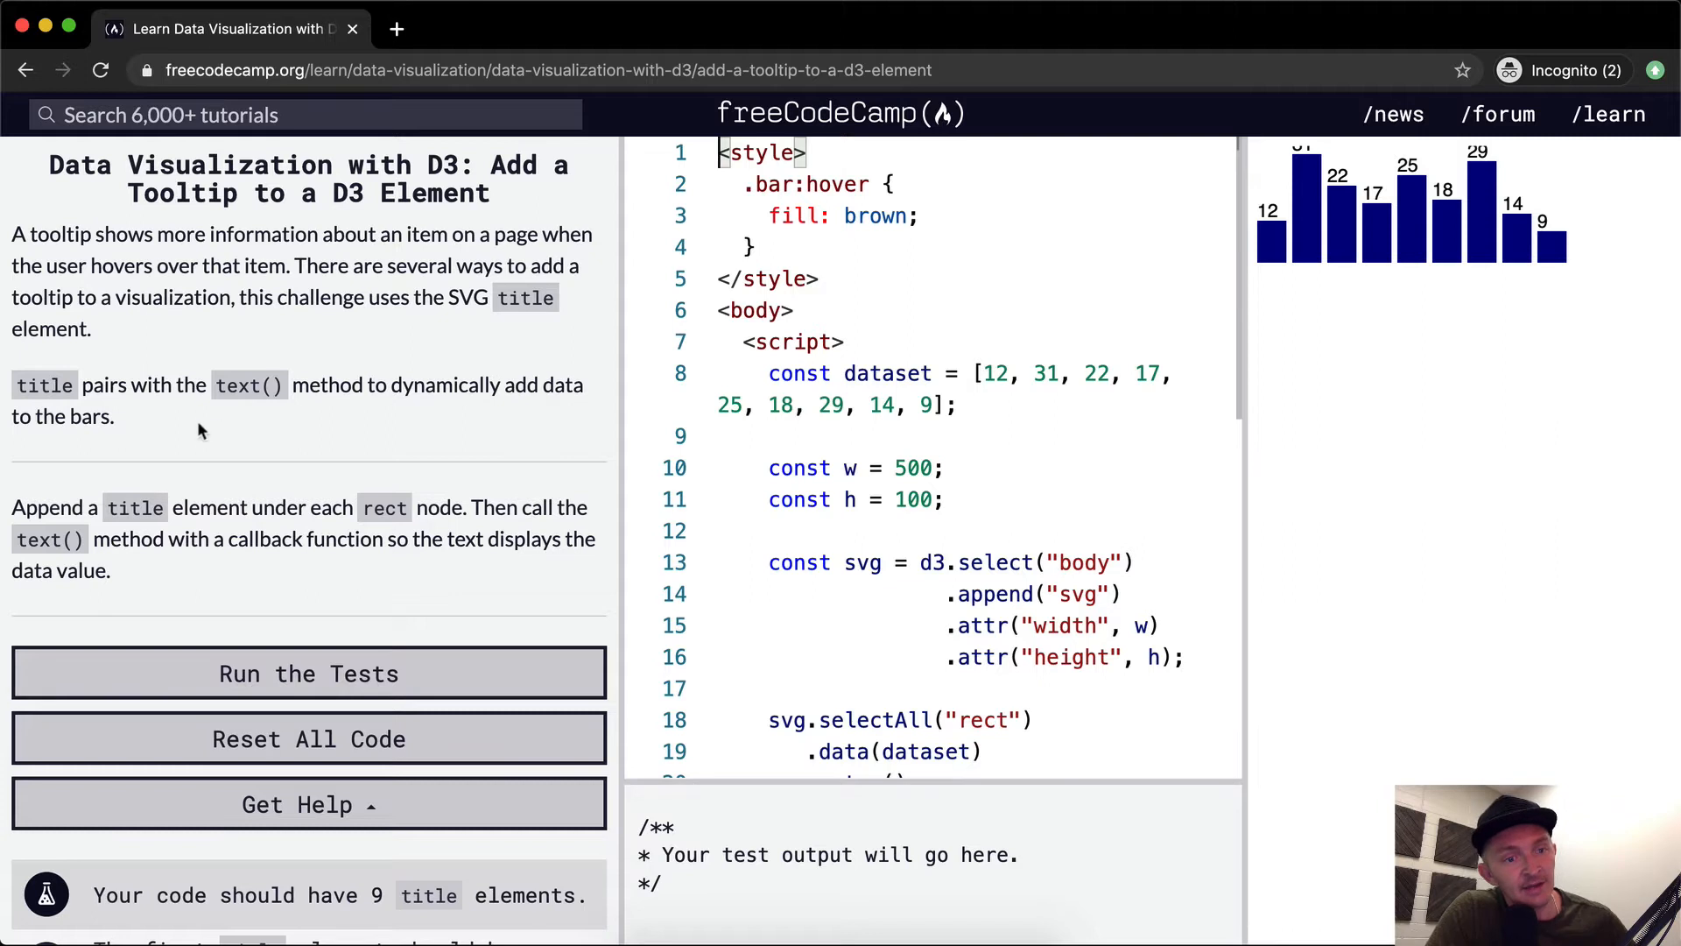
pyautogui.moveTo(118, 426)
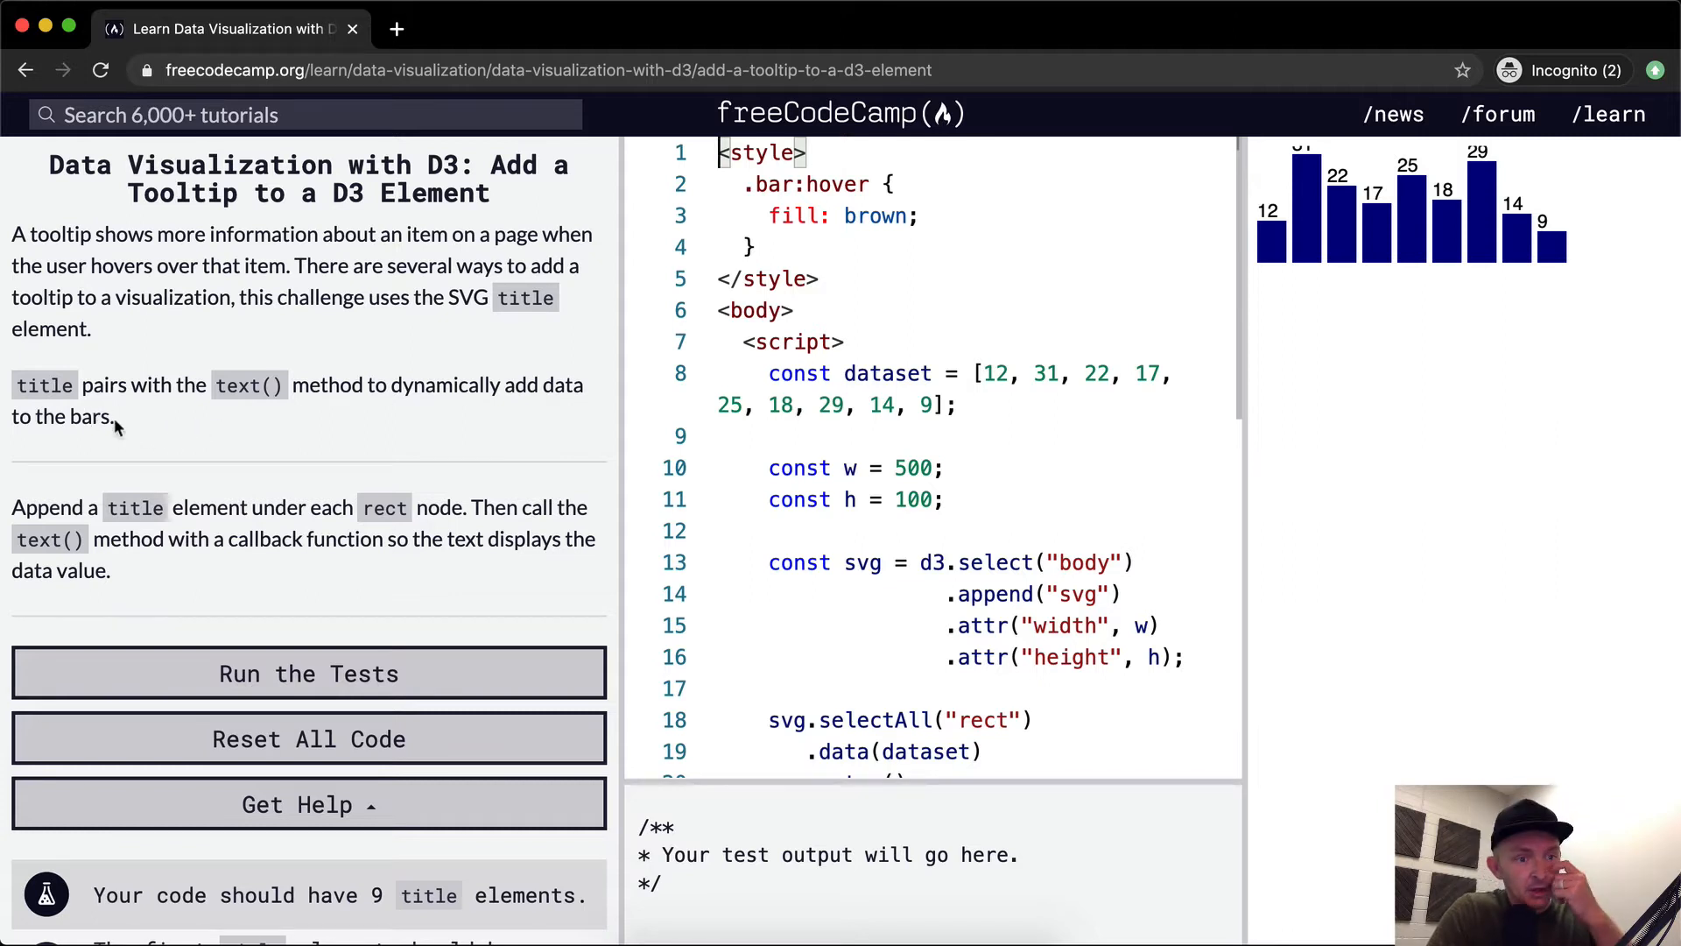
pyautogui.moveTo(341, 510)
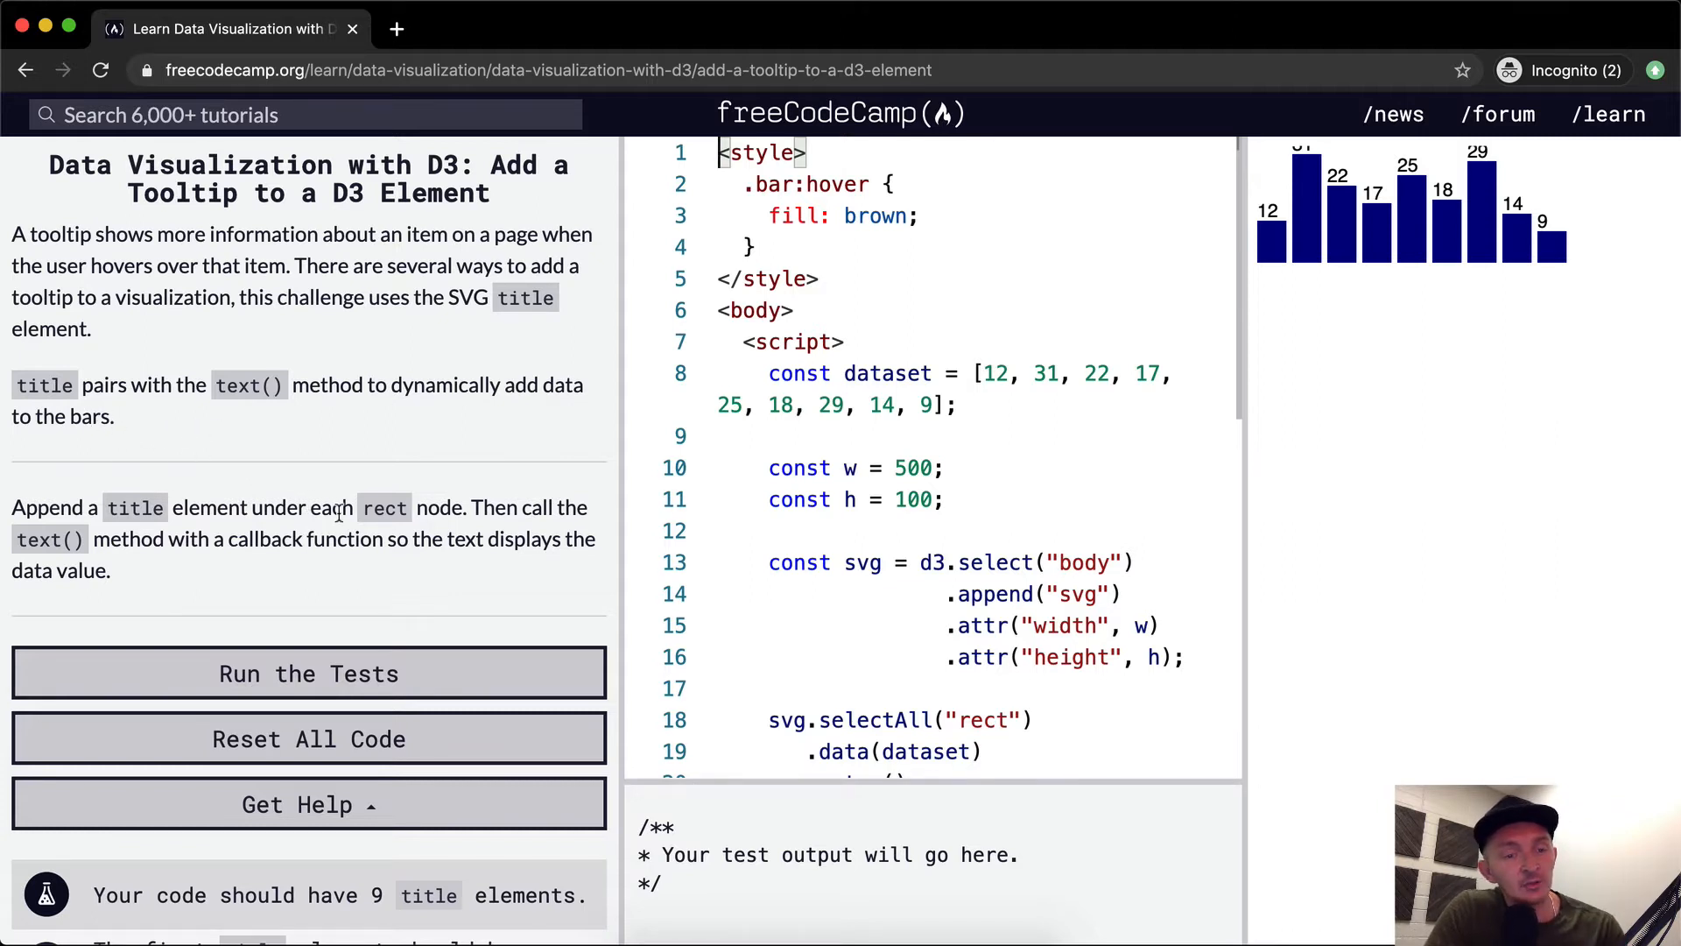
# Scroll the editor to the blank lines between the add-your-code comments.
pyautogui.scroll(-3)
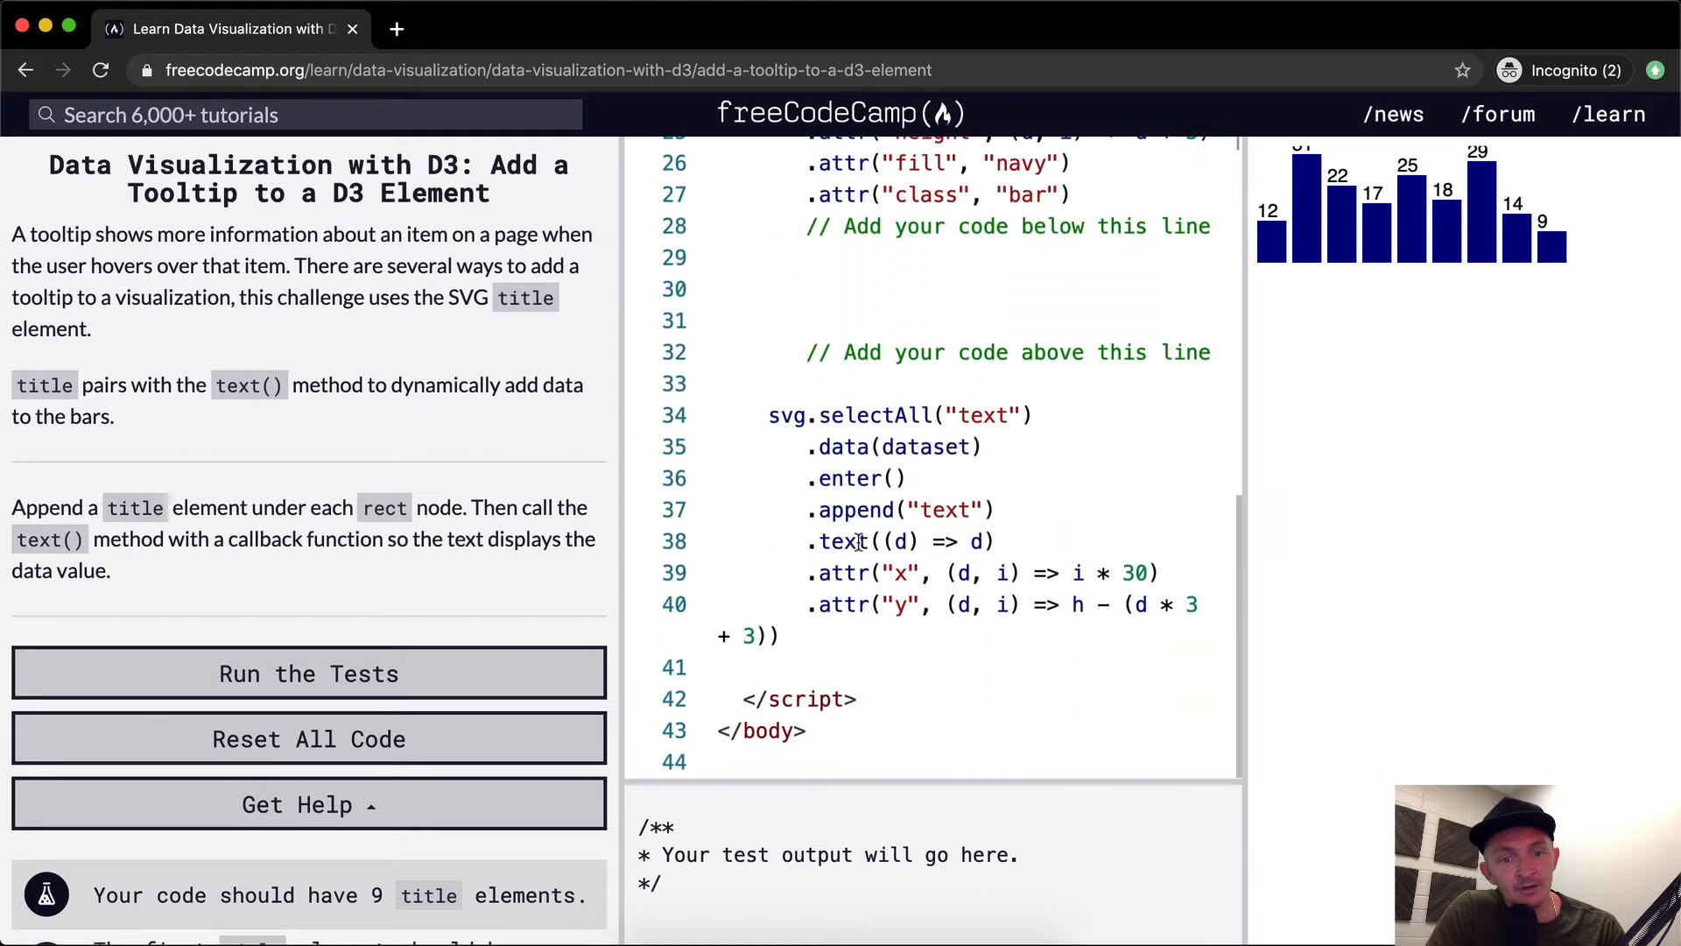
pyautogui.scroll(3)
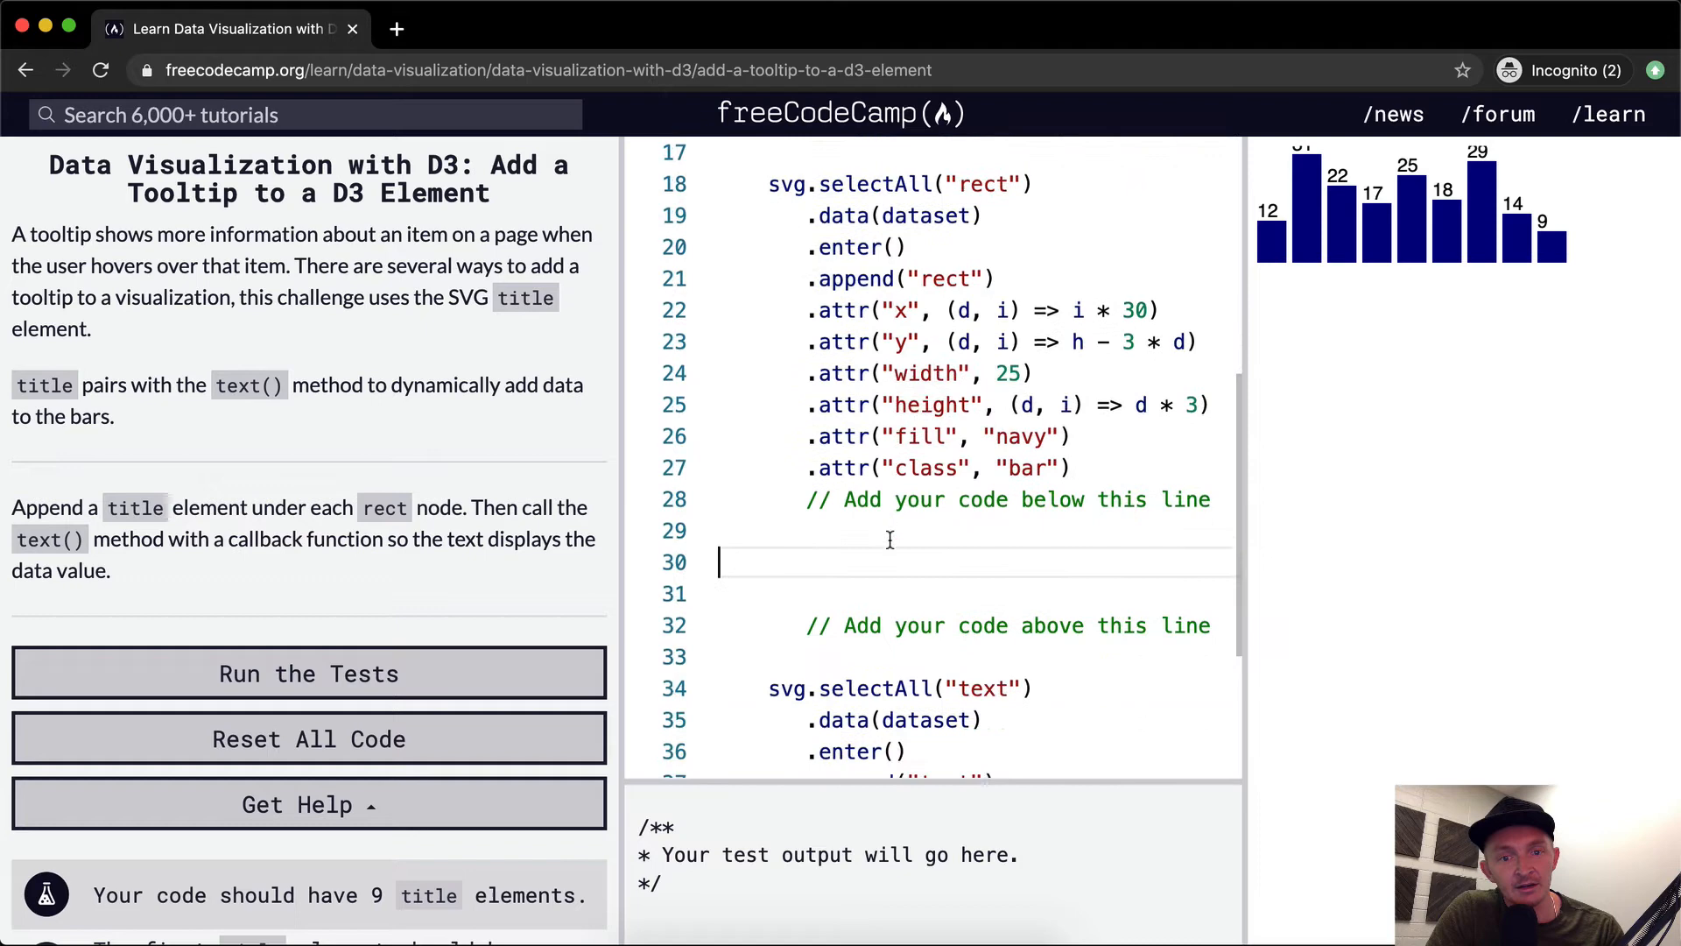
pyautogui.scroll(-3)
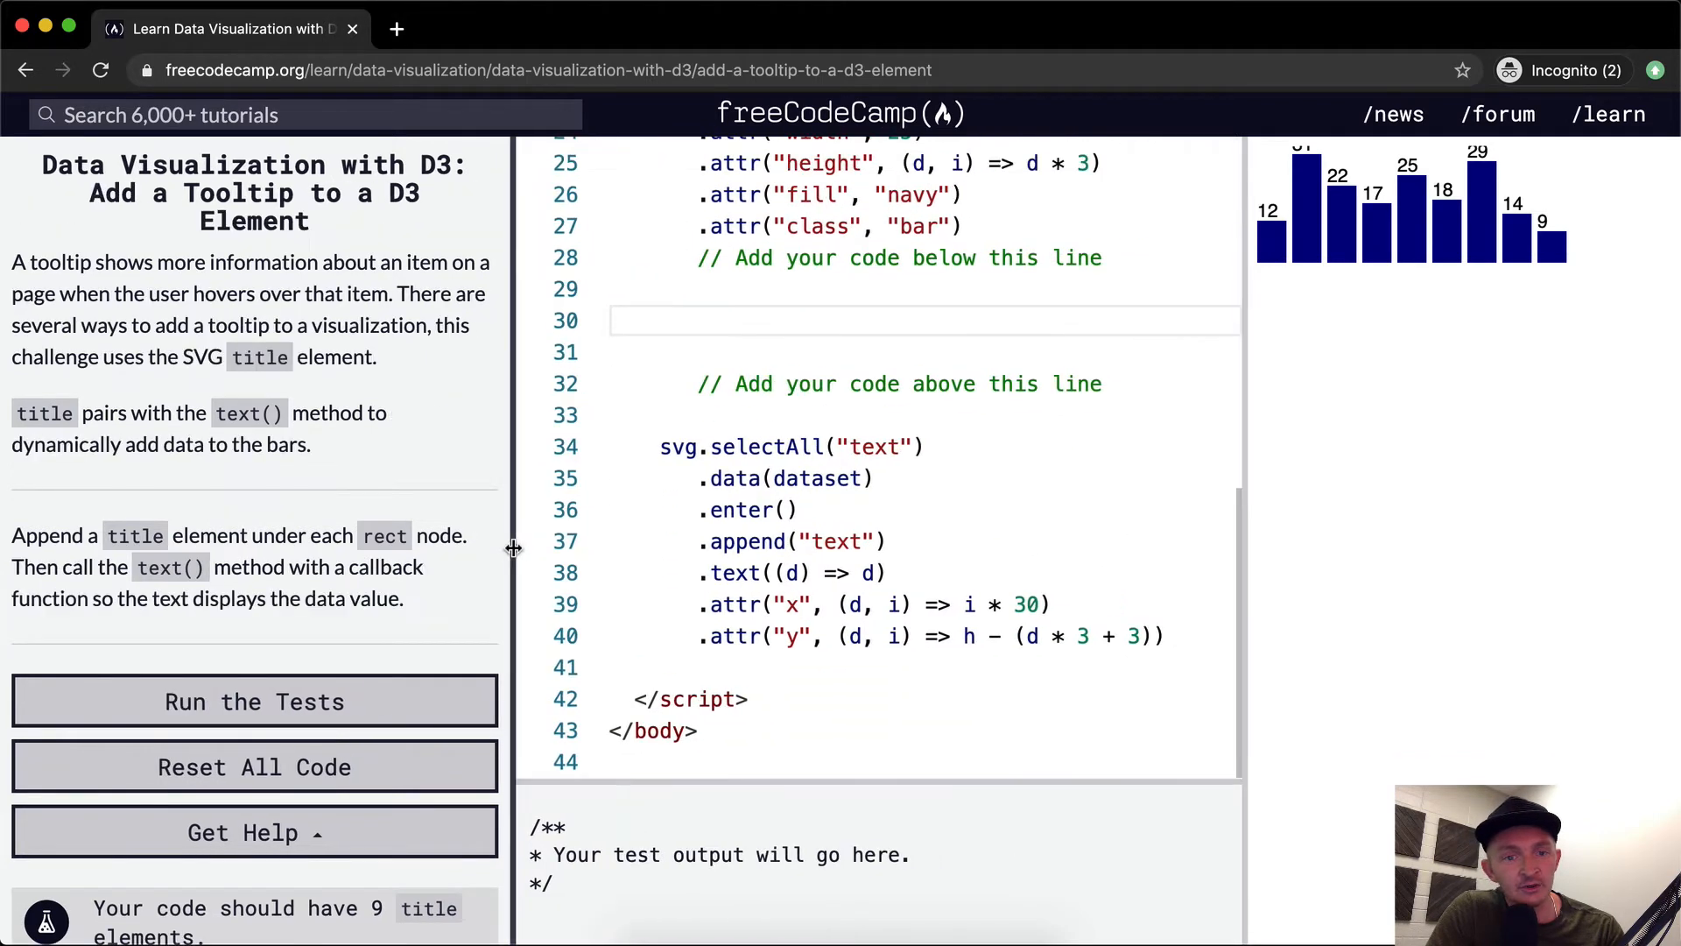
pyautogui.moveTo(513, 549)
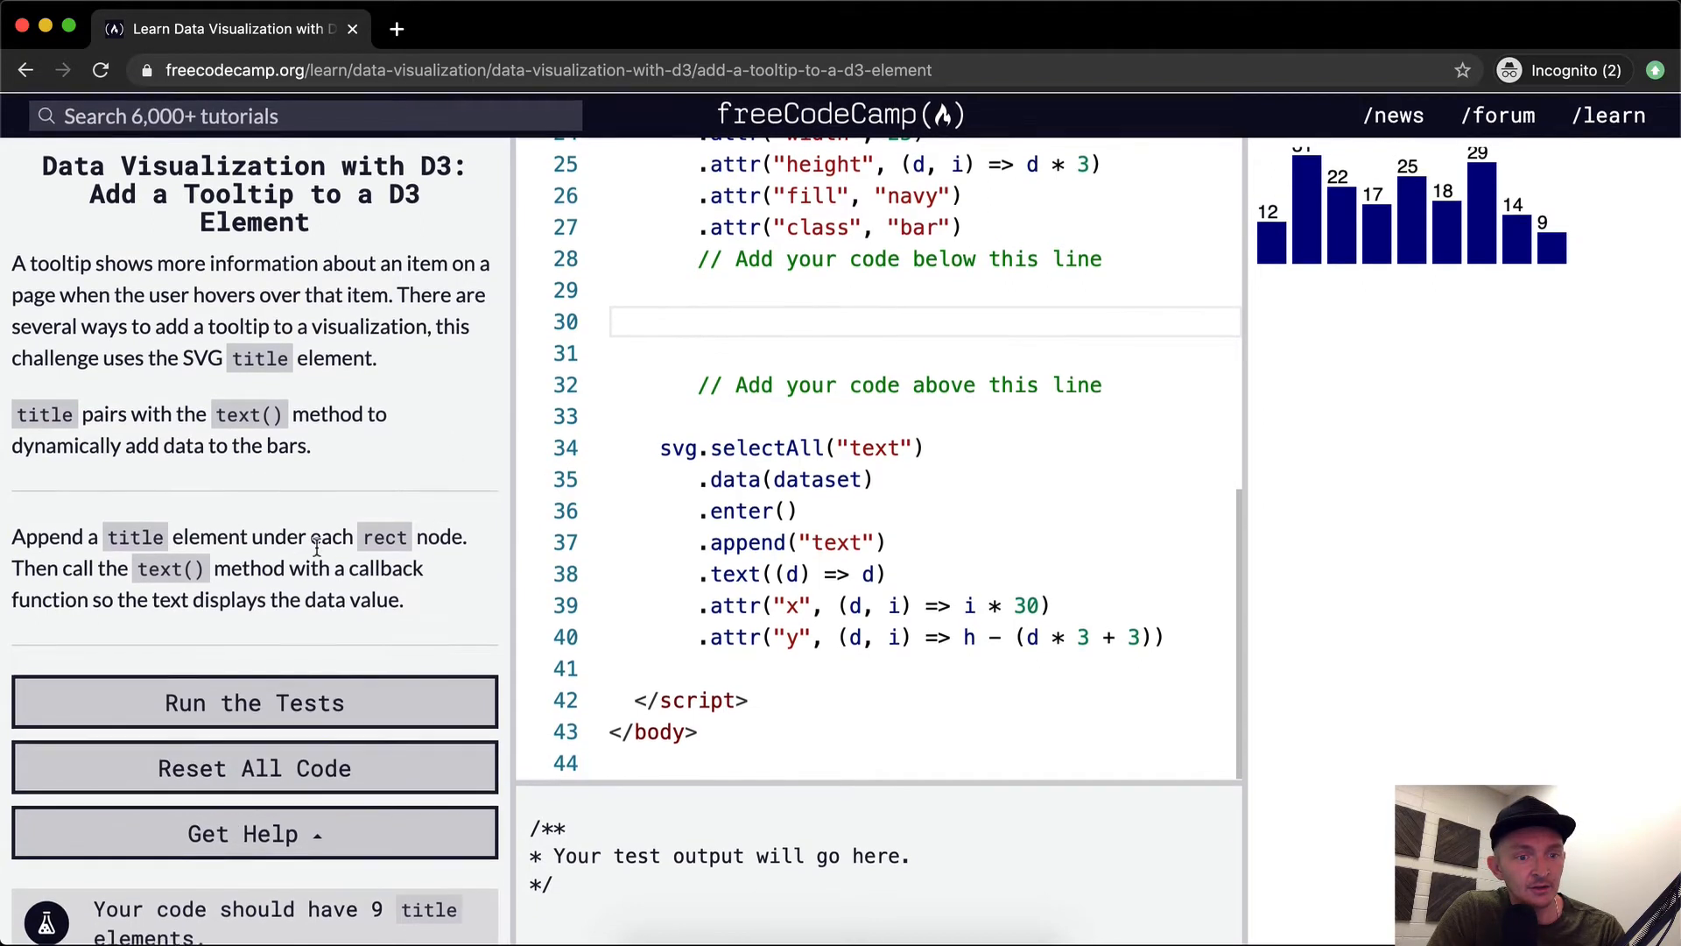
pyautogui.scroll(3)
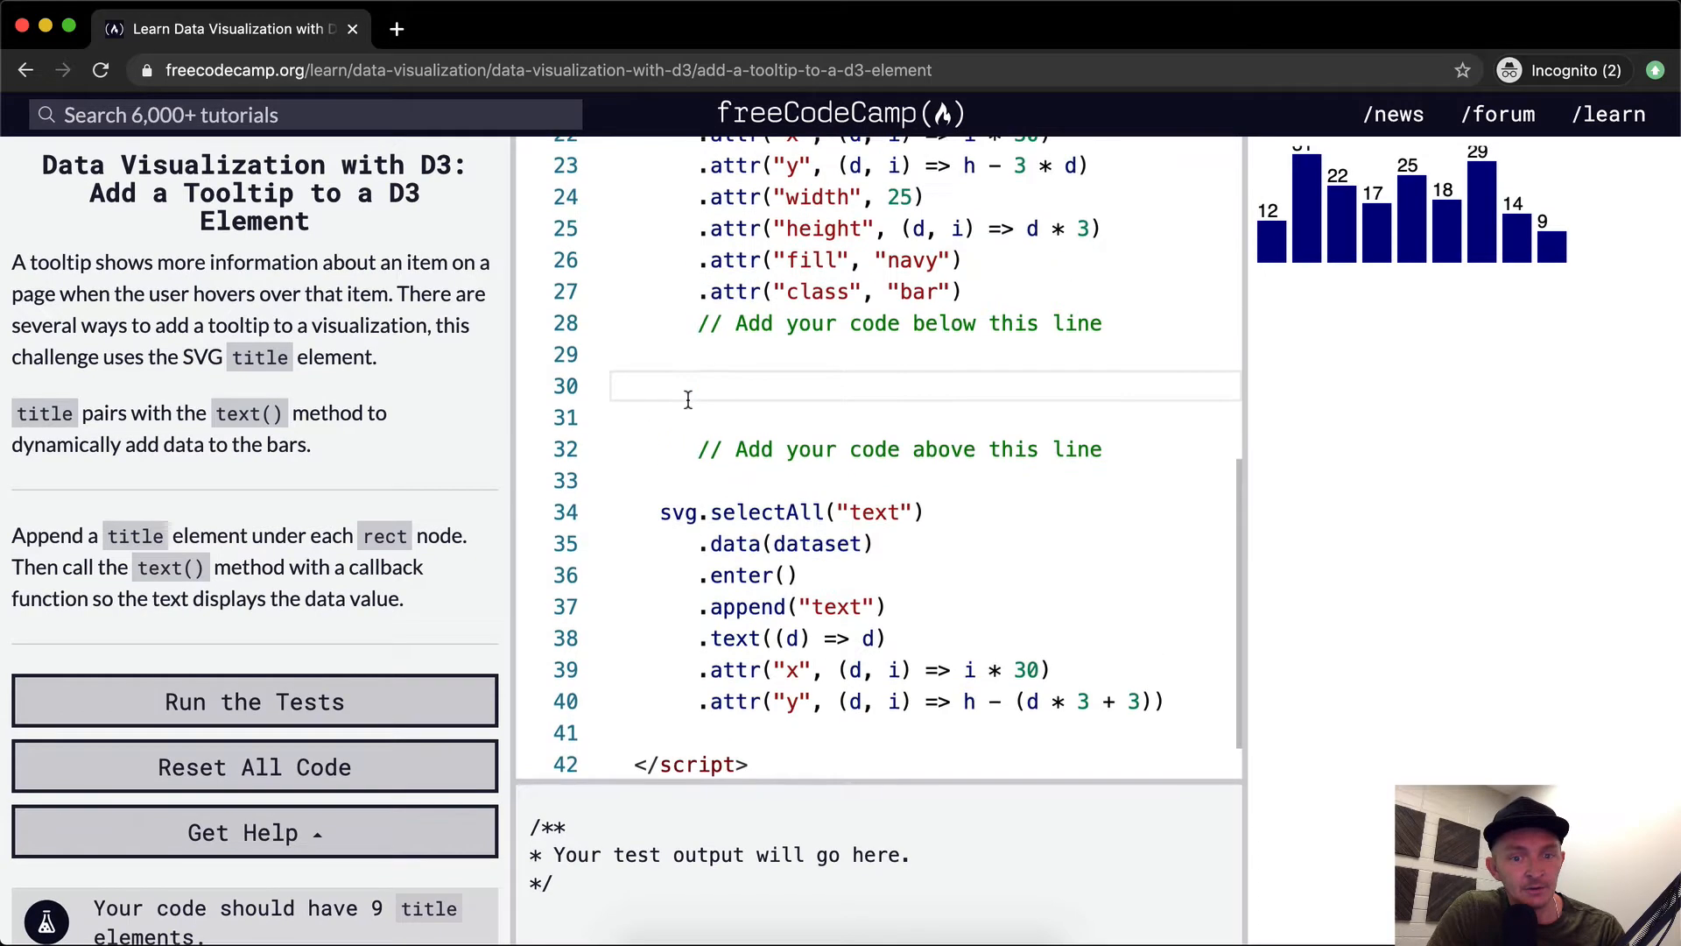
pyautogui.scroll(3)
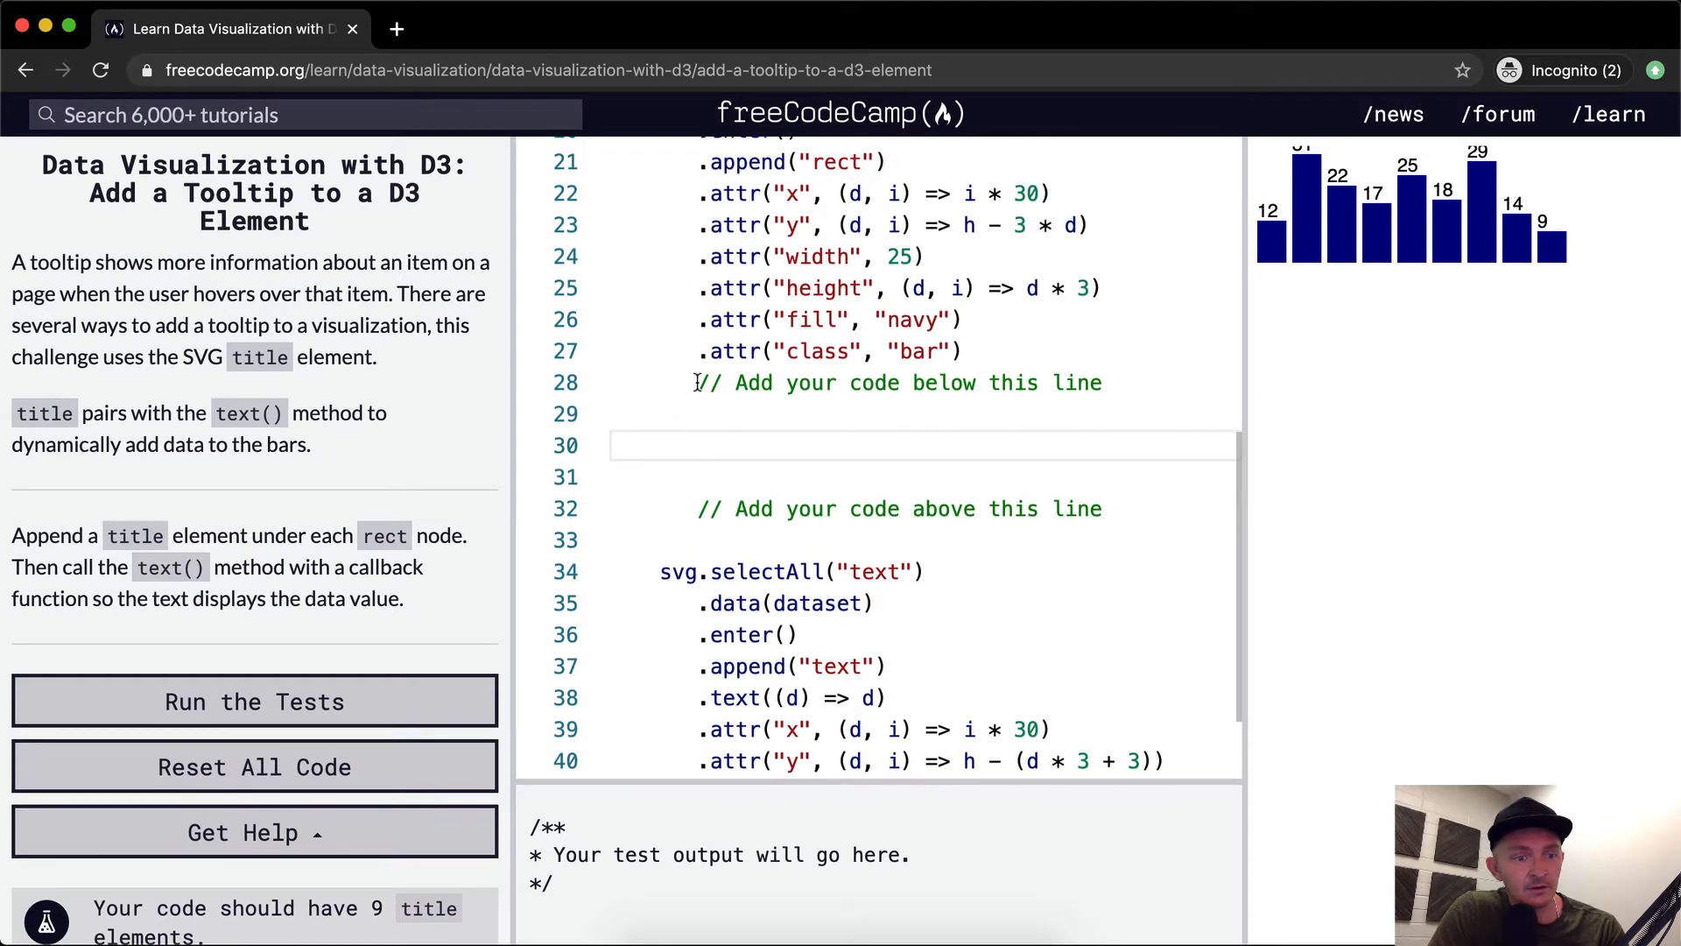
# Chain .append("title").text( under the comment, fixing the 'tittle' typo.
pyautogui.write('.append')
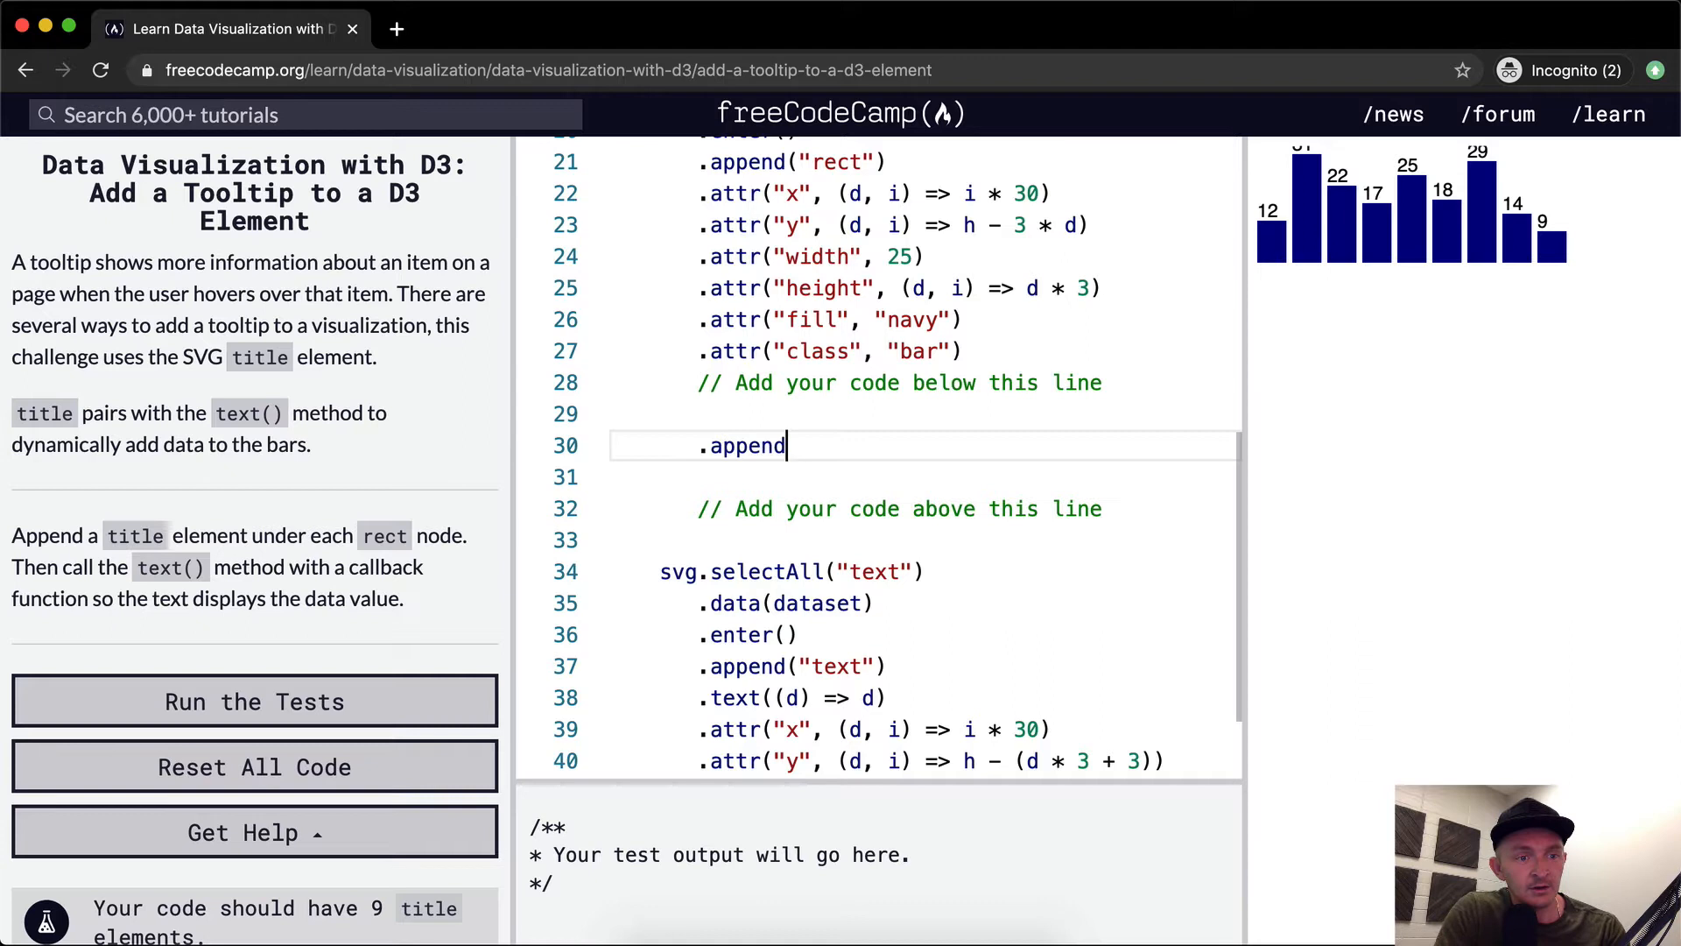
pyautogui.write('("tittle")')
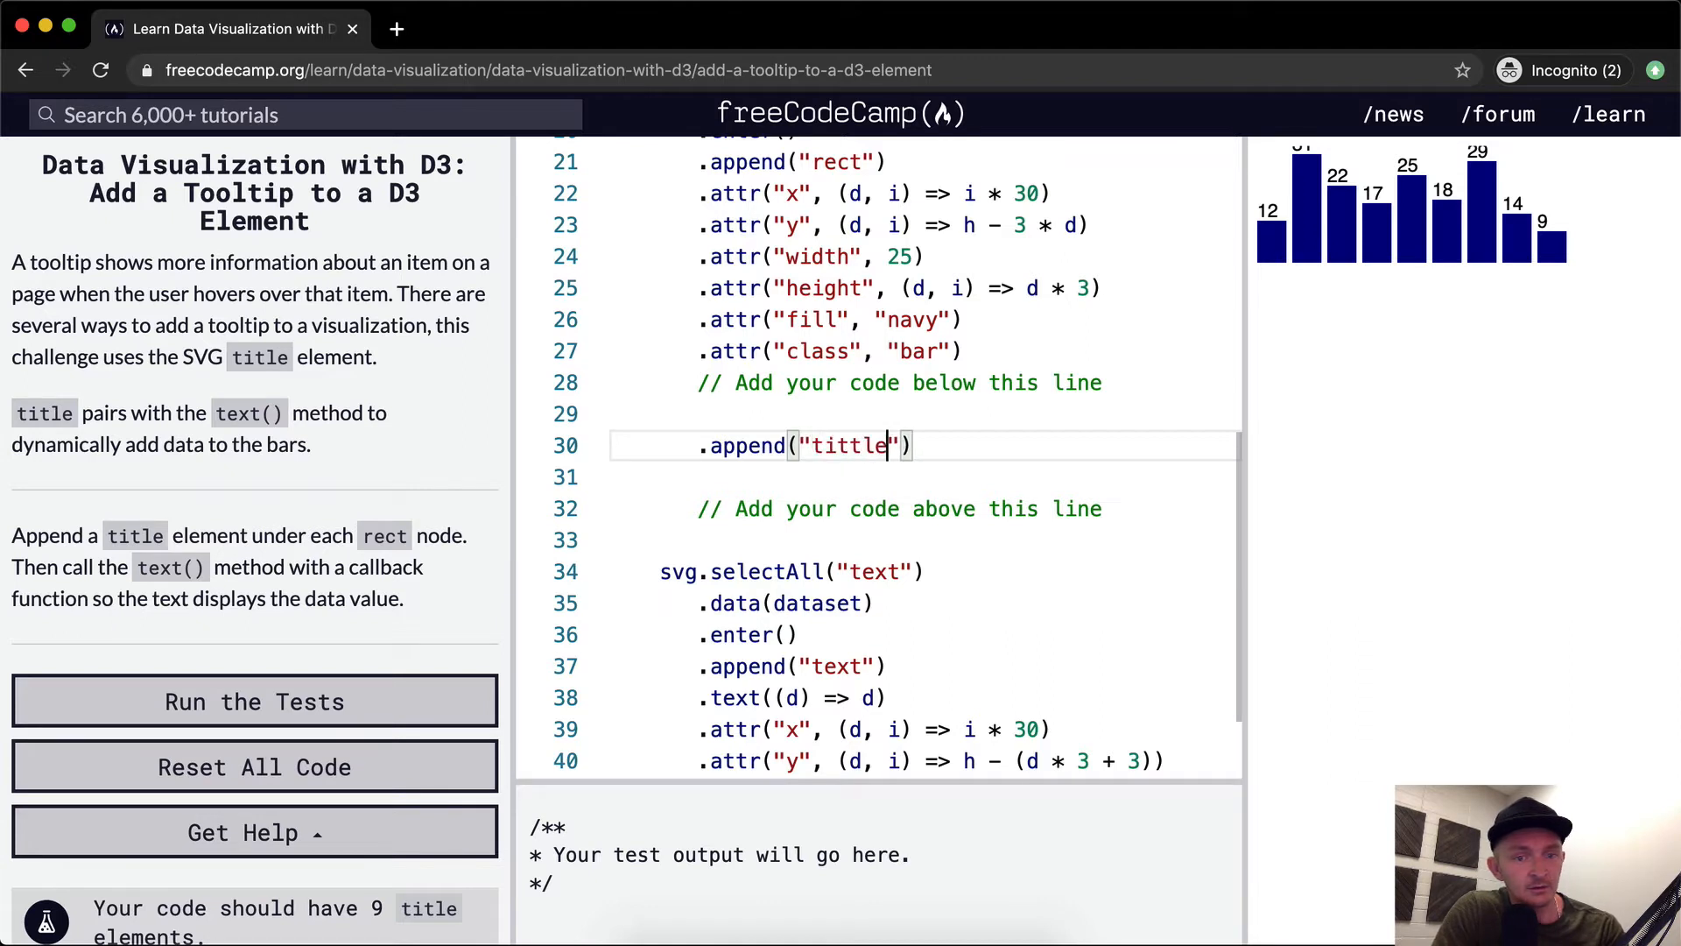
pyautogui.press('Backspace')
pyautogui.write('.t')
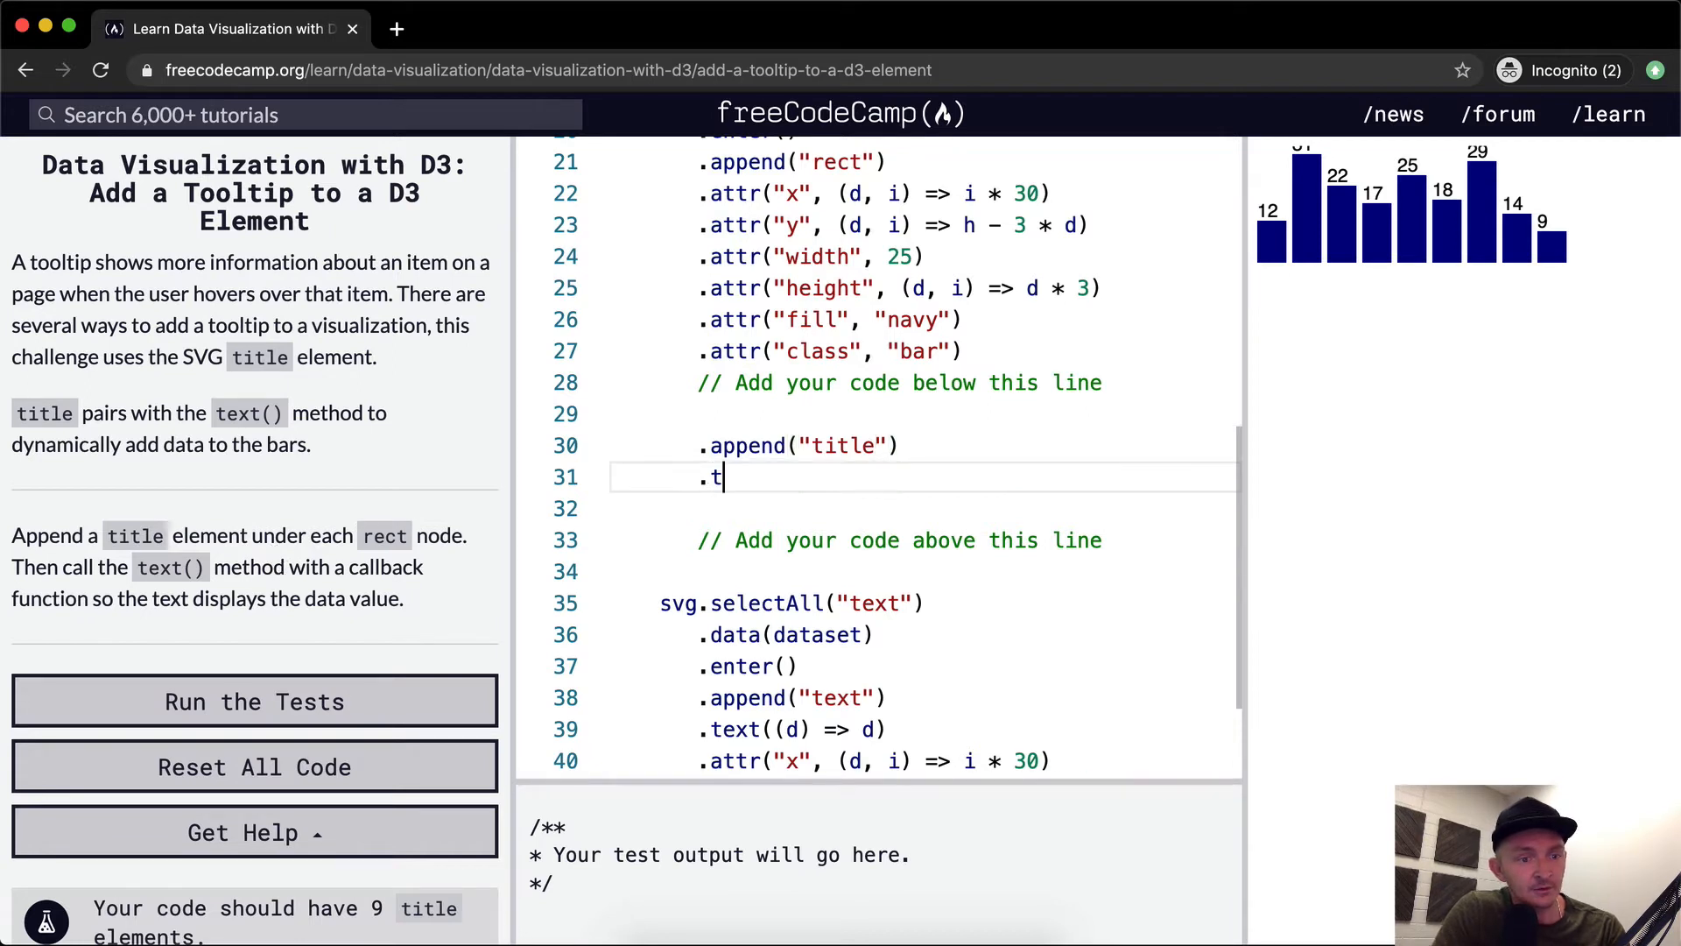
pyautogui.write('ext()')
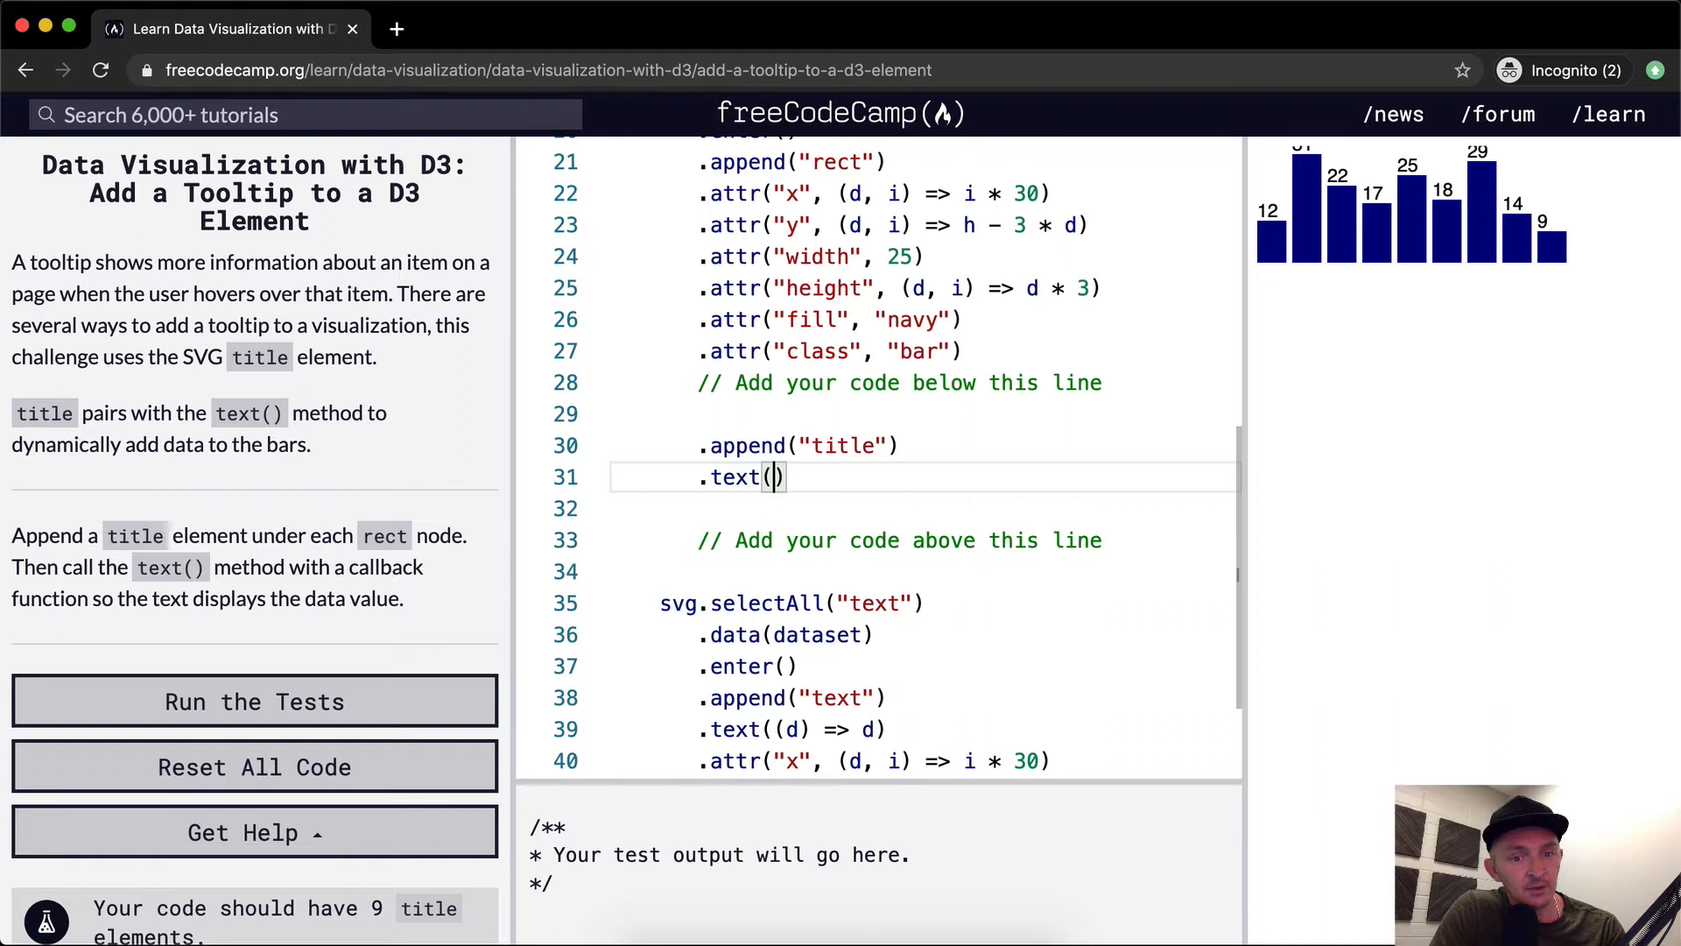
# Write the text callback function(e) so it returns d instead of logging it.
pyautogui.write('functio')
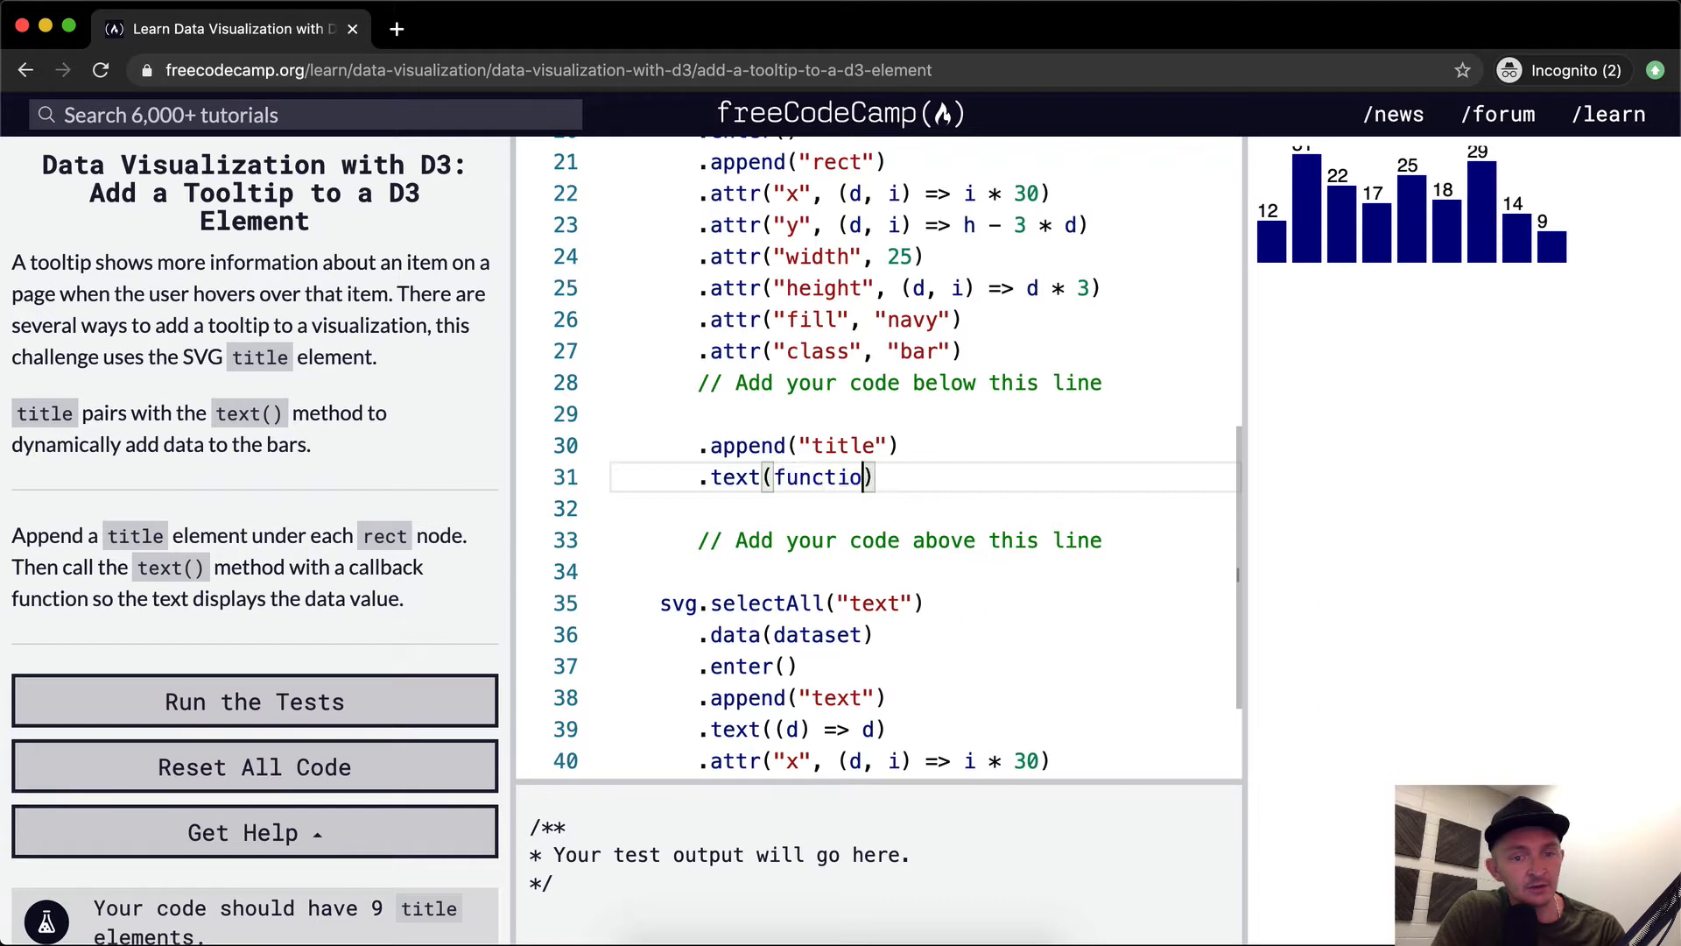
pyautogui.write('n(e')
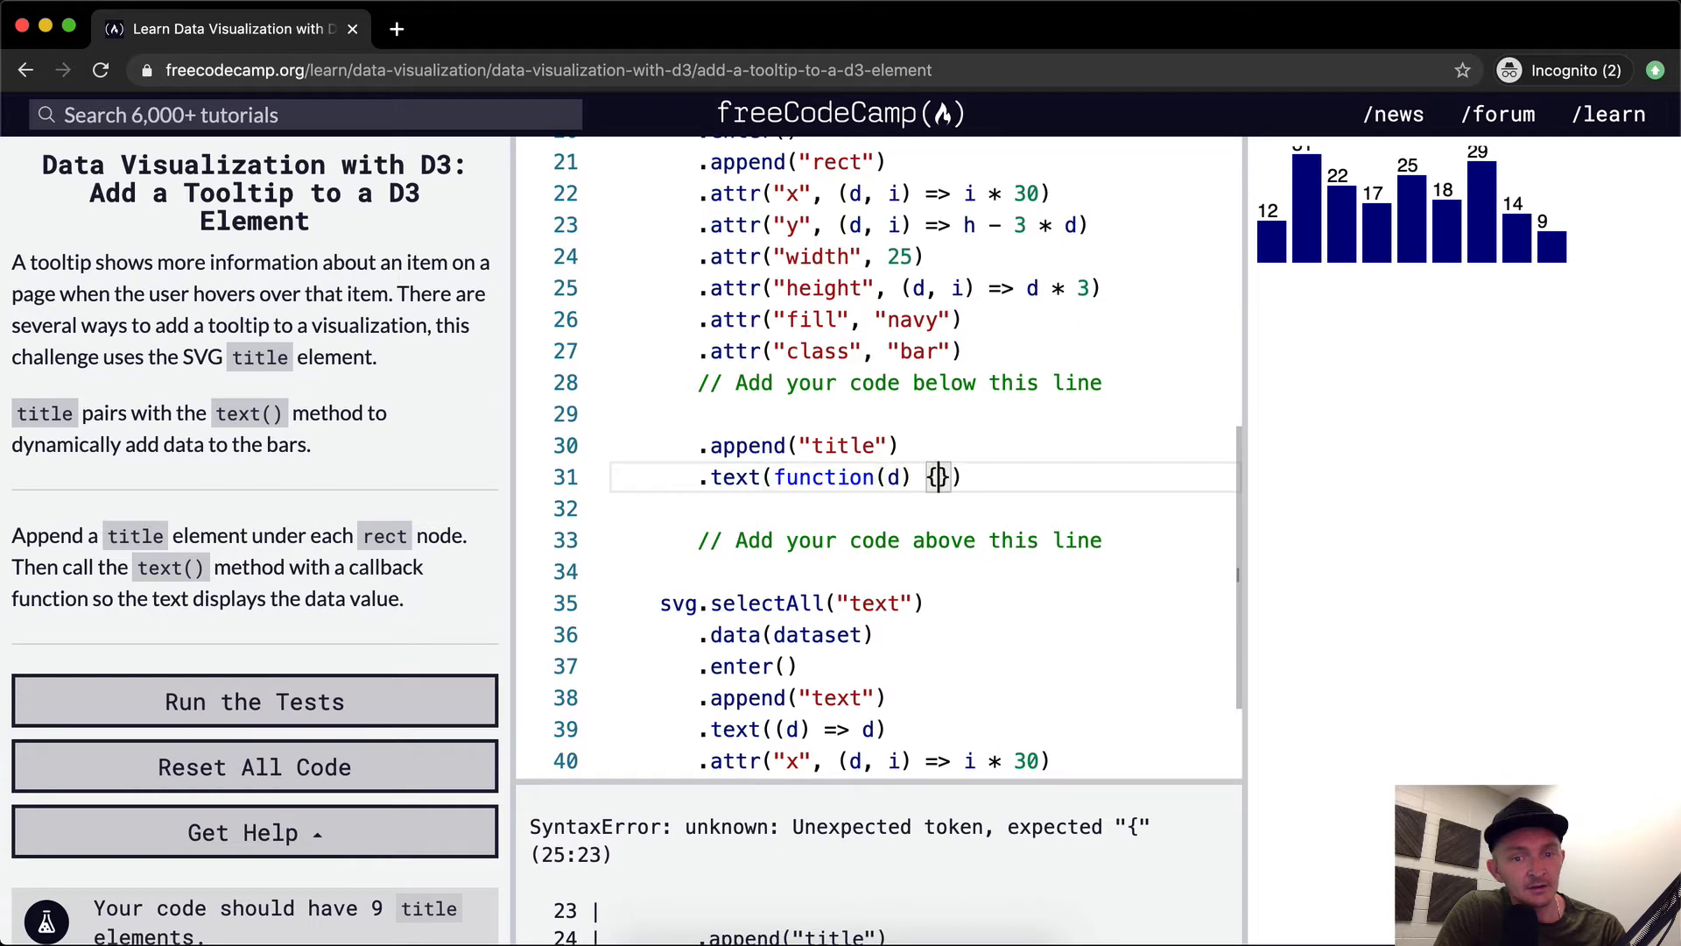
pyautogui.write('console.log(d);')
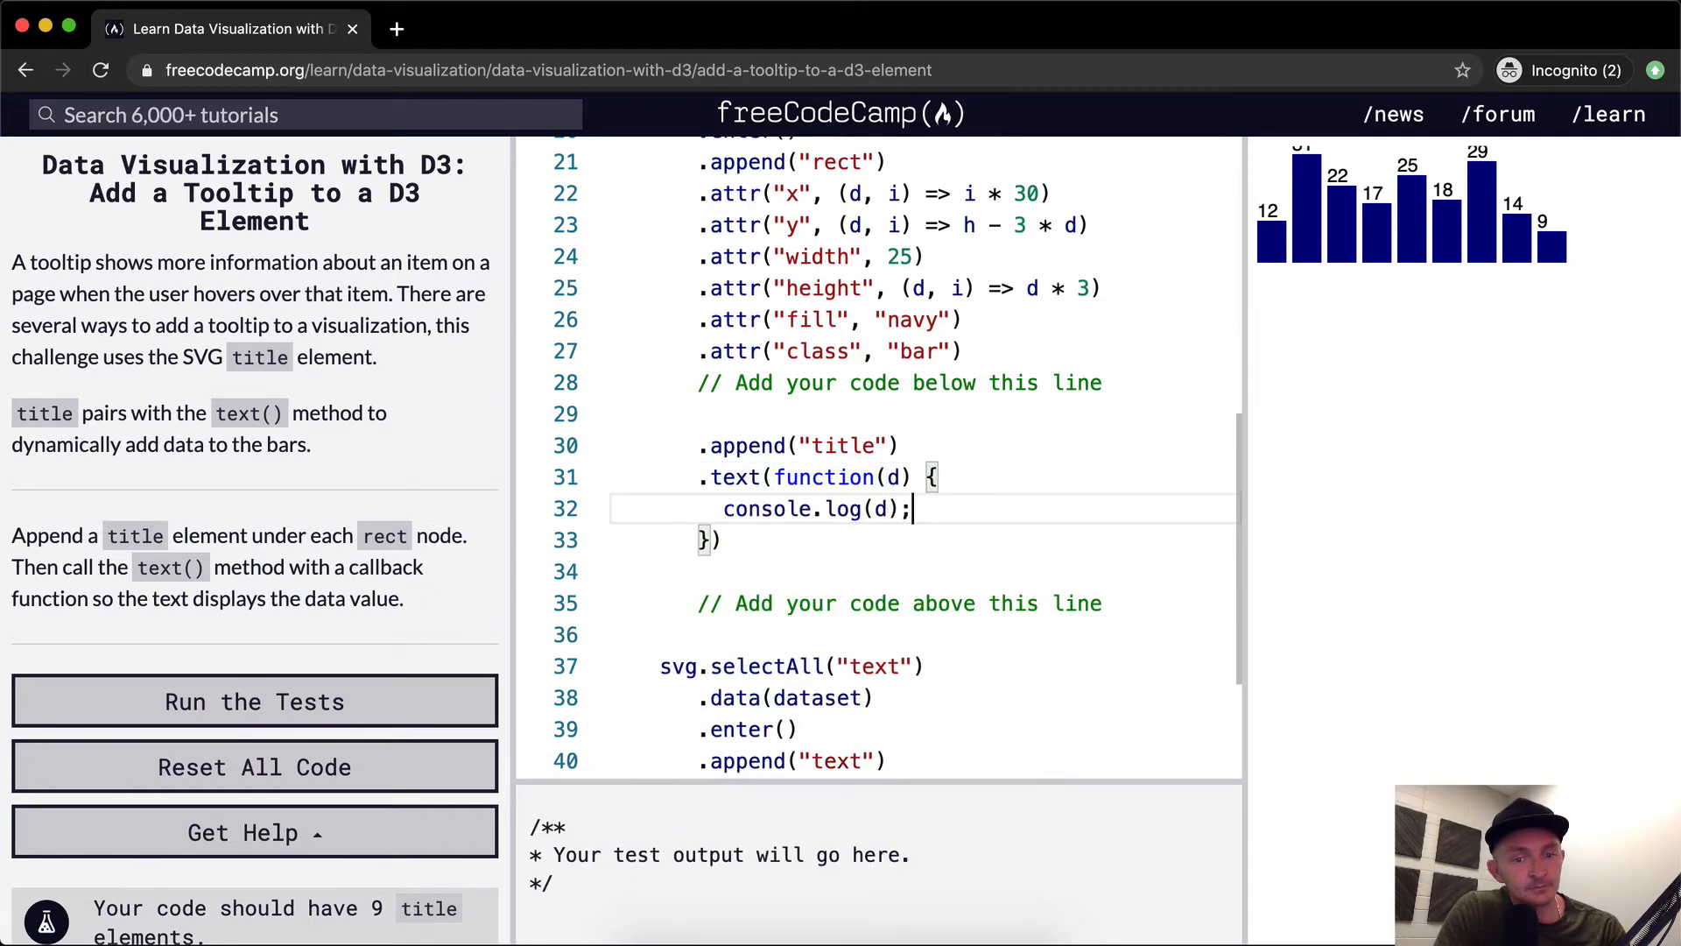
pyautogui.click(254, 701)
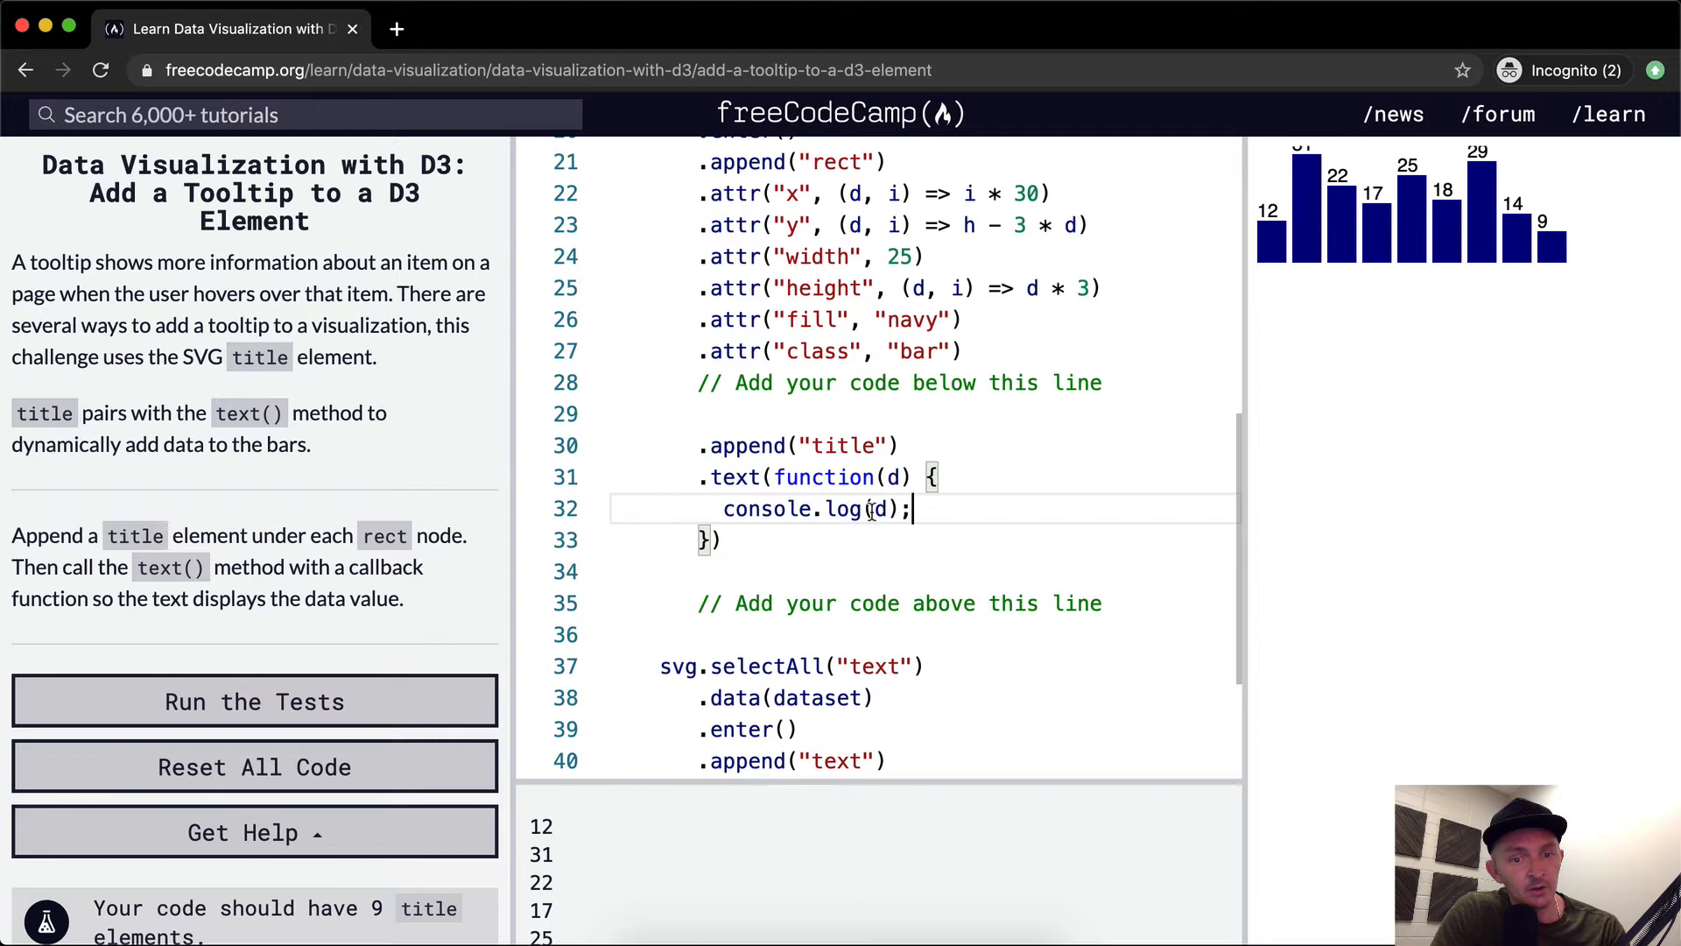
pyautogui.press('Backspace')
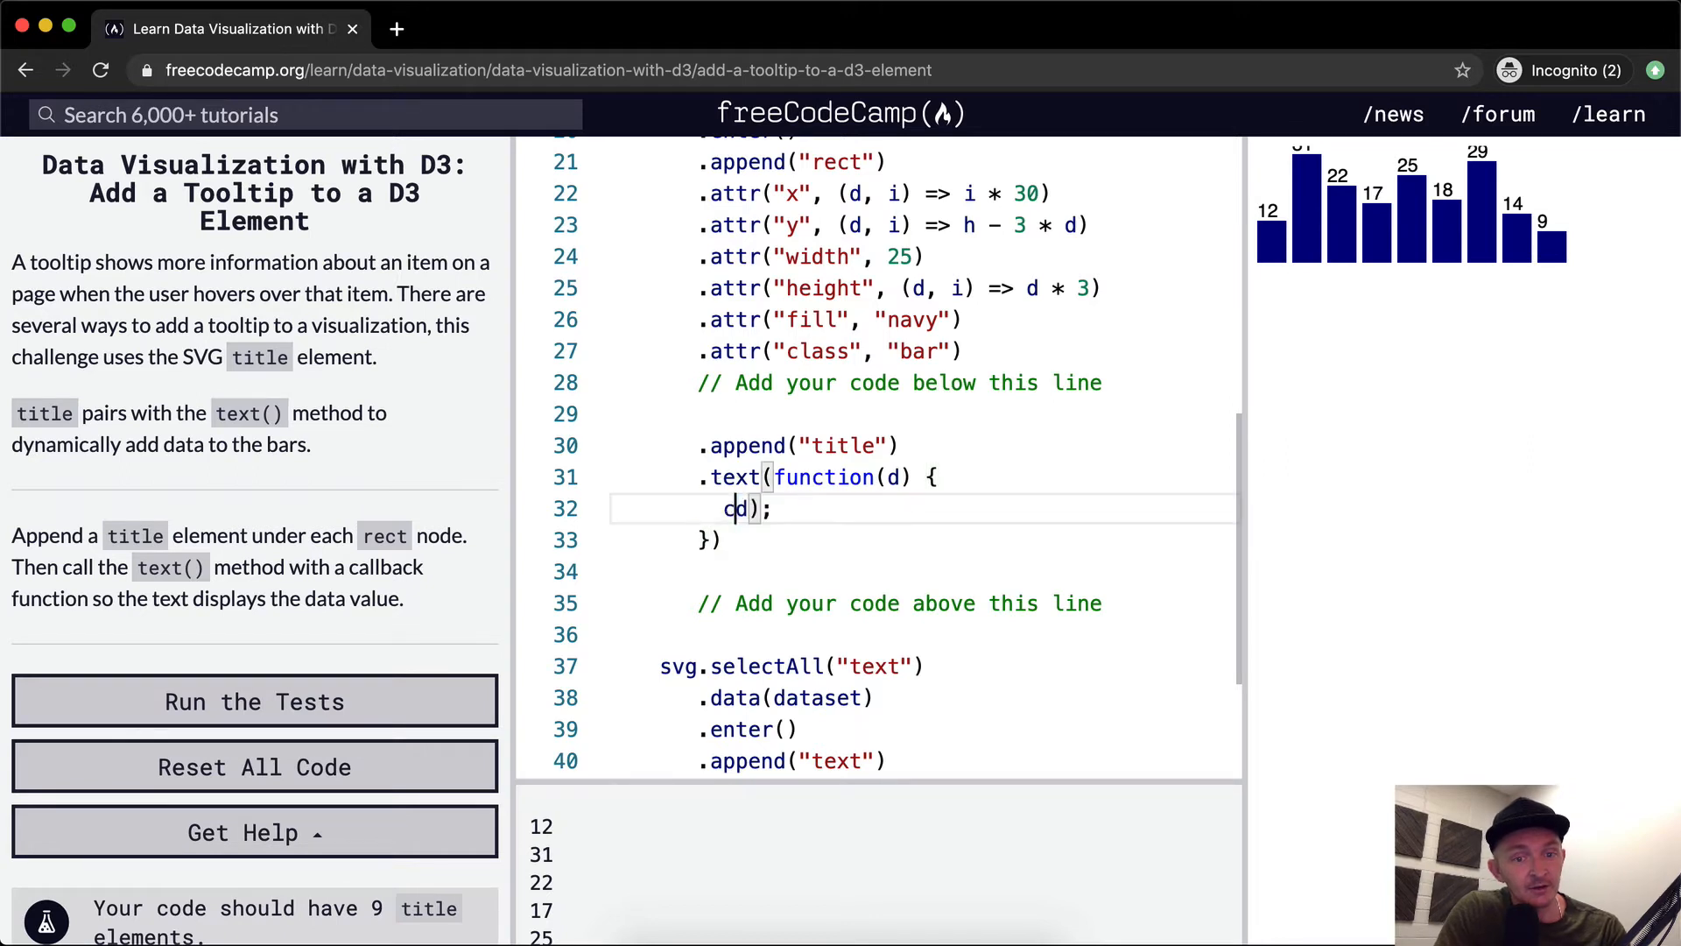
pyautogui.write('return')
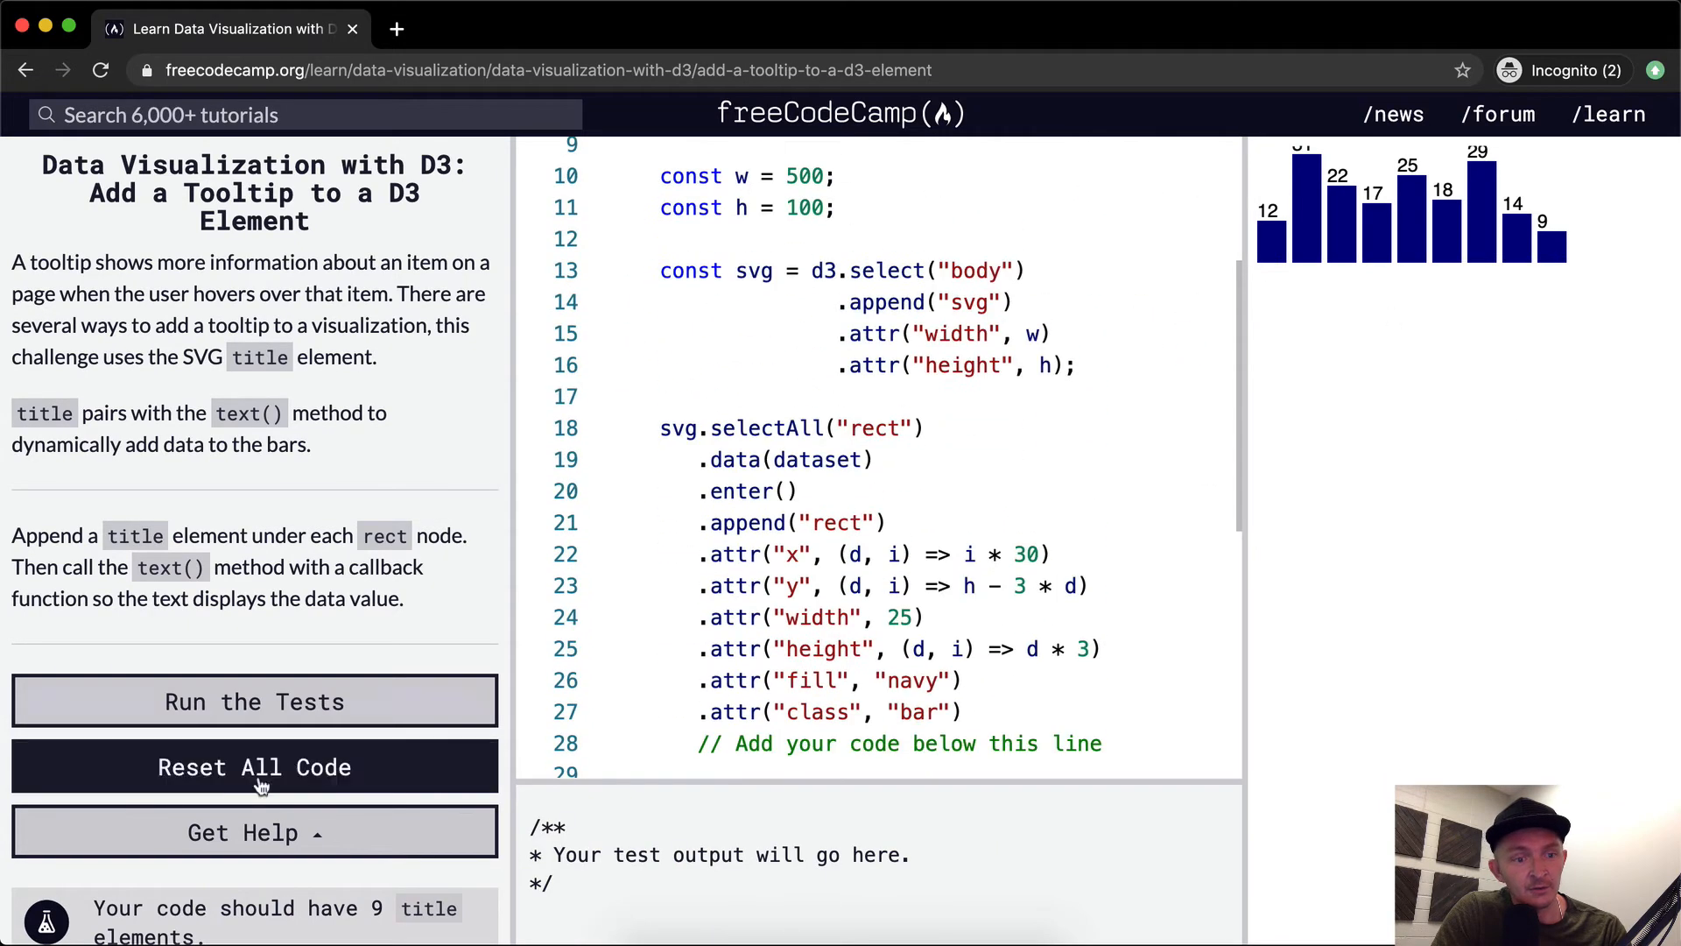
# Run the tests and dismiss the 'You're outta sight!' completion dialog.
pyautogui.click(254, 701)
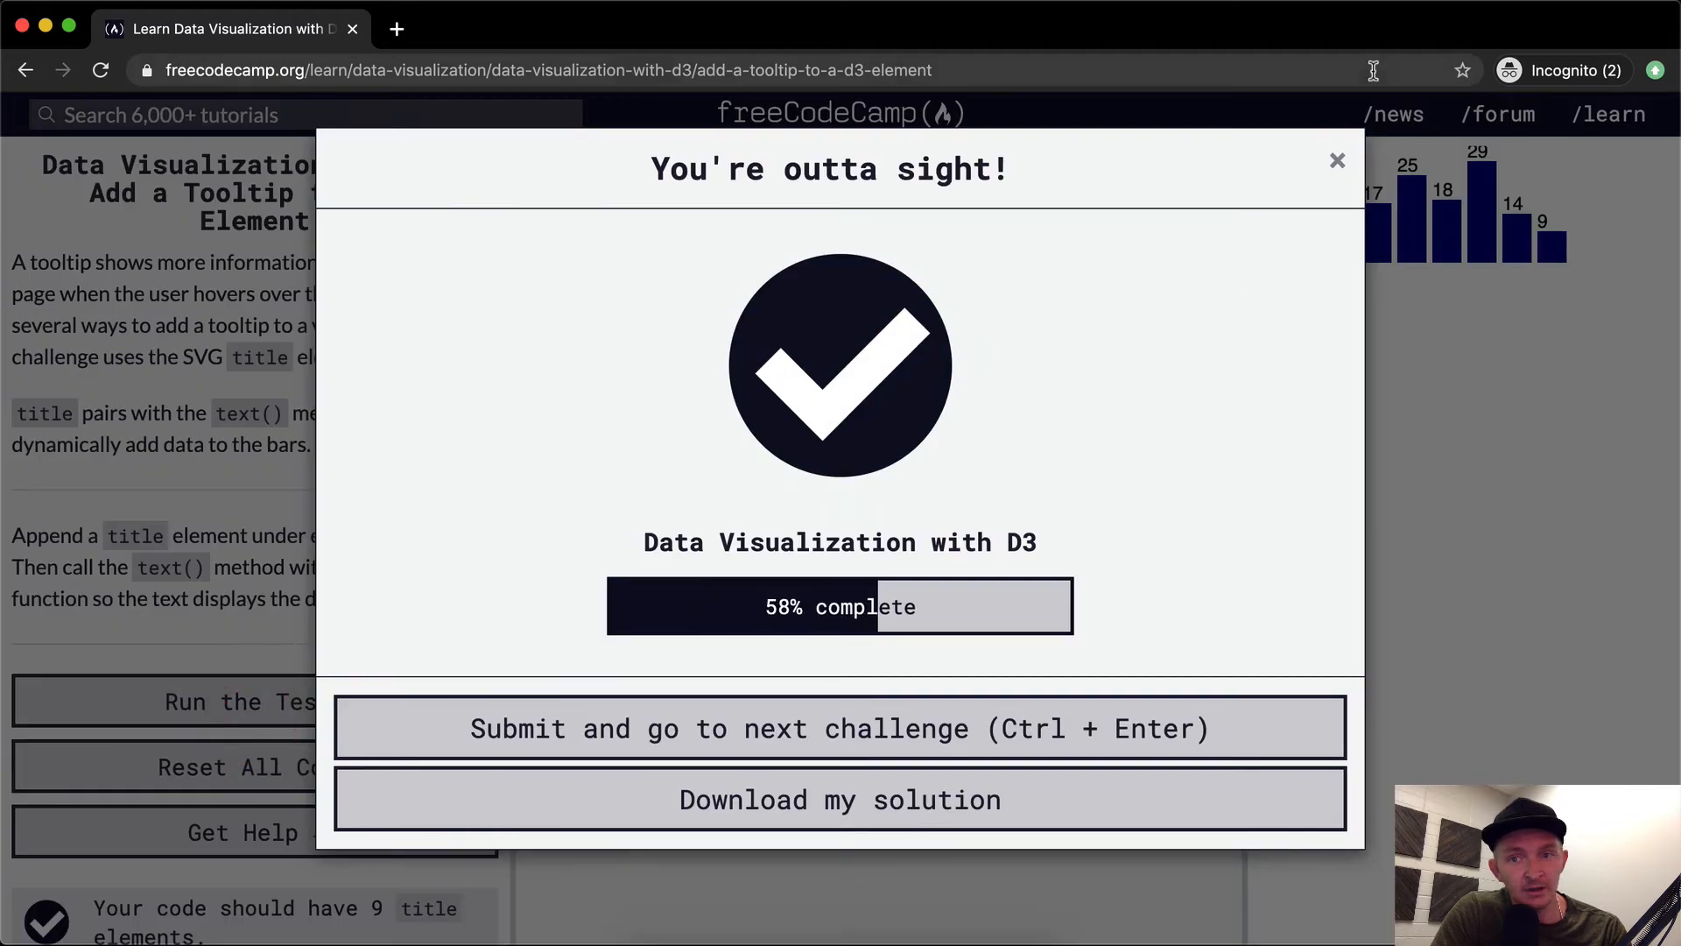
pyautogui.click(1337, 160)
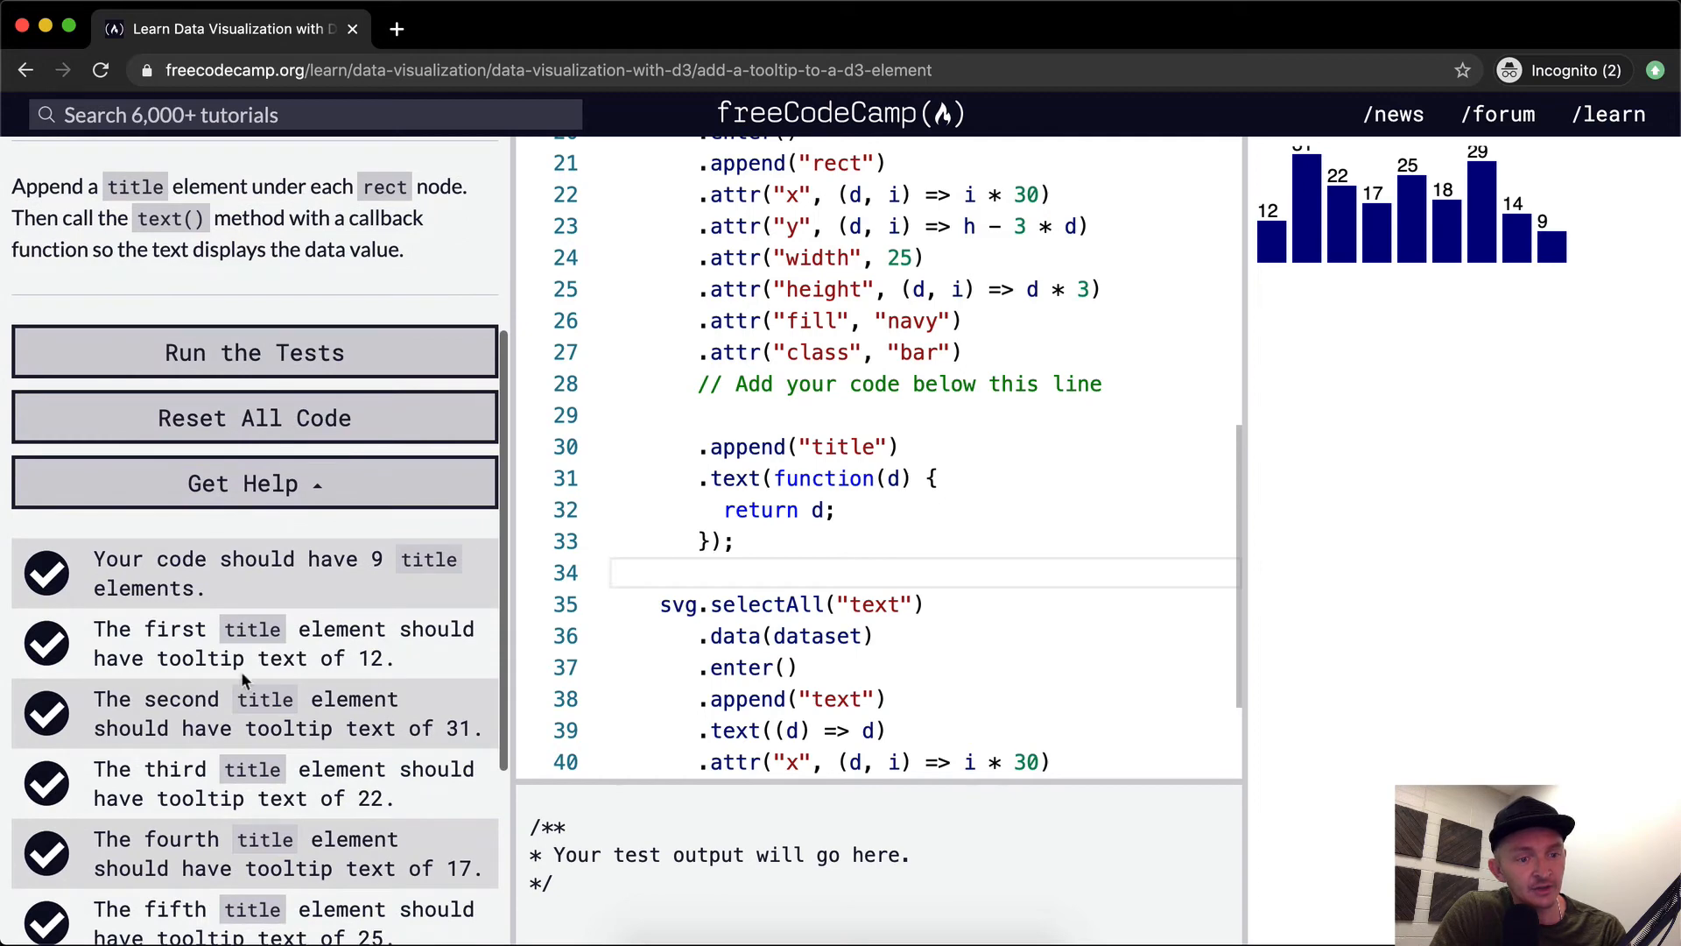
pyautogui.rightClick(1270, 241)
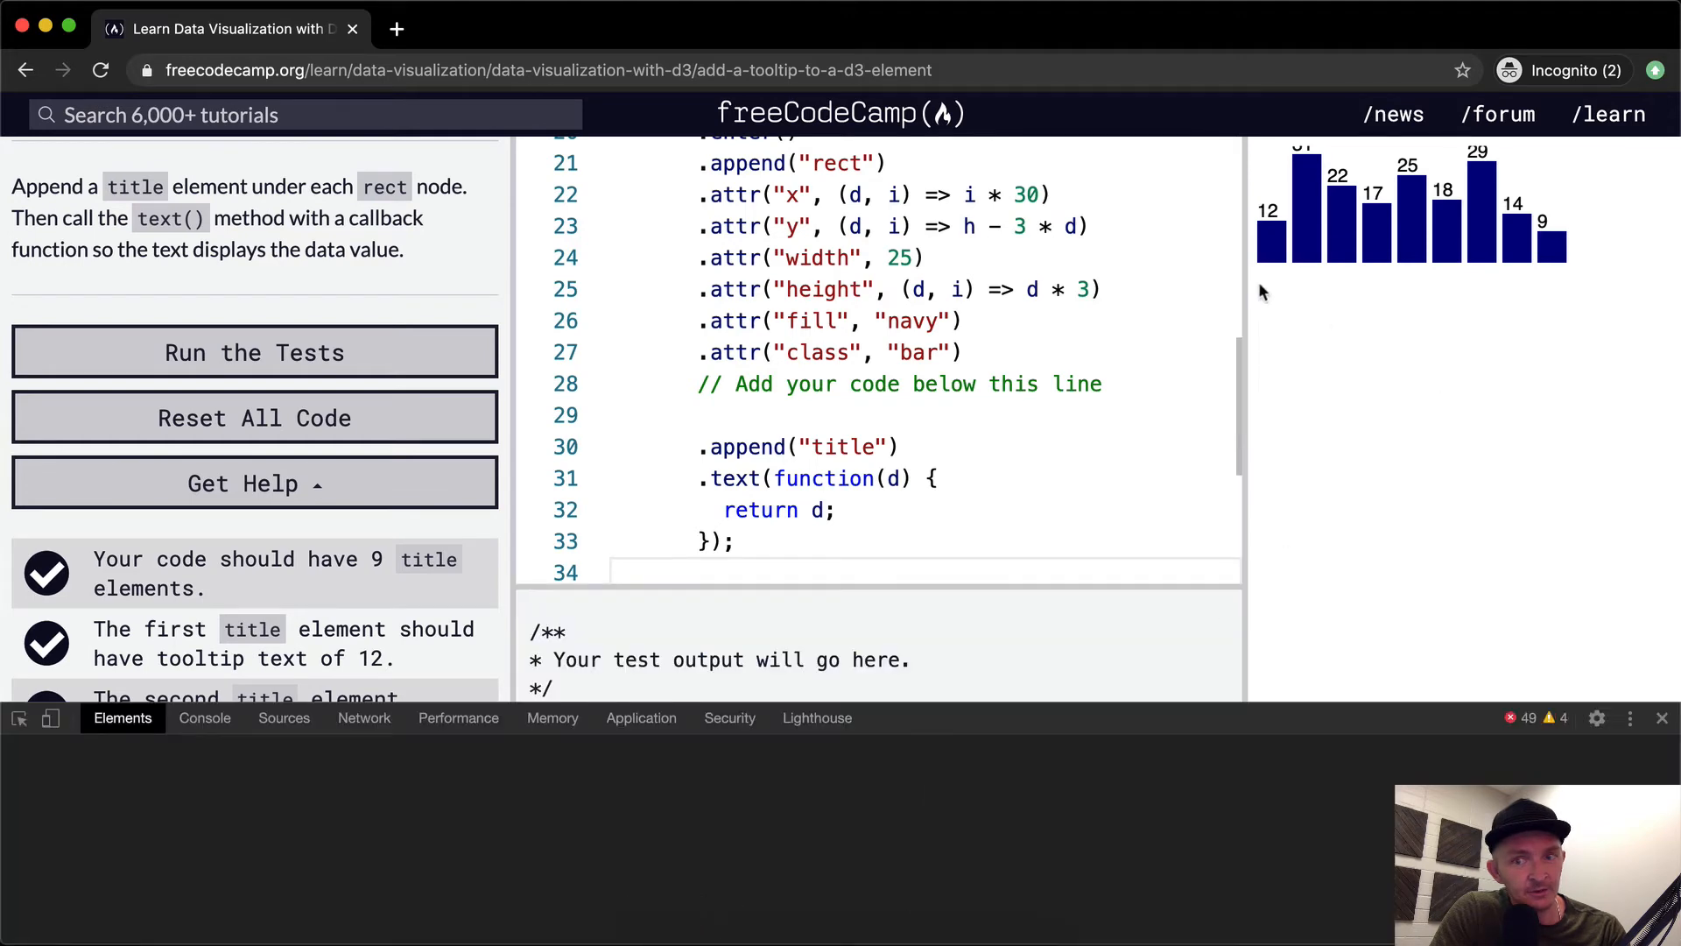
pyautogui.click(1271, 241)
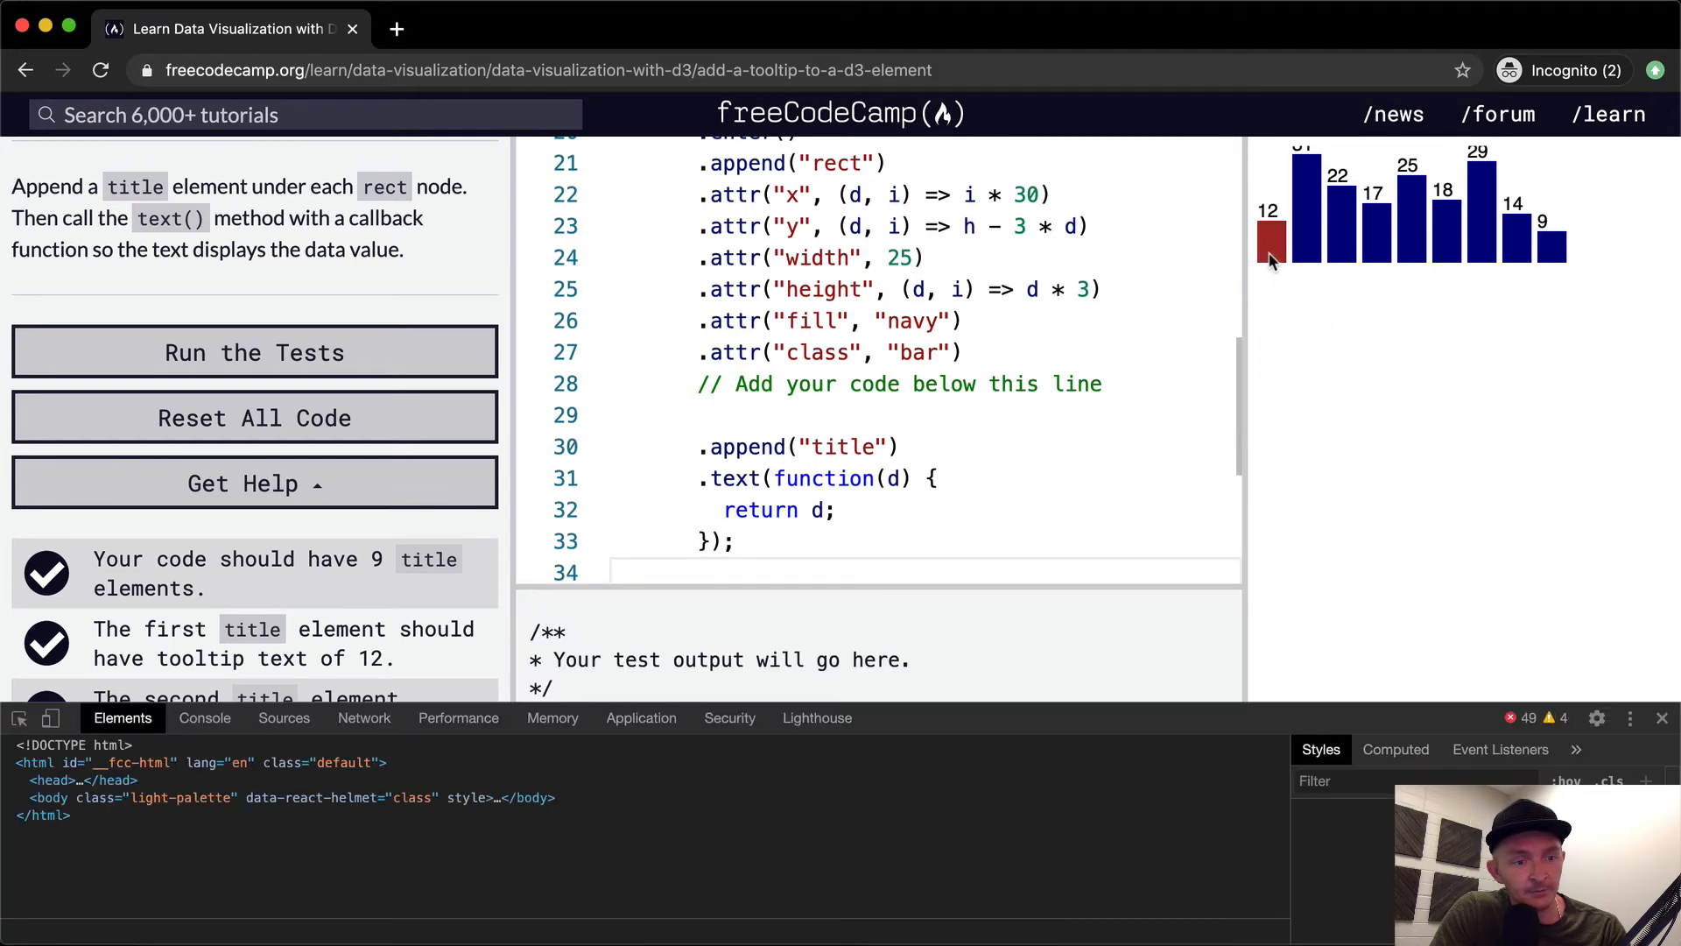
pyautogui.click(1270, 242)
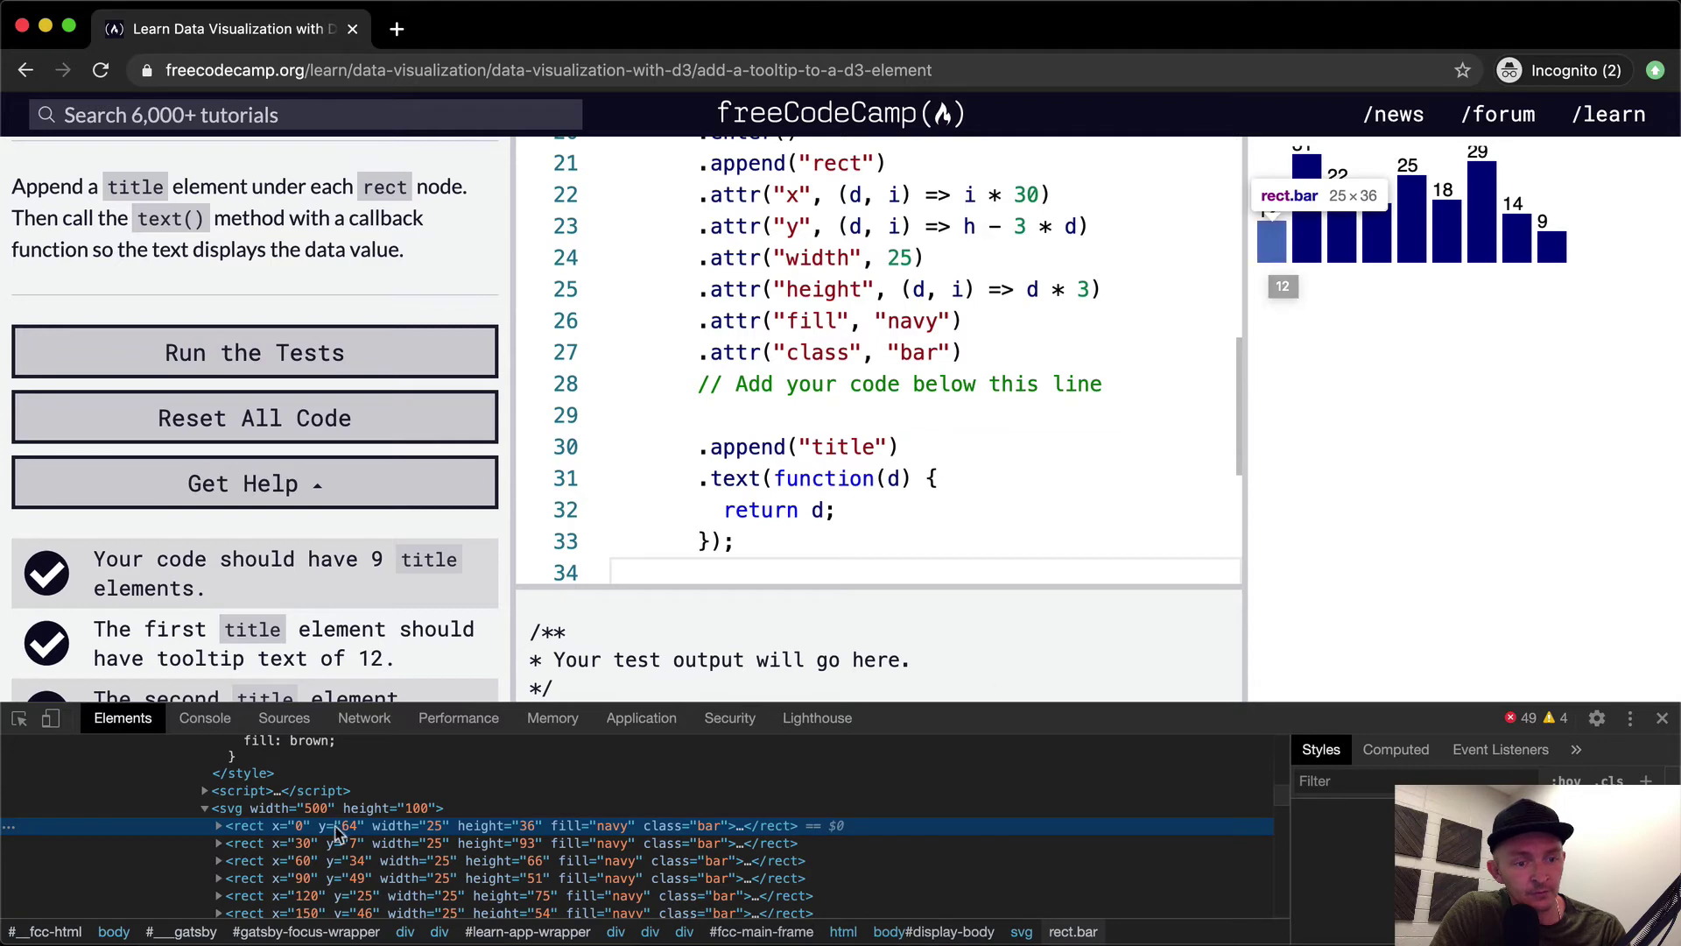
pyautogui.click(215, 826)
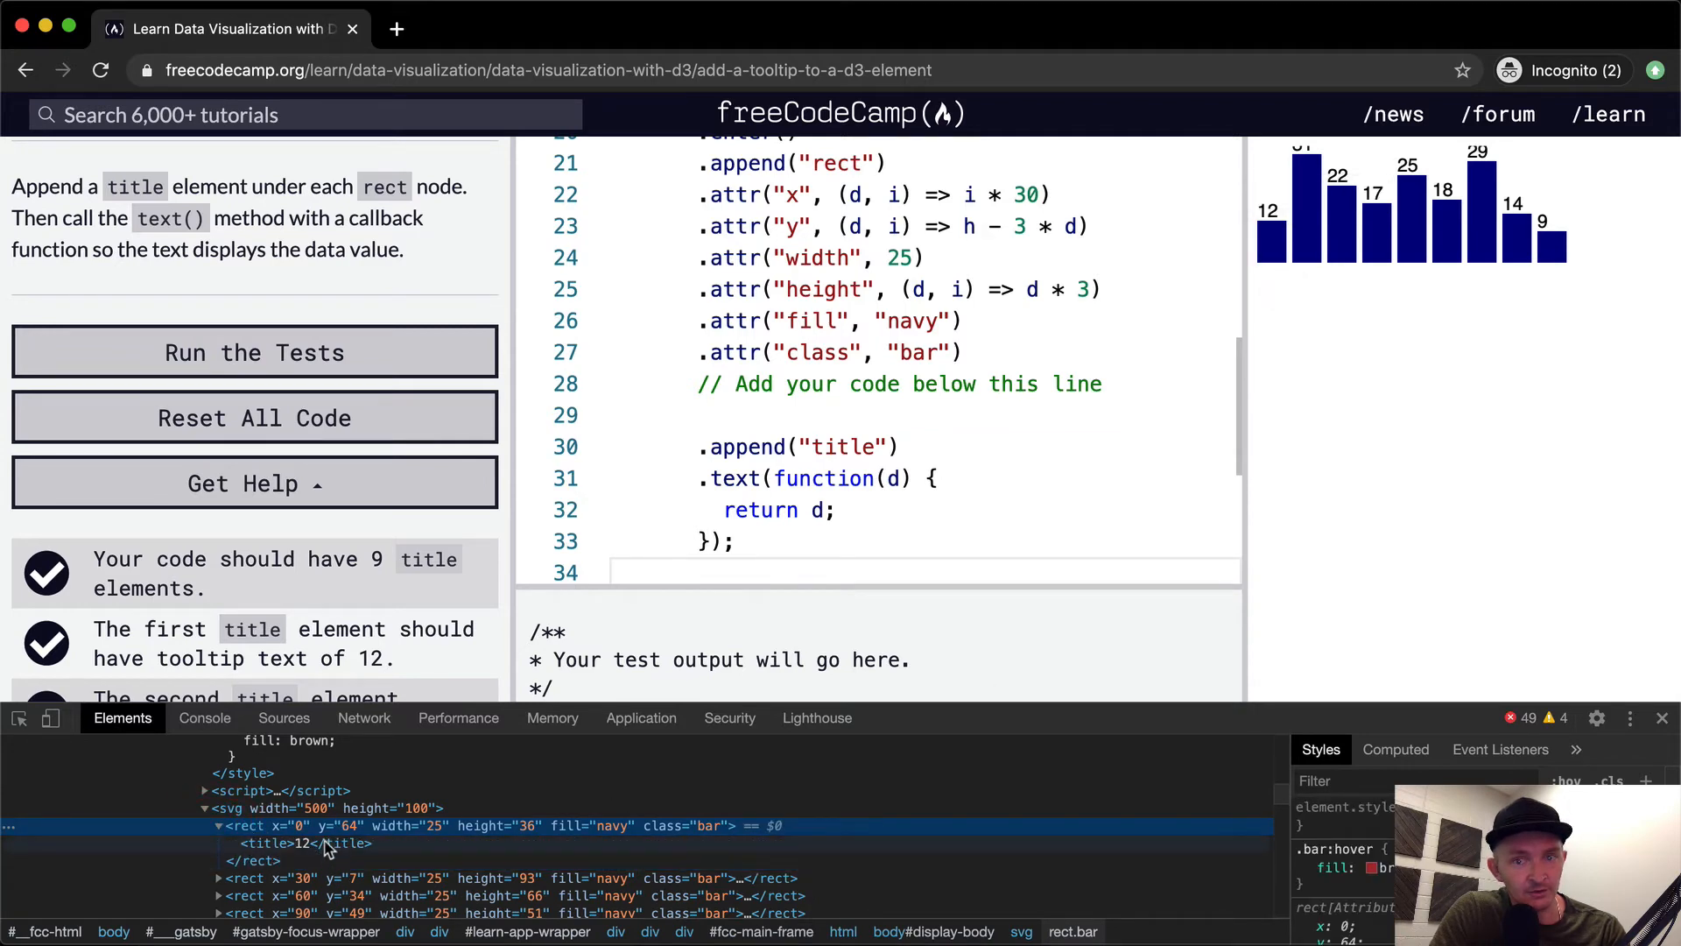
pyautogui.moveTo(247, 879)
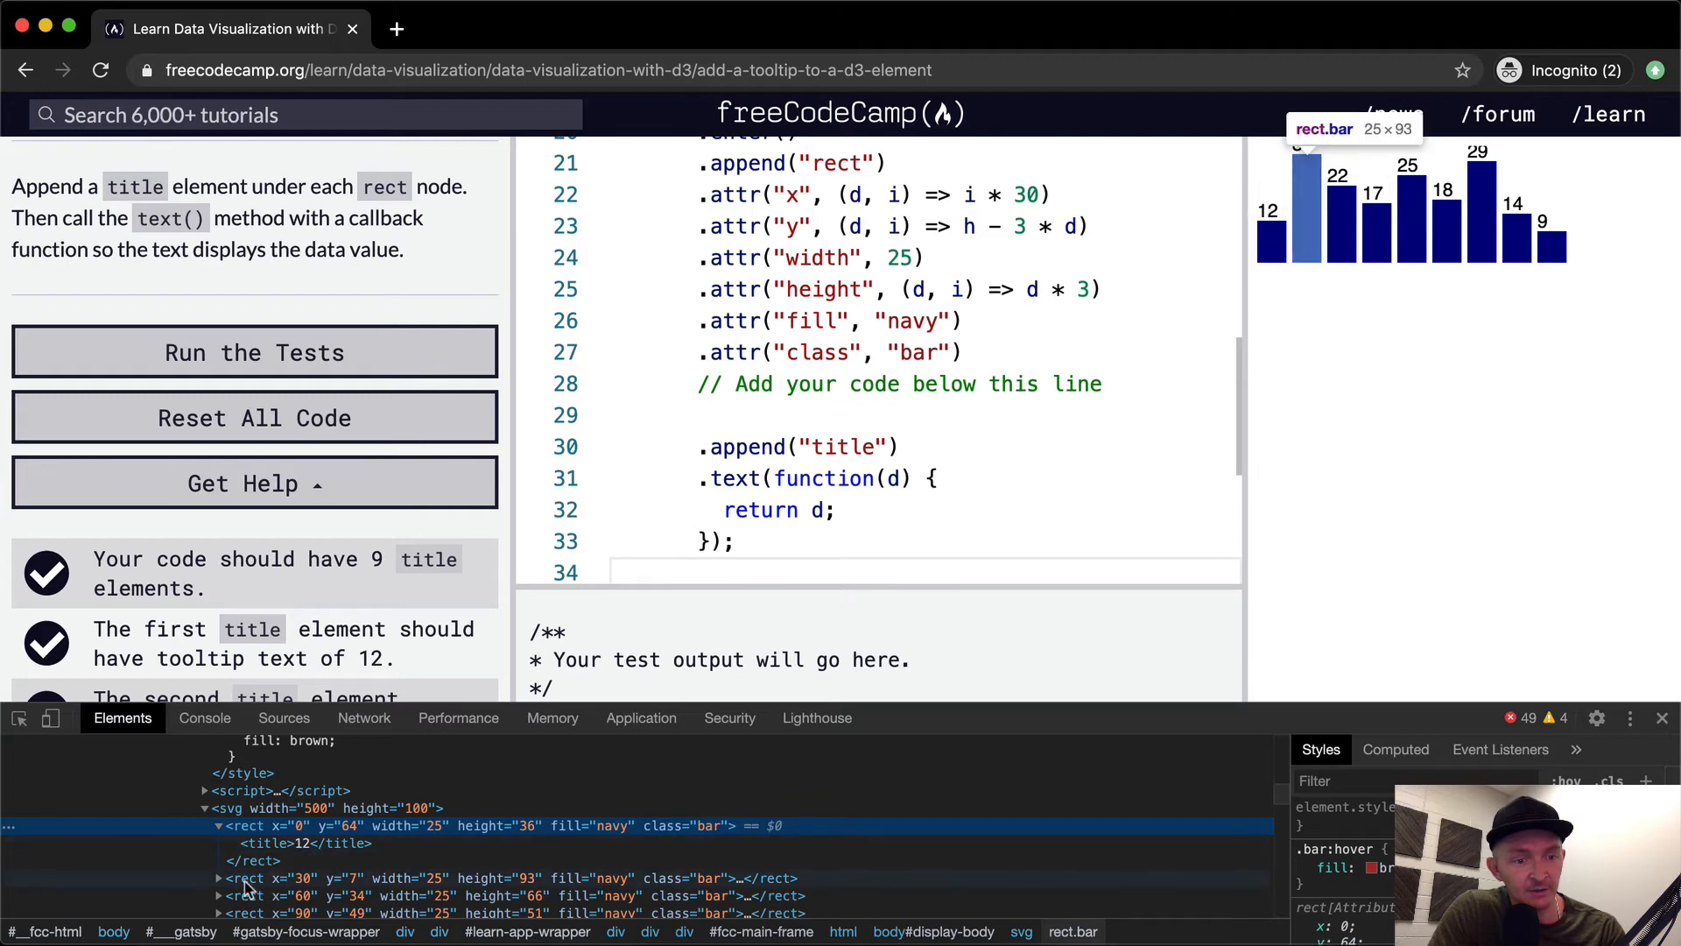
pyautogui.click(220, 878)
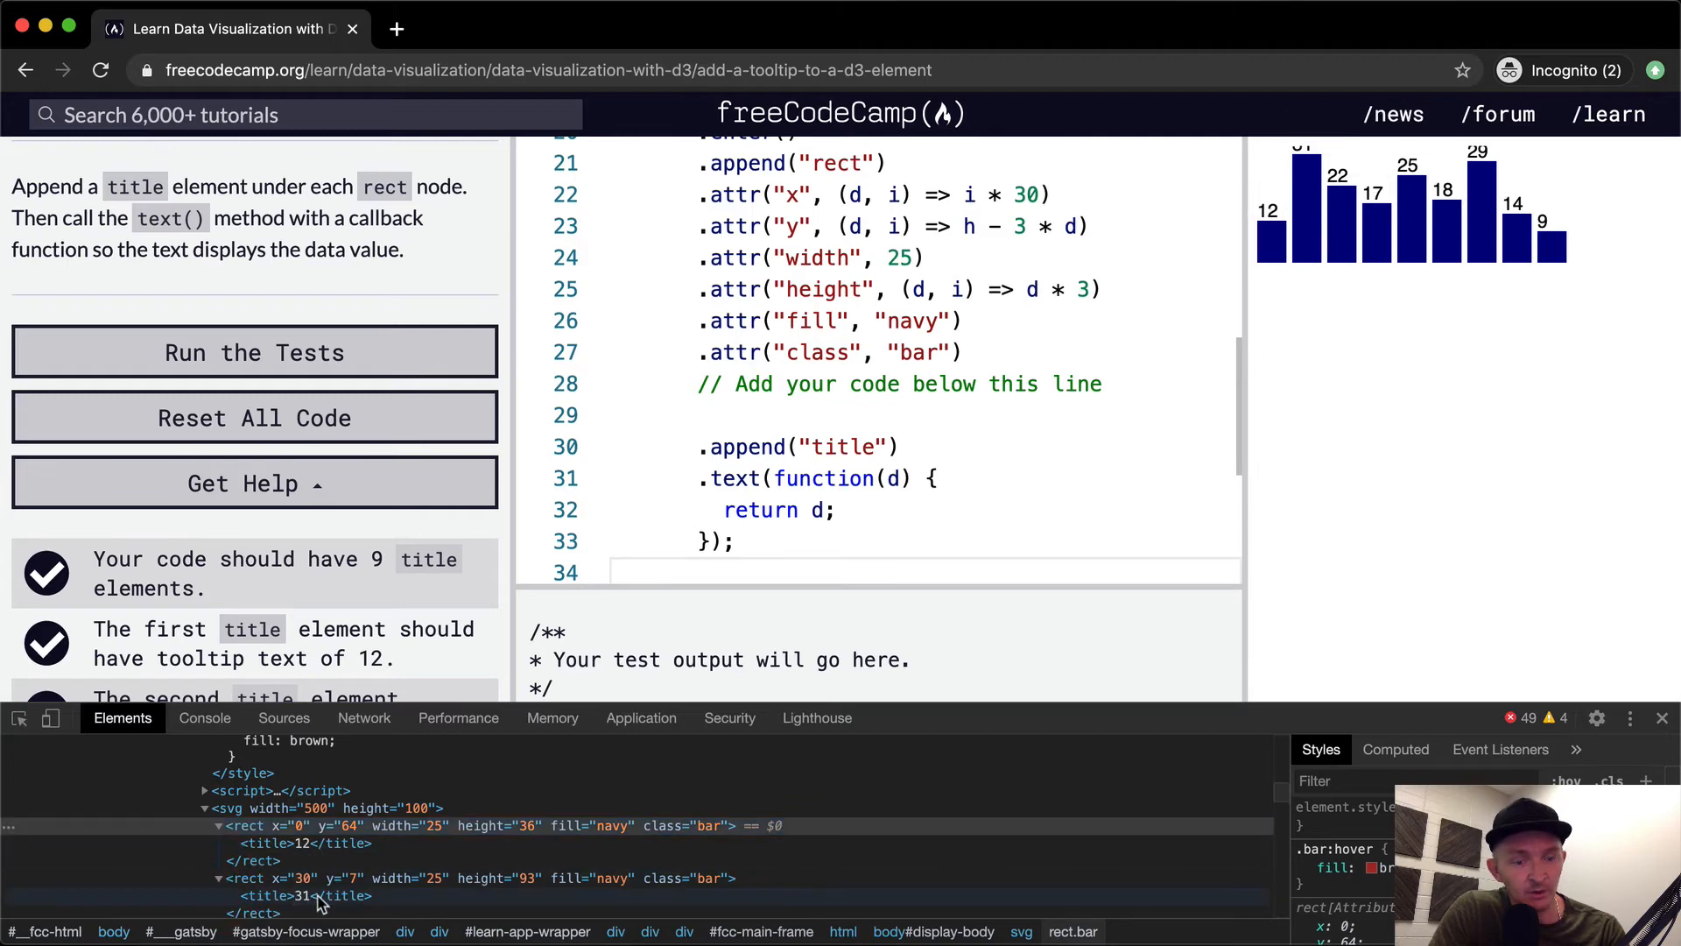
pyautogui.moveTo(1271, 242)
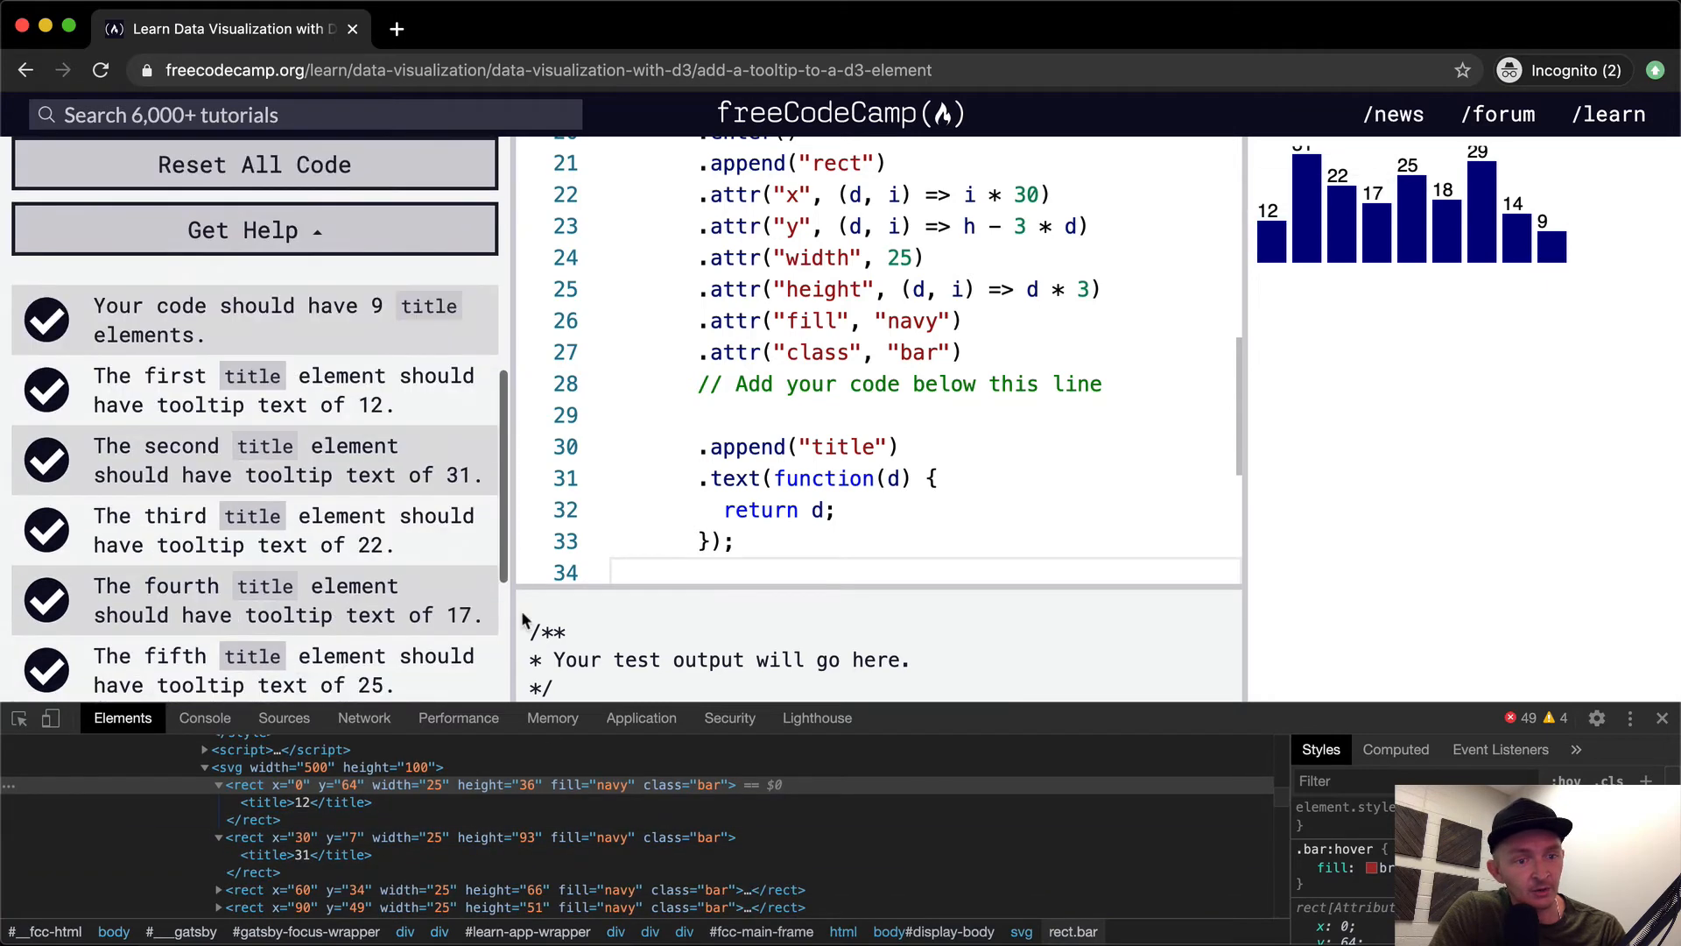
pyautogui.scroll(-3)
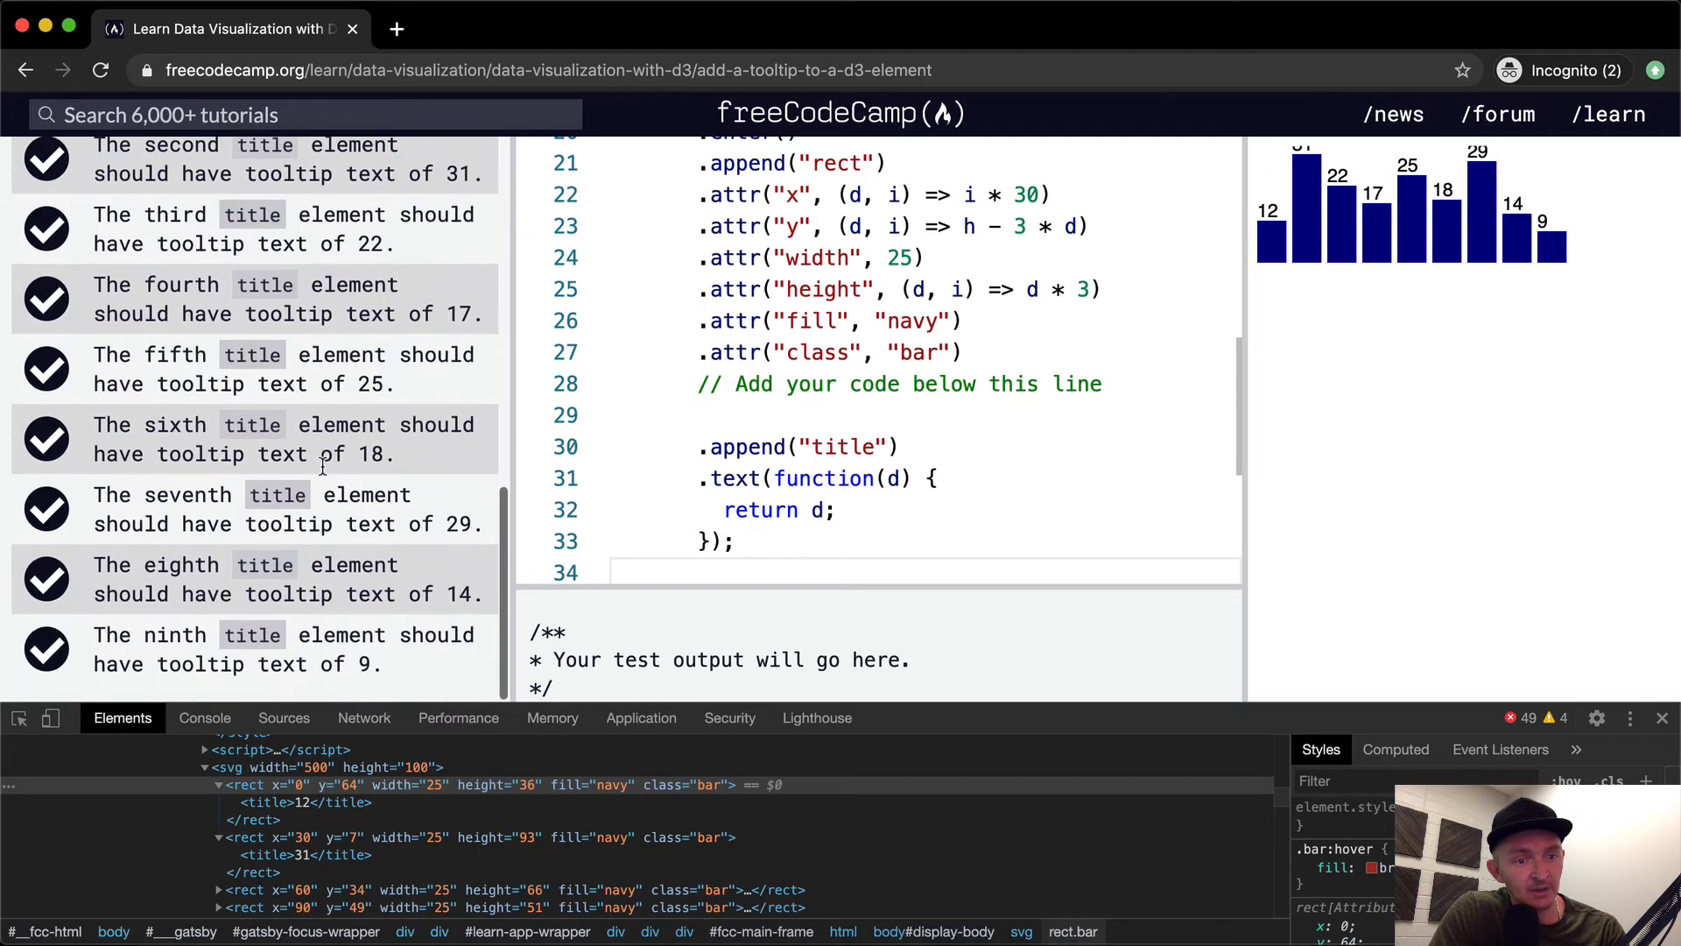
pyautogui.scroll(3)
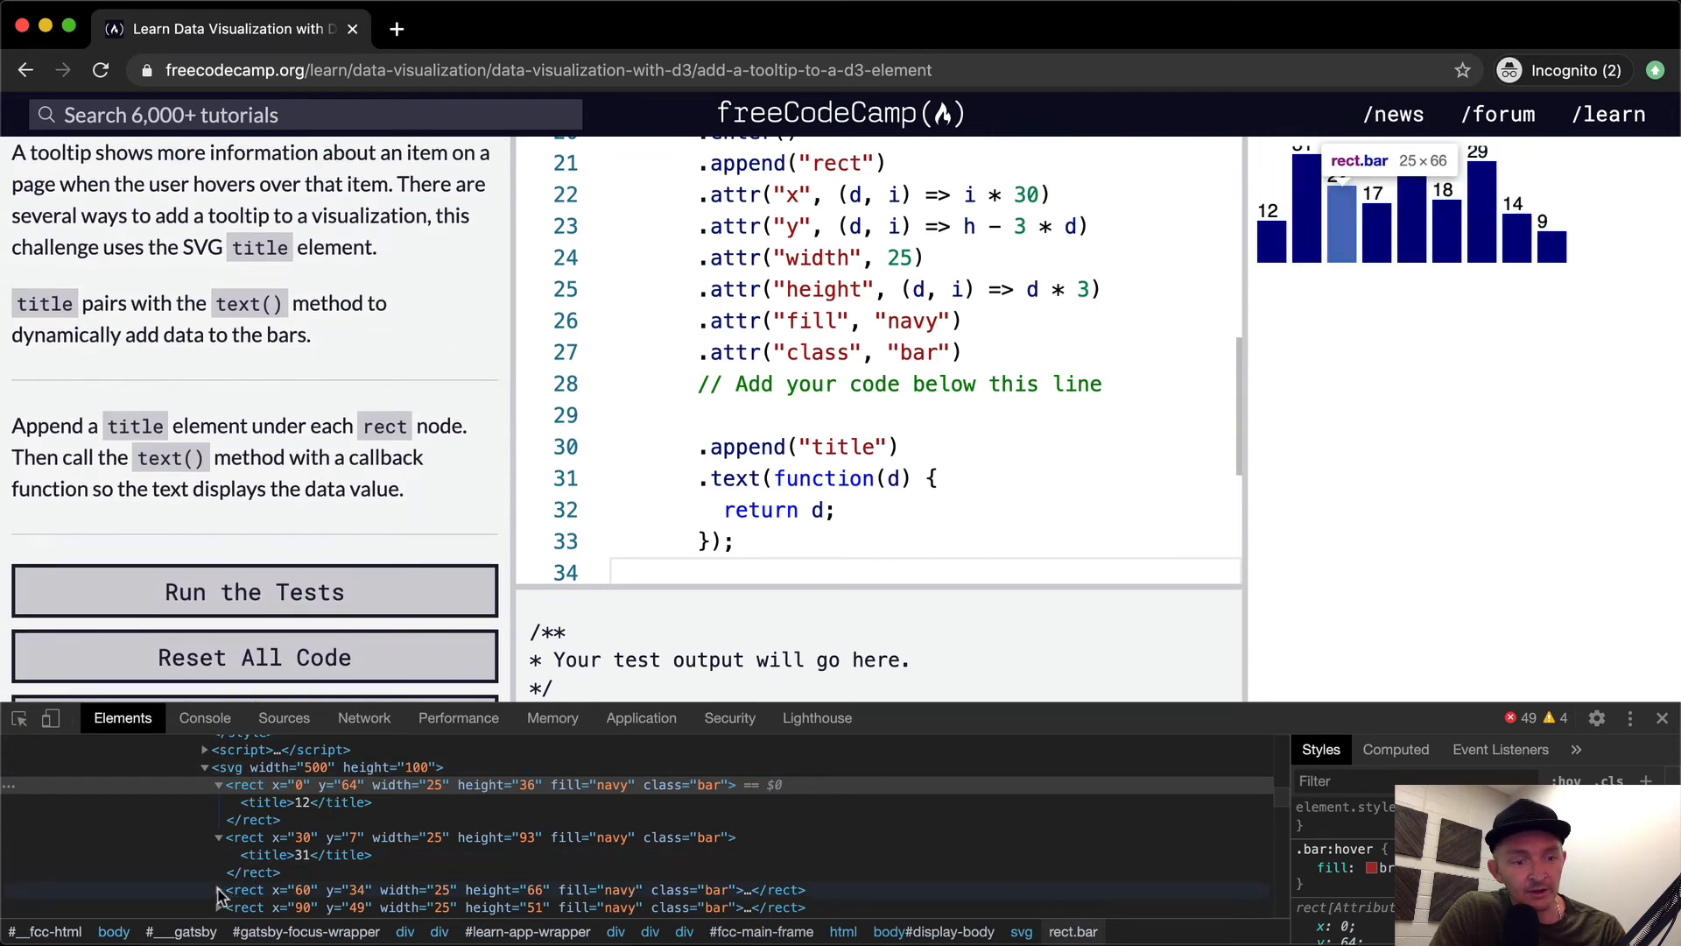
pyautogui.moveTo(1667, 712)
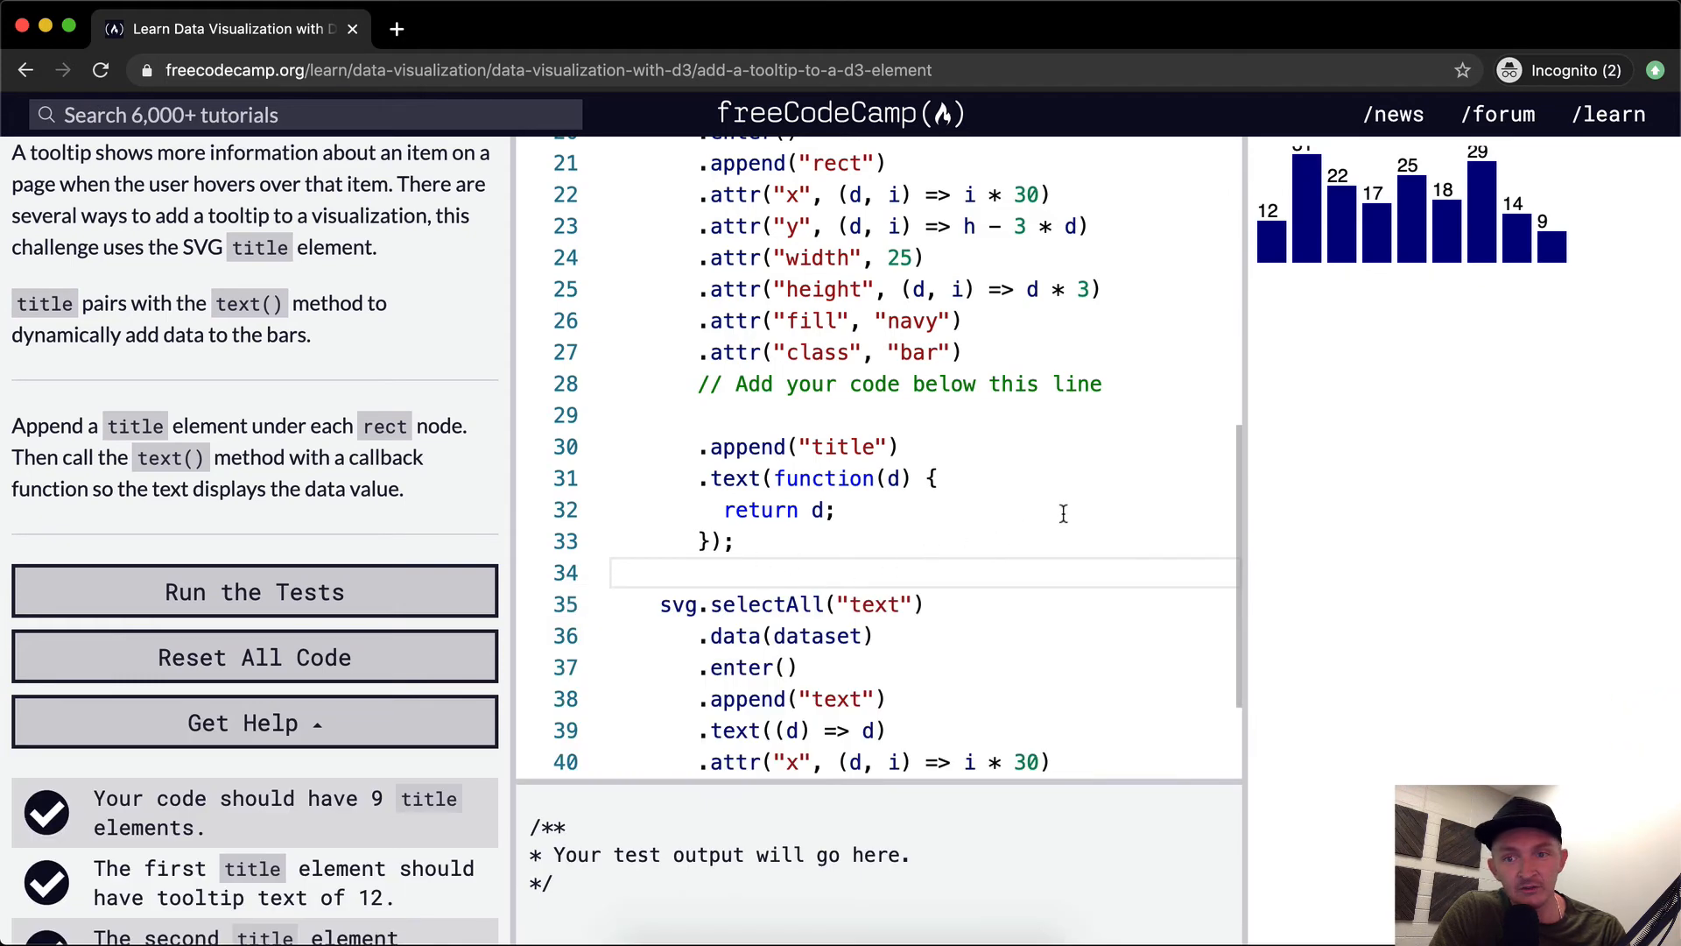
# Rewrite the callback as the arrow function (d) => d, rerun the tests, close the dialog.
pyautogui.scroll(3)
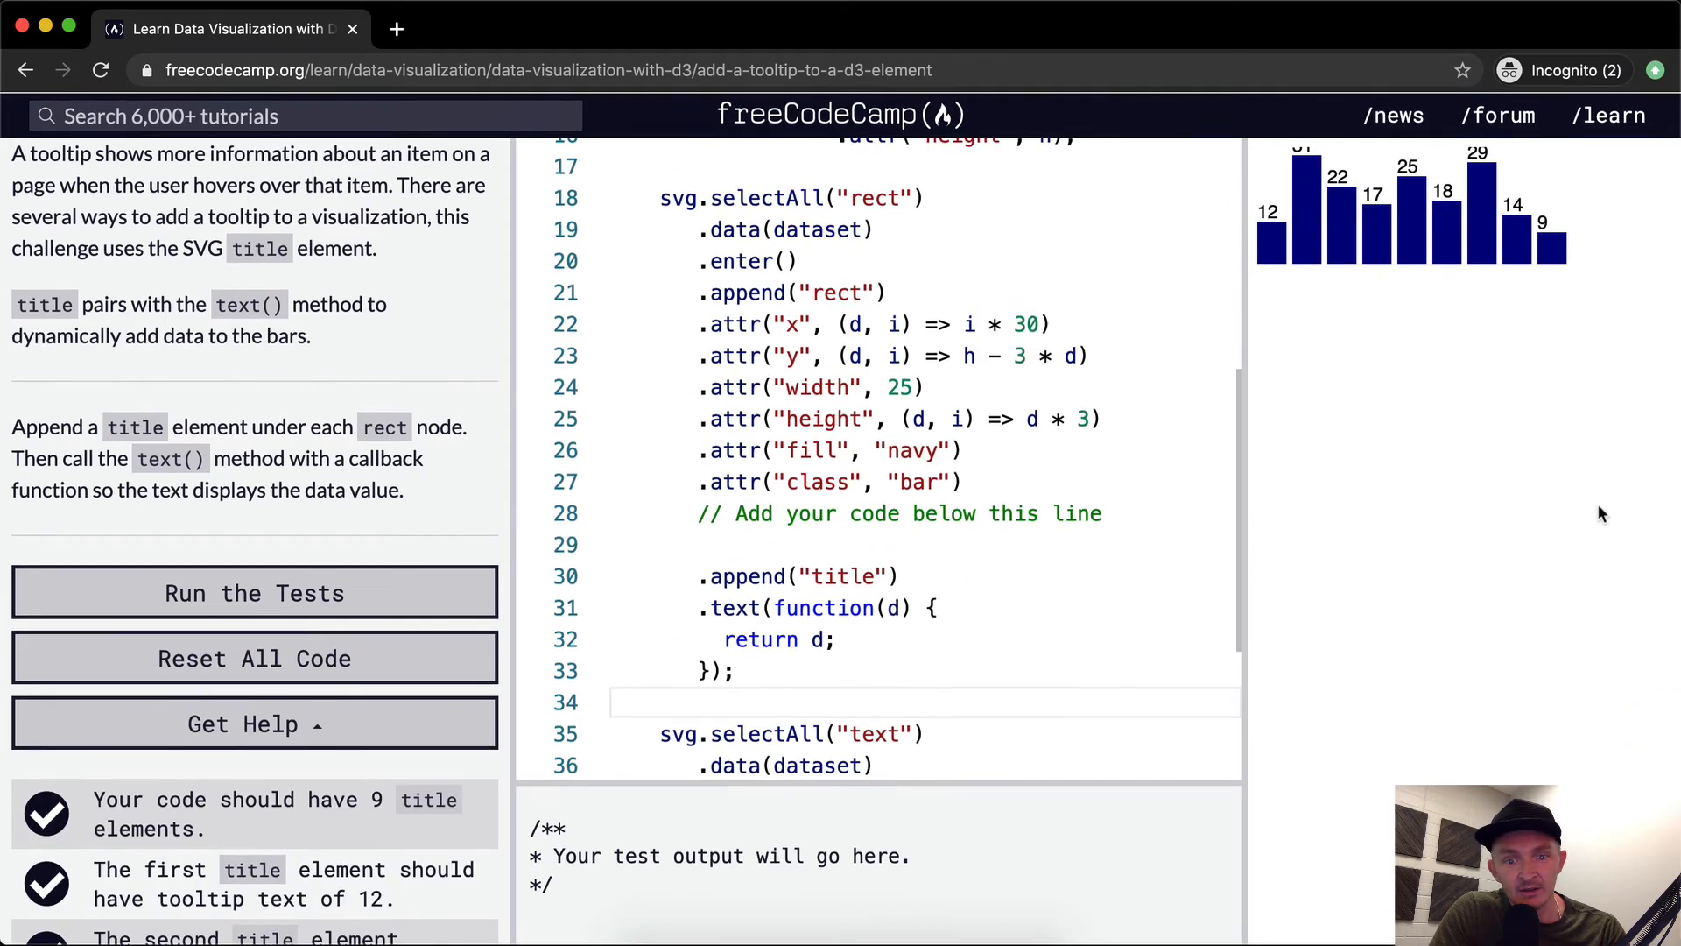
pyautogui.scroll(-3)
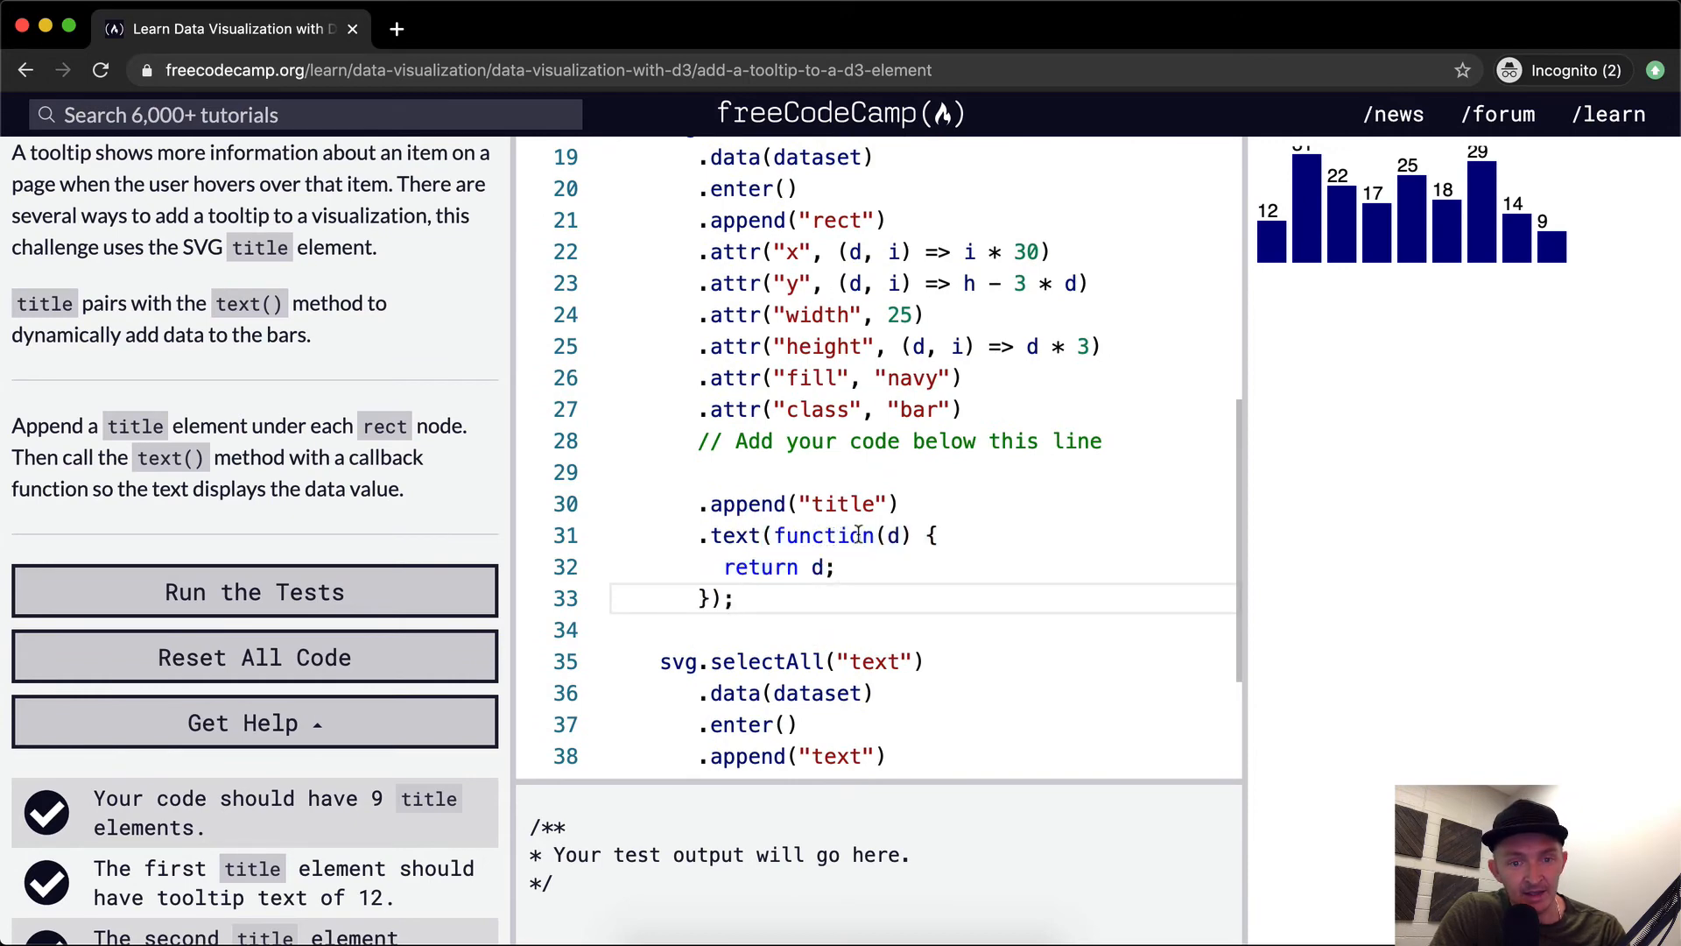
pyautogui.doubleClick(825, 535)
pyautogui.write('=> ')
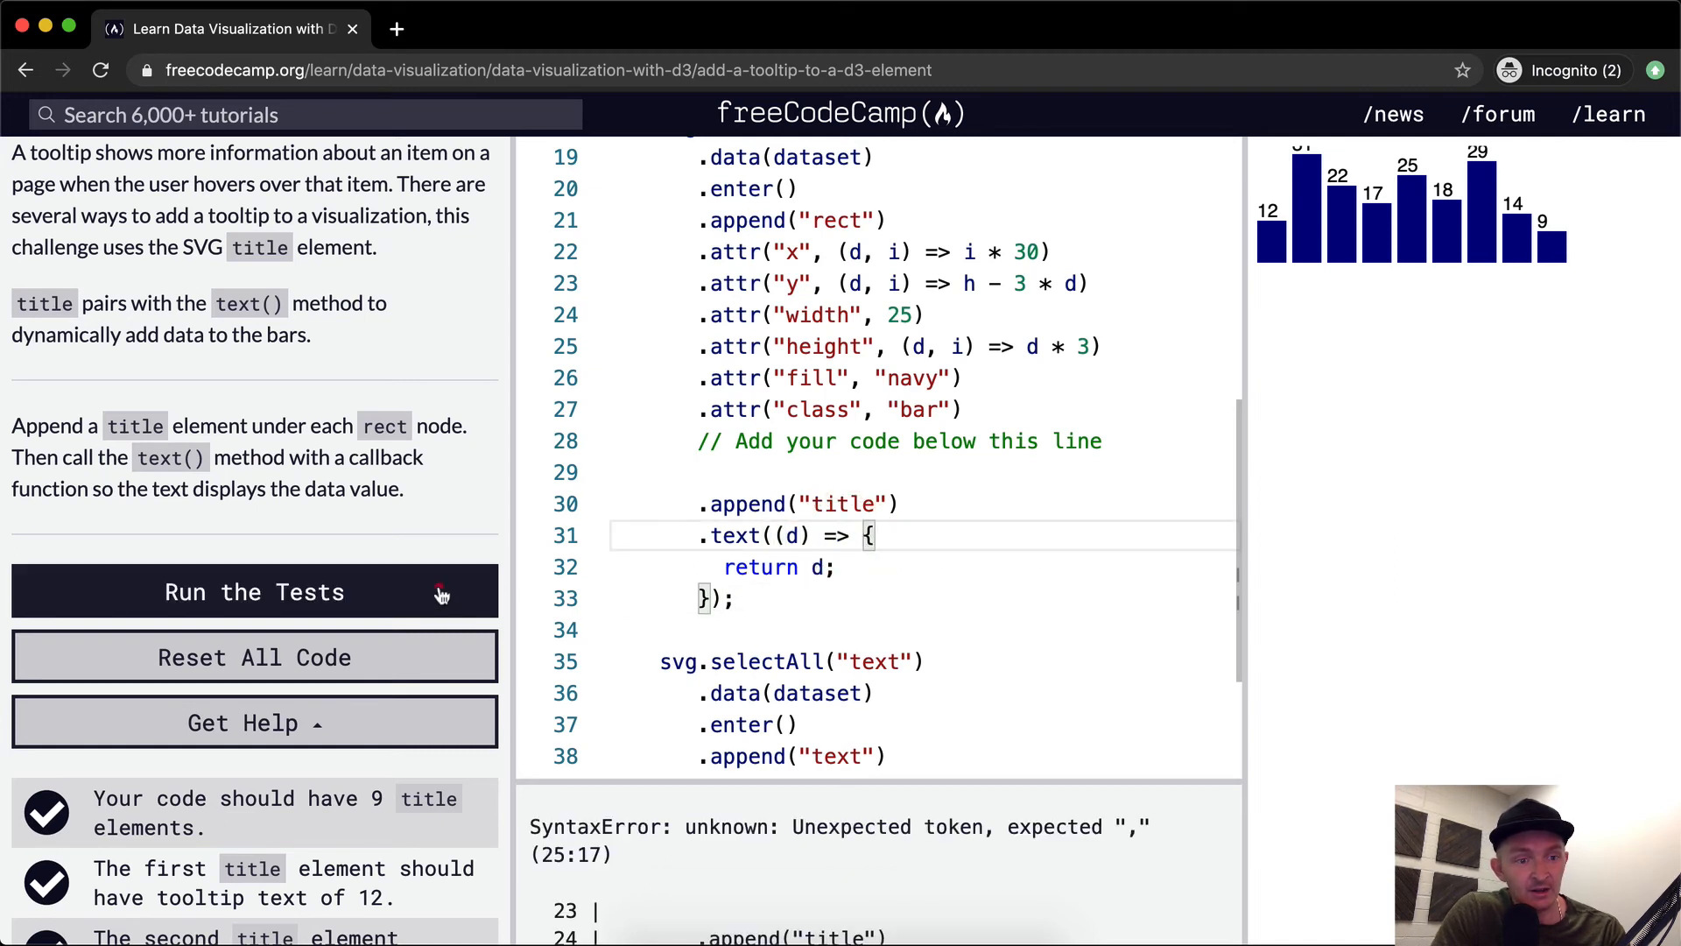
pyautogui.click(254, 591)
pyautogui.write('d );')
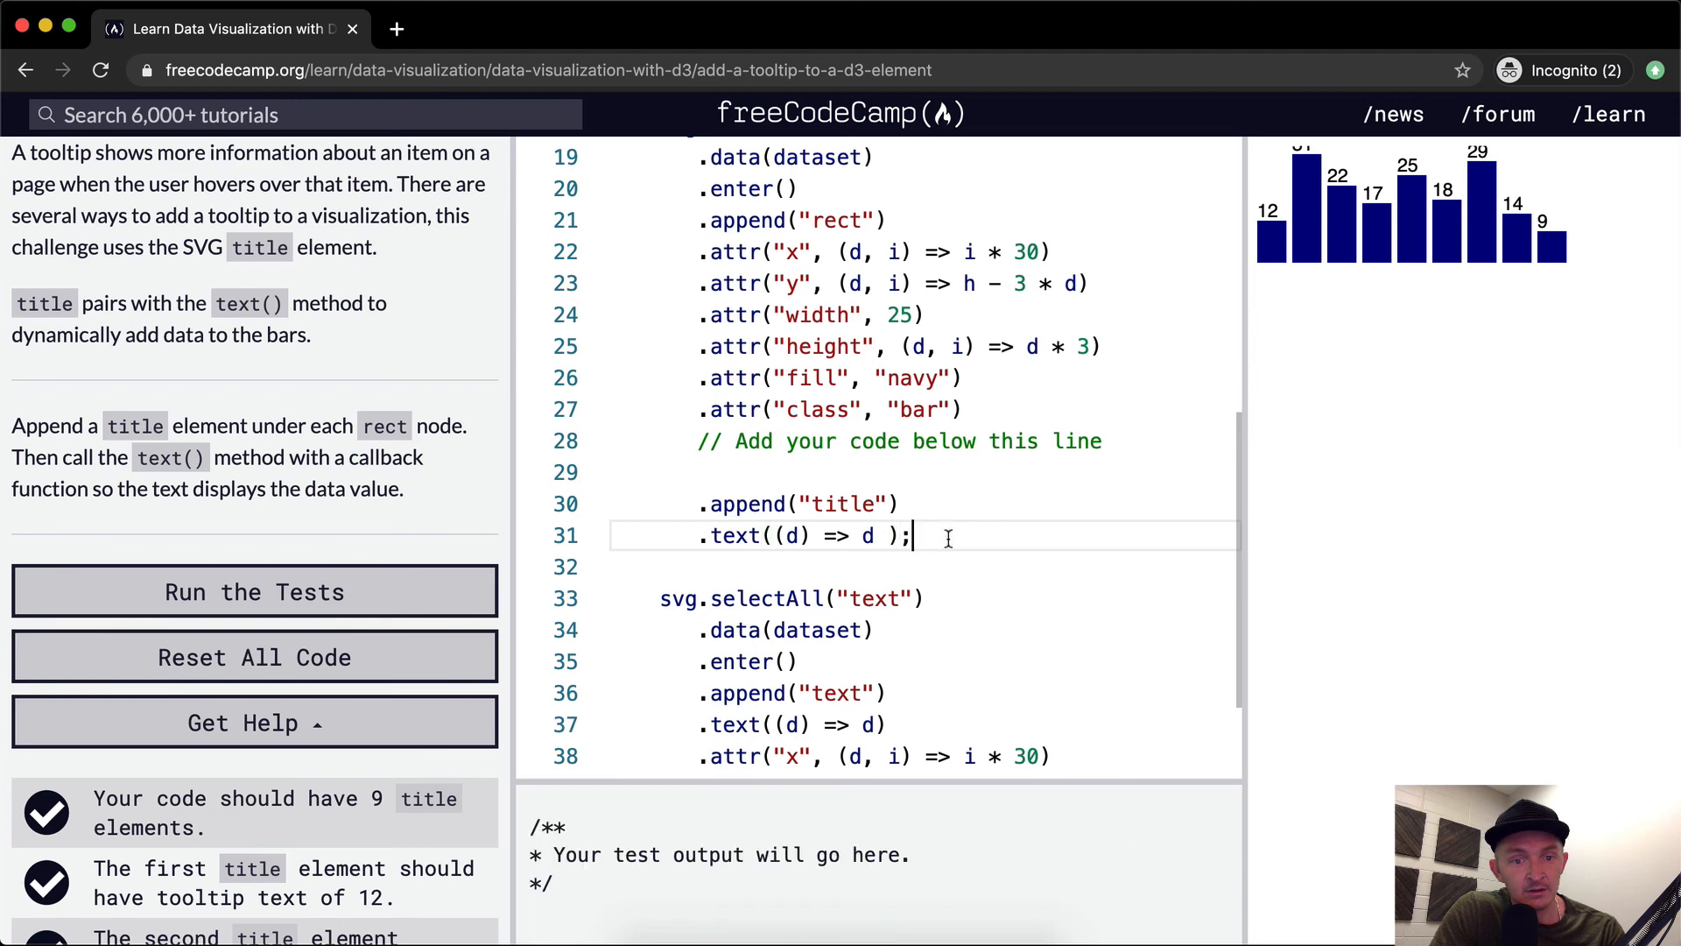
pyautogui.click(255, 592)
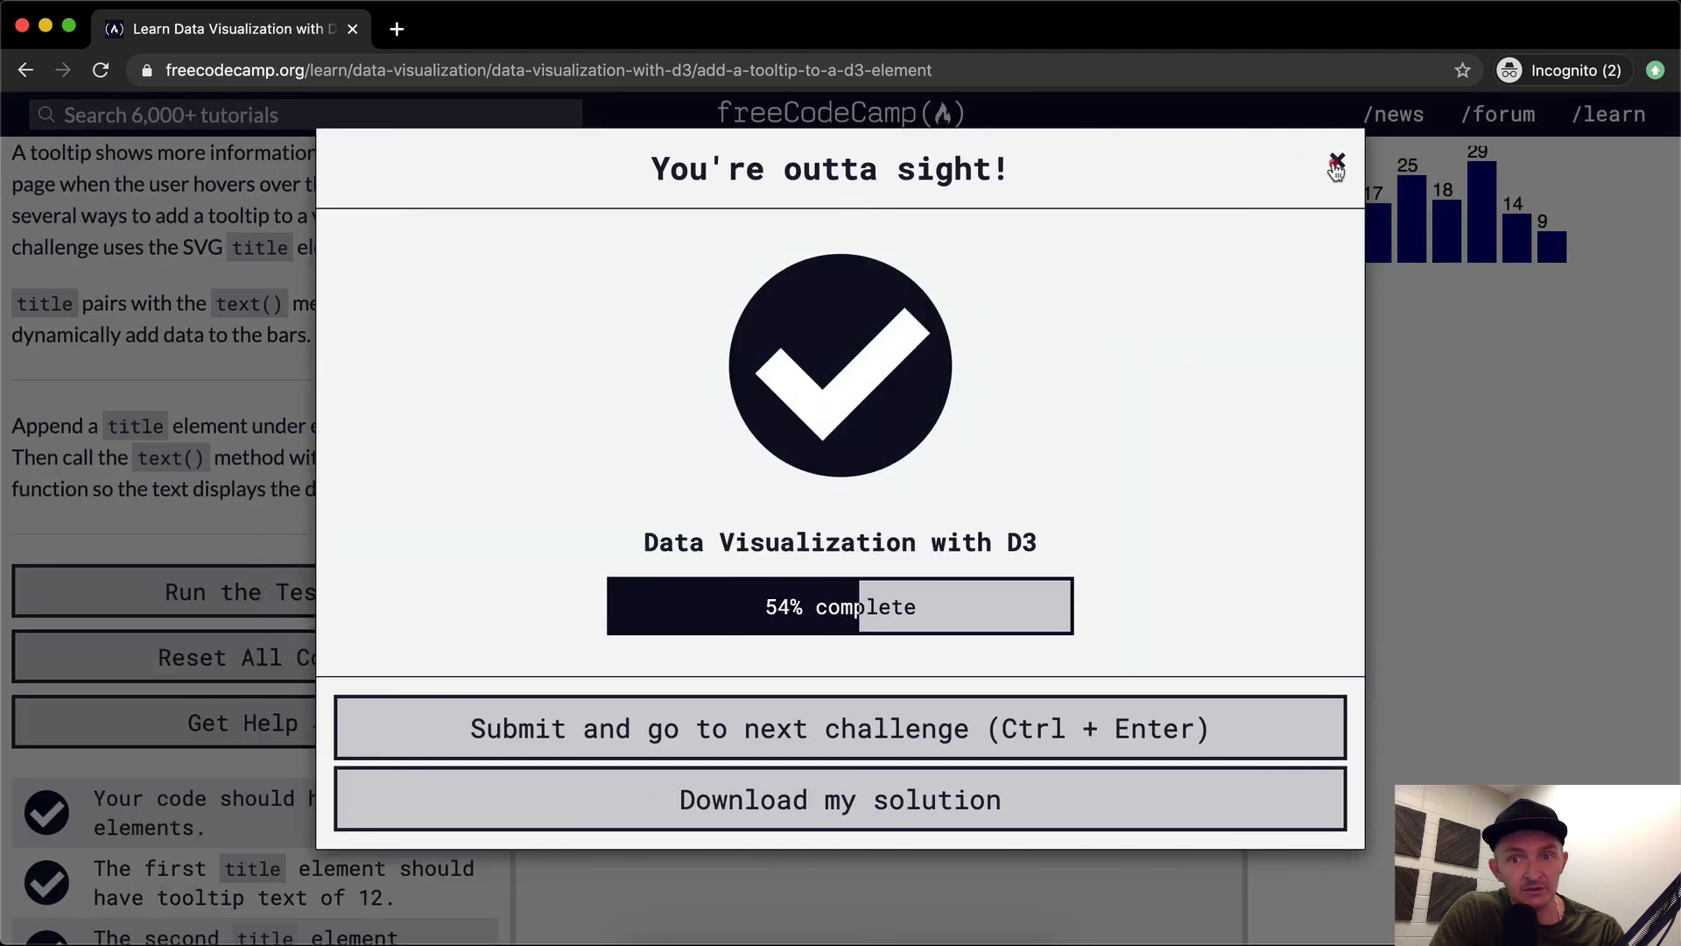
pyautogui.click(1336, 164)
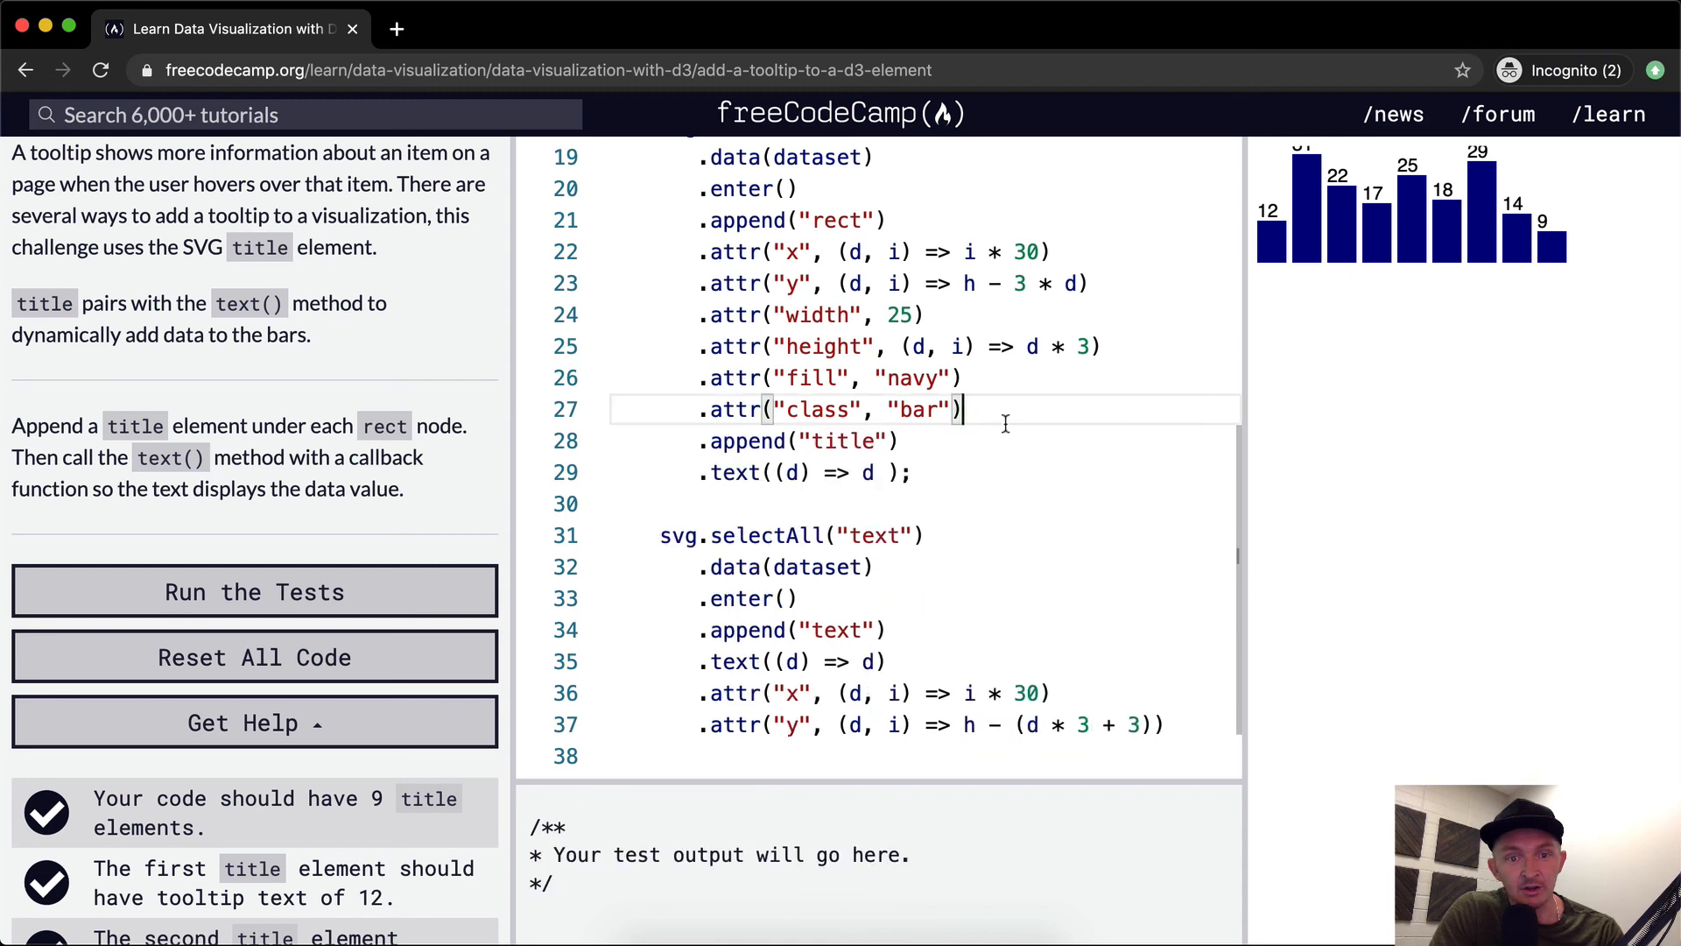
# Rerun the tests on the compact title code to bring up the completion message.
pyautogui.scroll(-3)
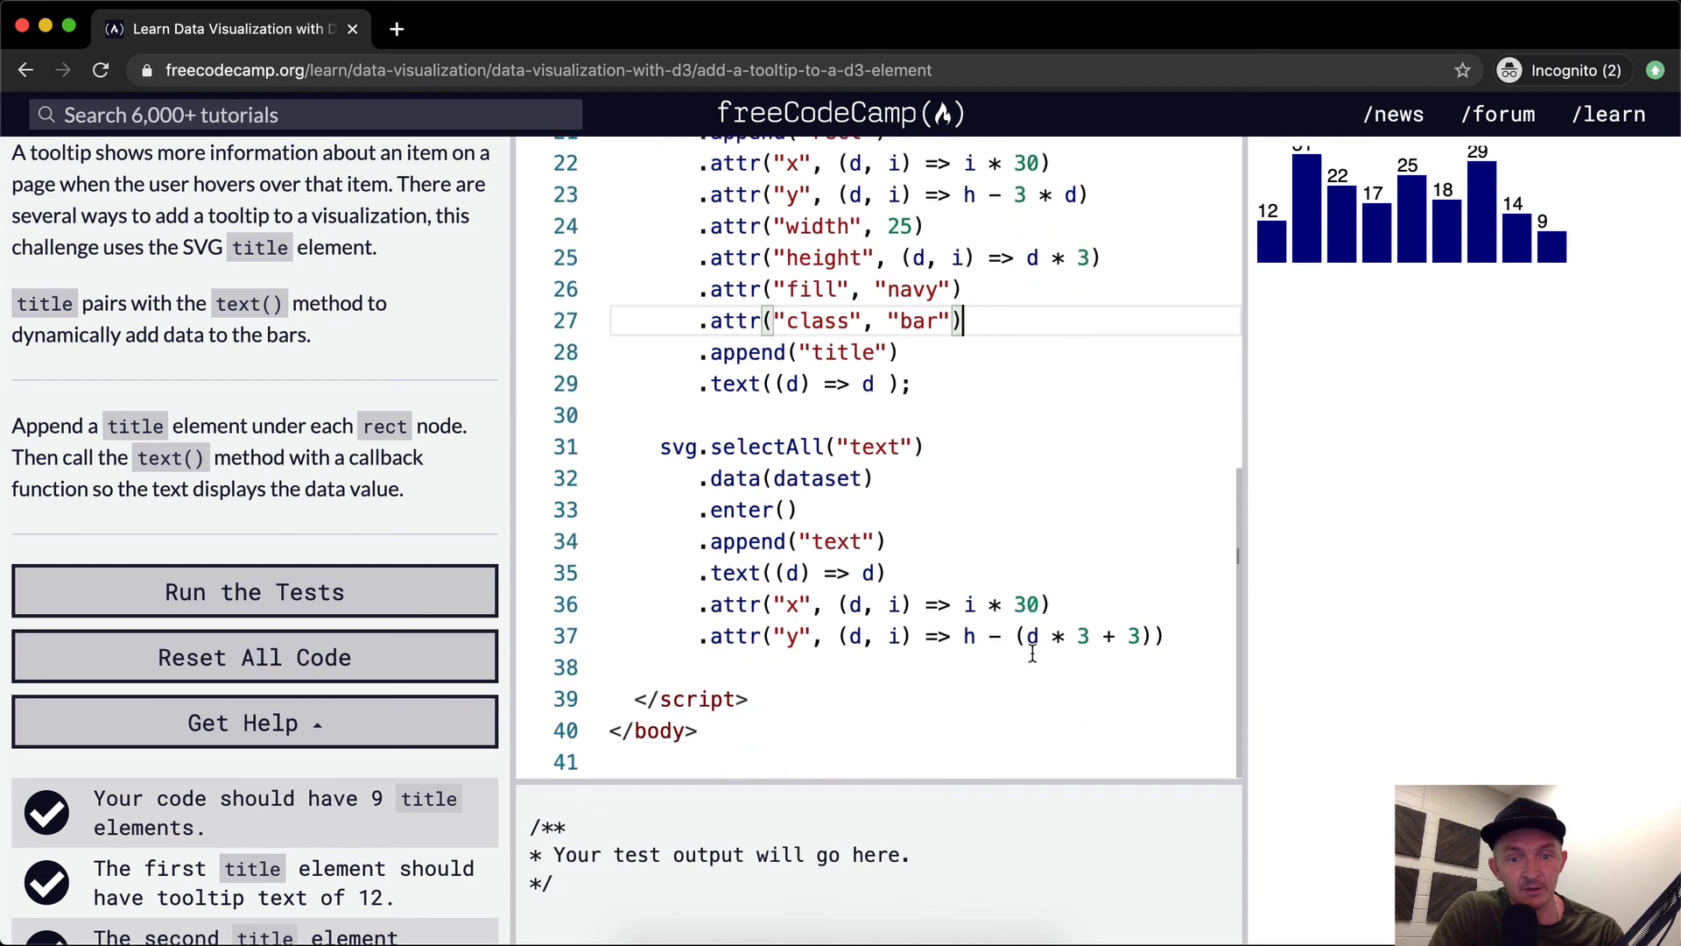
pyautogui.scroll(3)
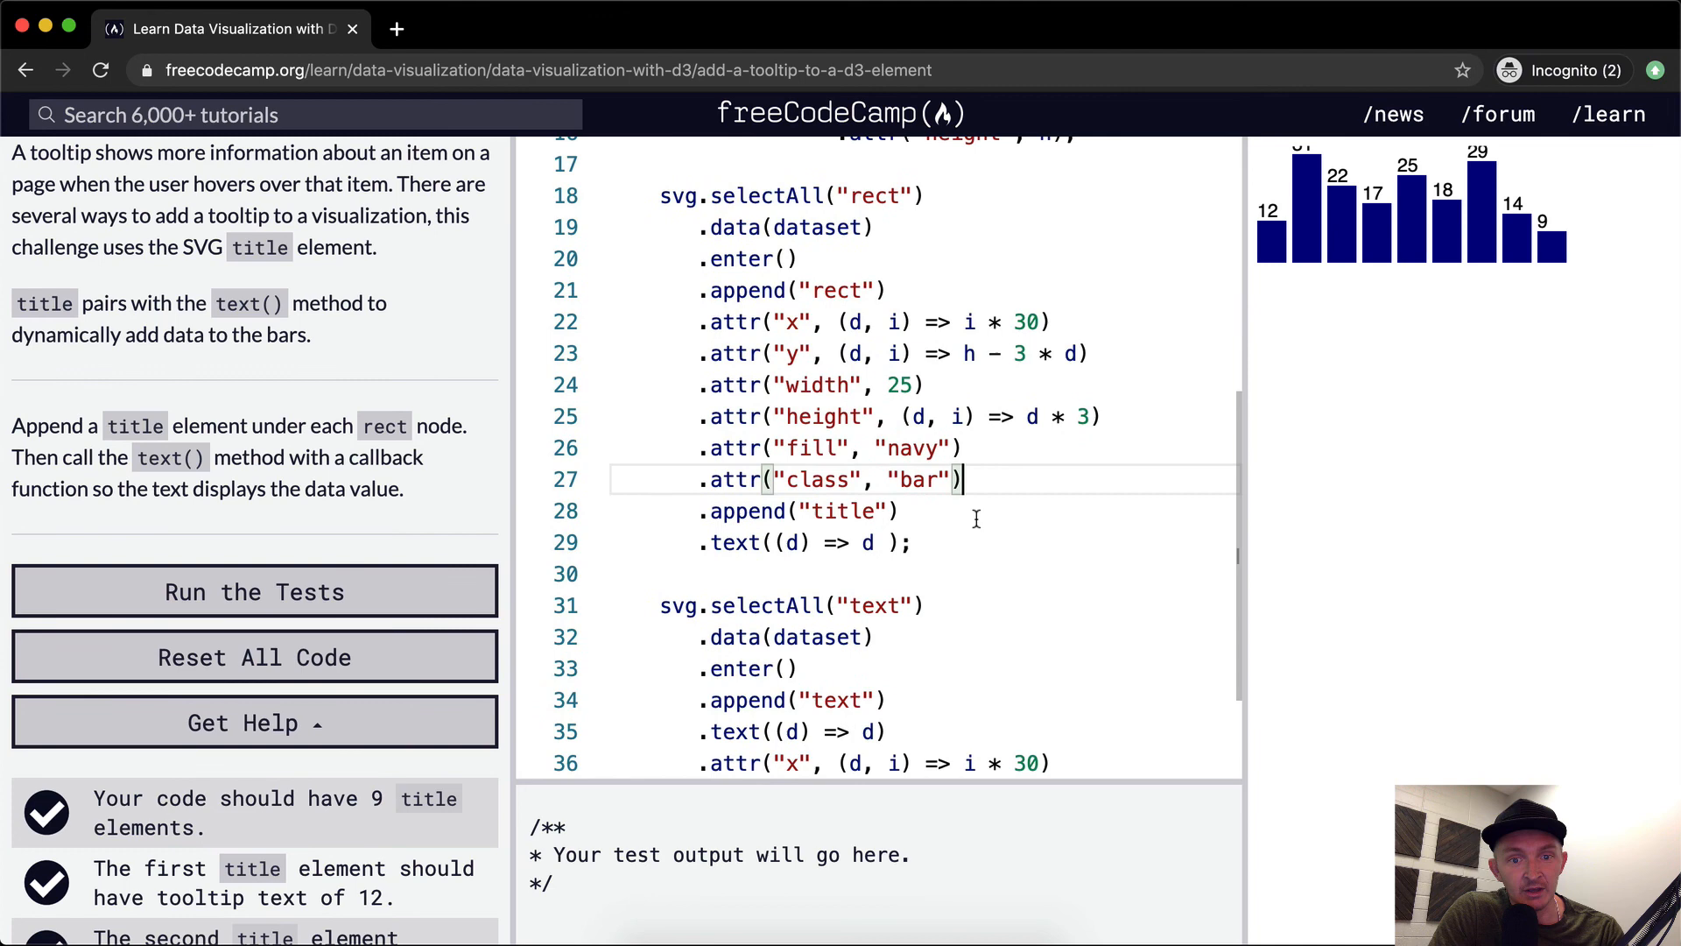
pyautogui.click(254, 591)
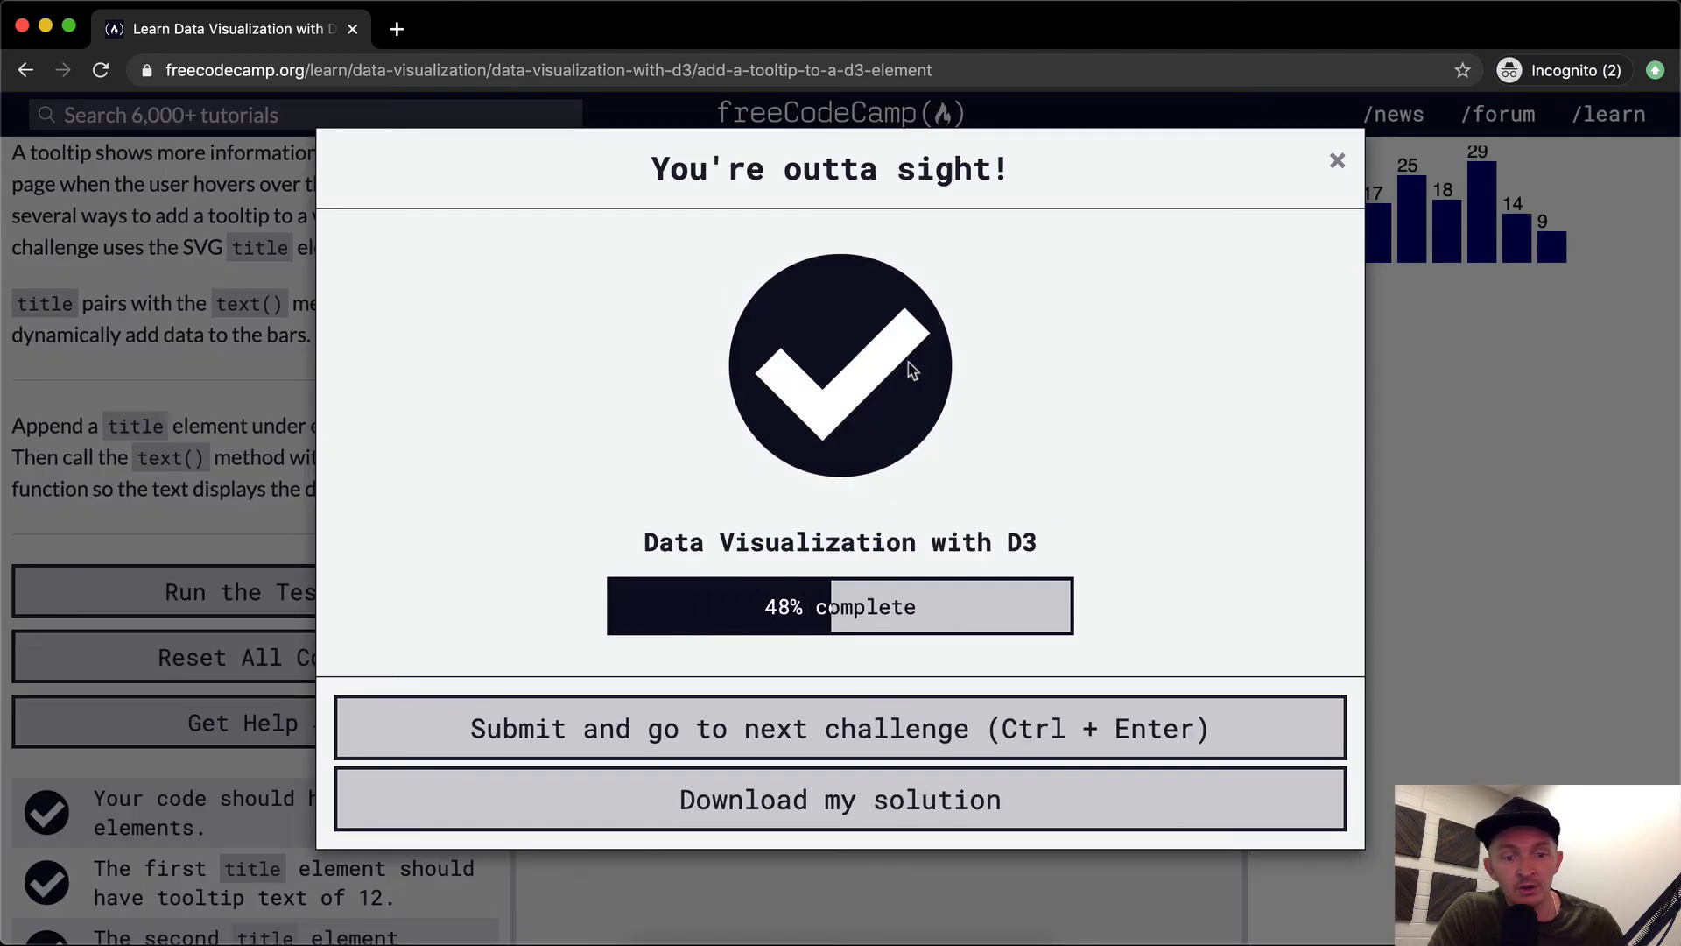